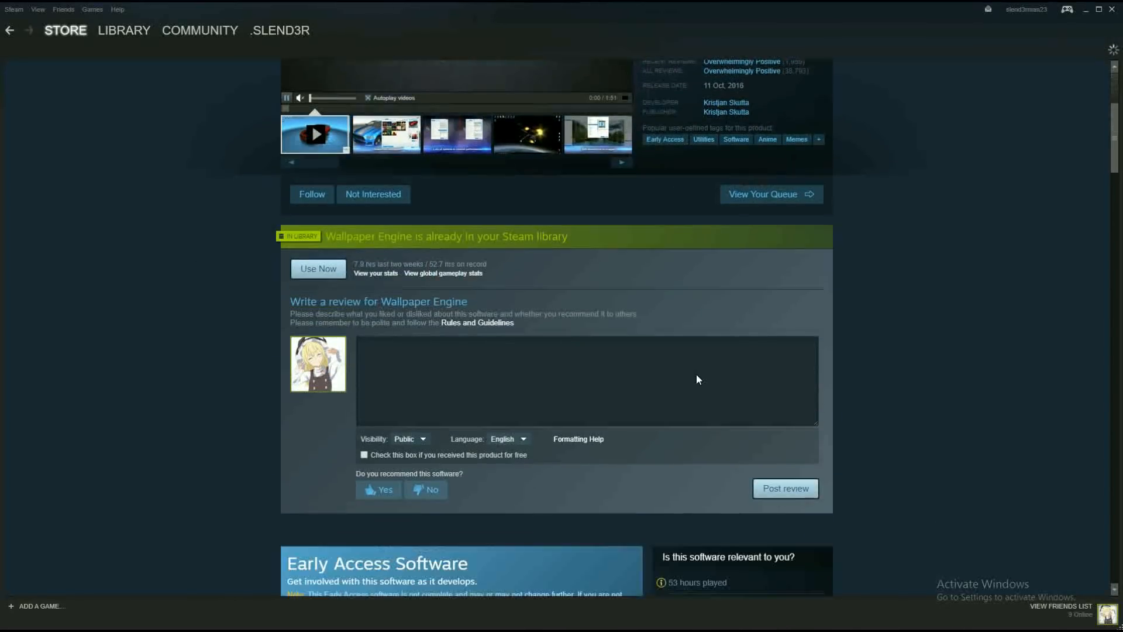
- Scroll the Wallpaper Engine store page and switch to the Steam software library
scroll("down", 3)
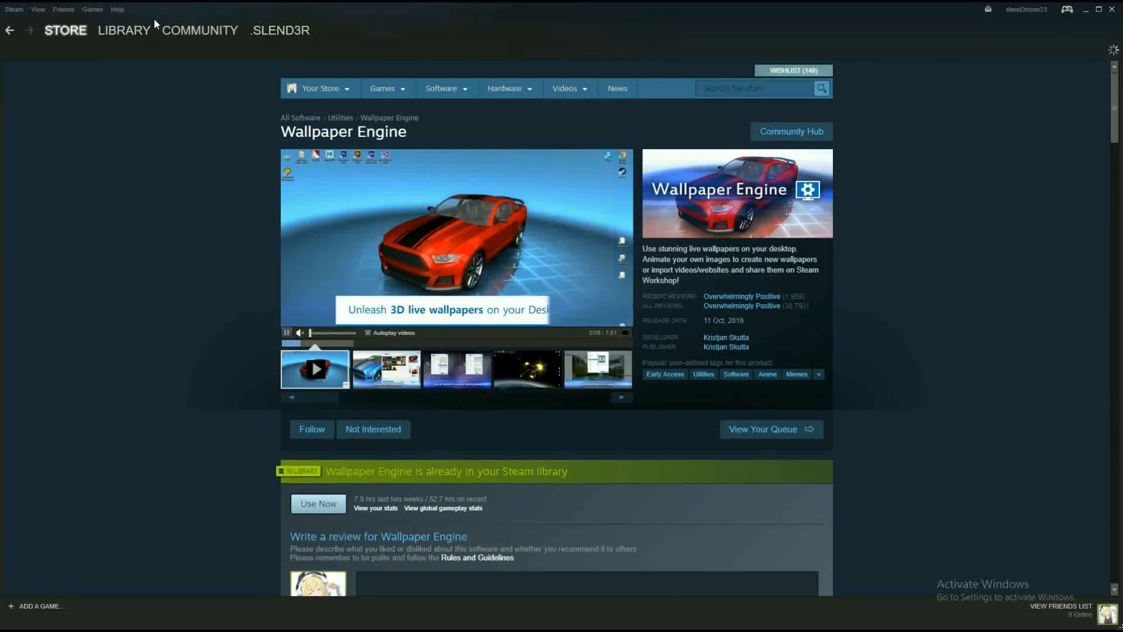
left_click(124, 30)
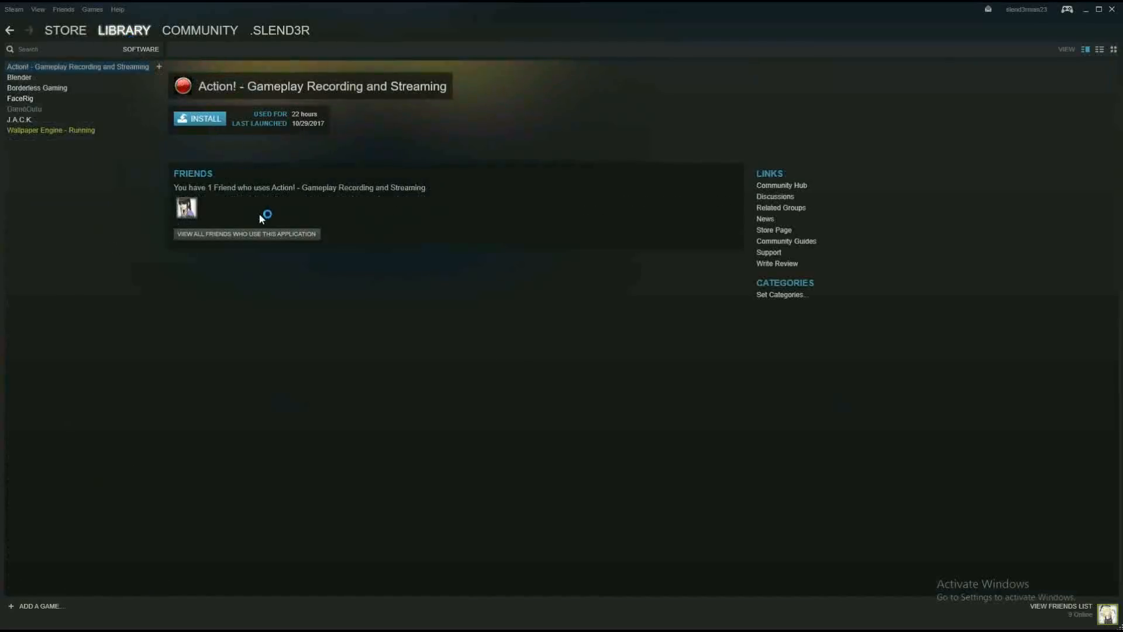
left_click(51, 130)
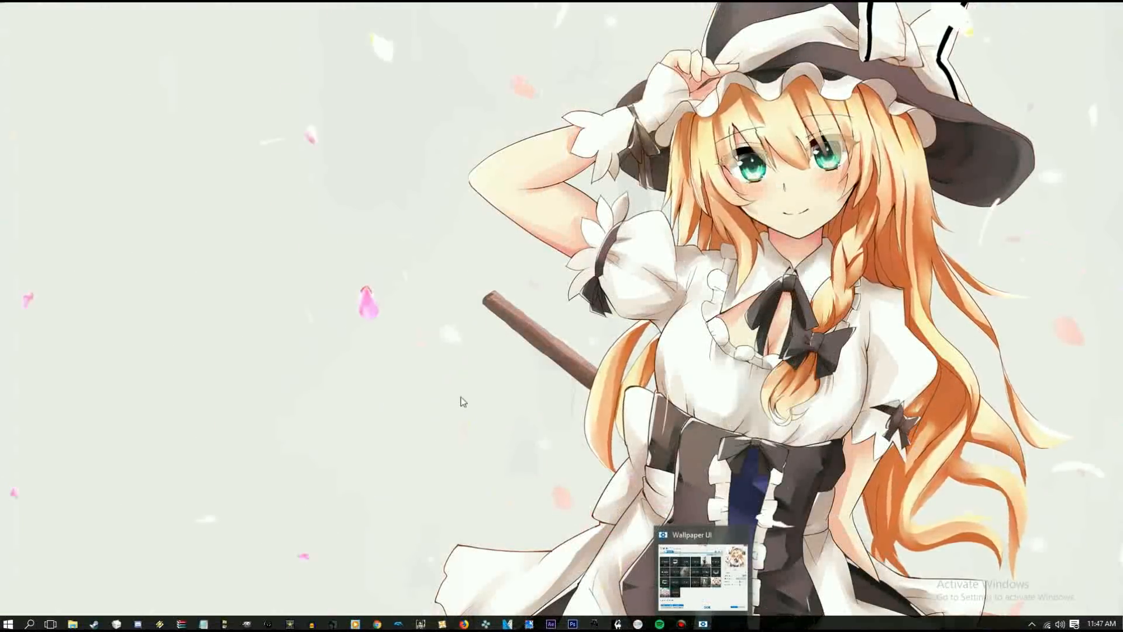
- Bring up Wallpaper Engine's Browse Wallpapers window from the taskbar preview
left_click(693, 534)
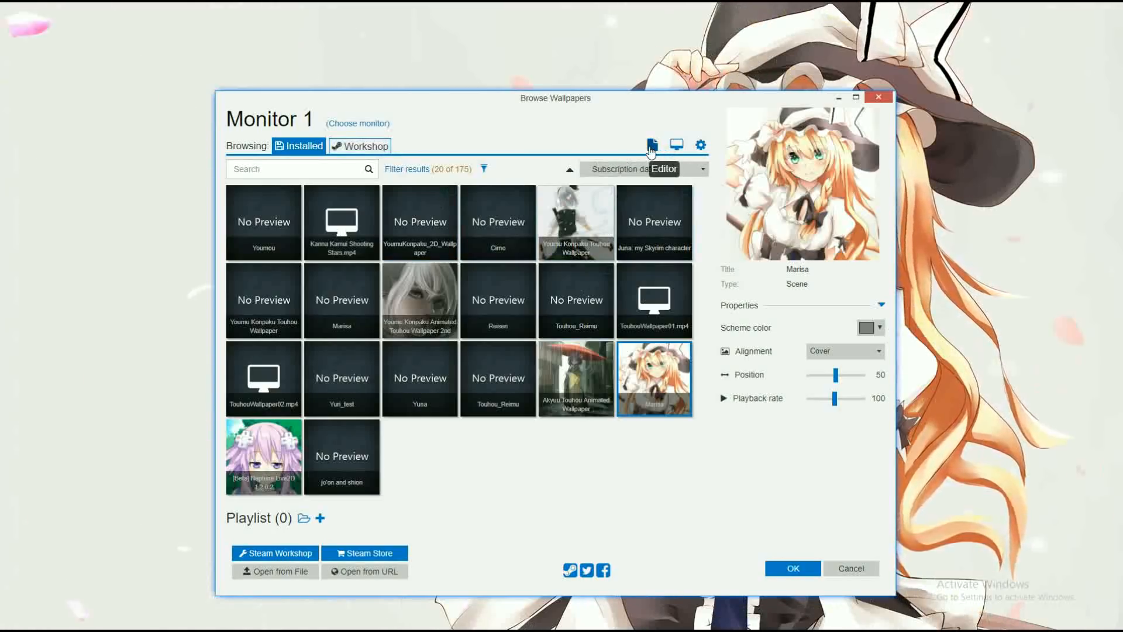
mouse_move(659, 201)
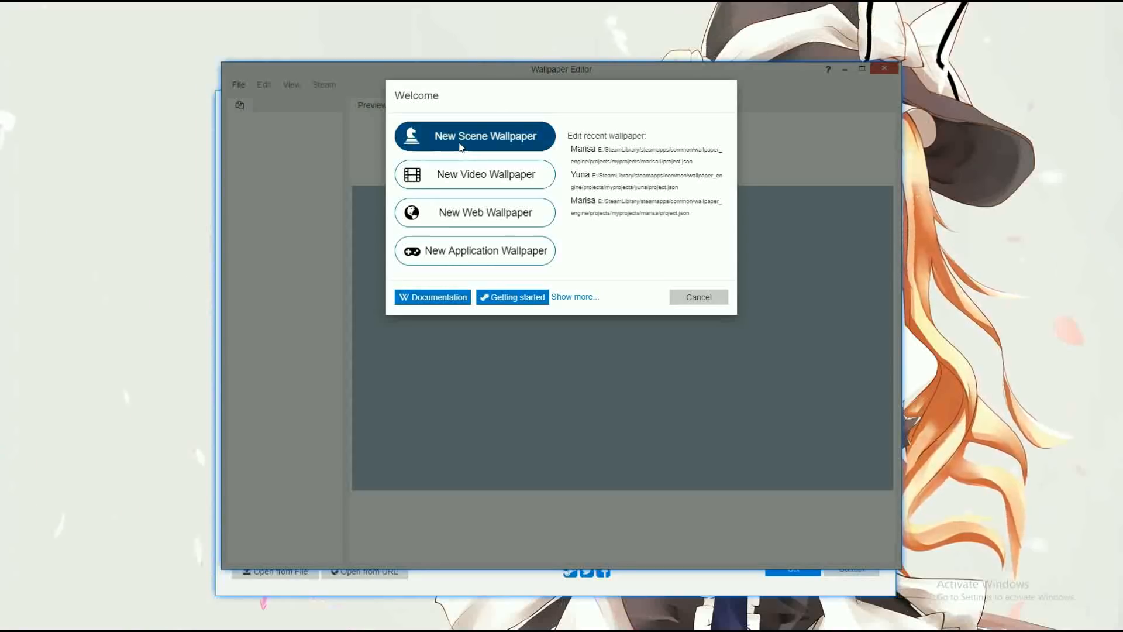
- Create a new Empty-template scene wallpaper project named 'tut'
left_click(475, 136)
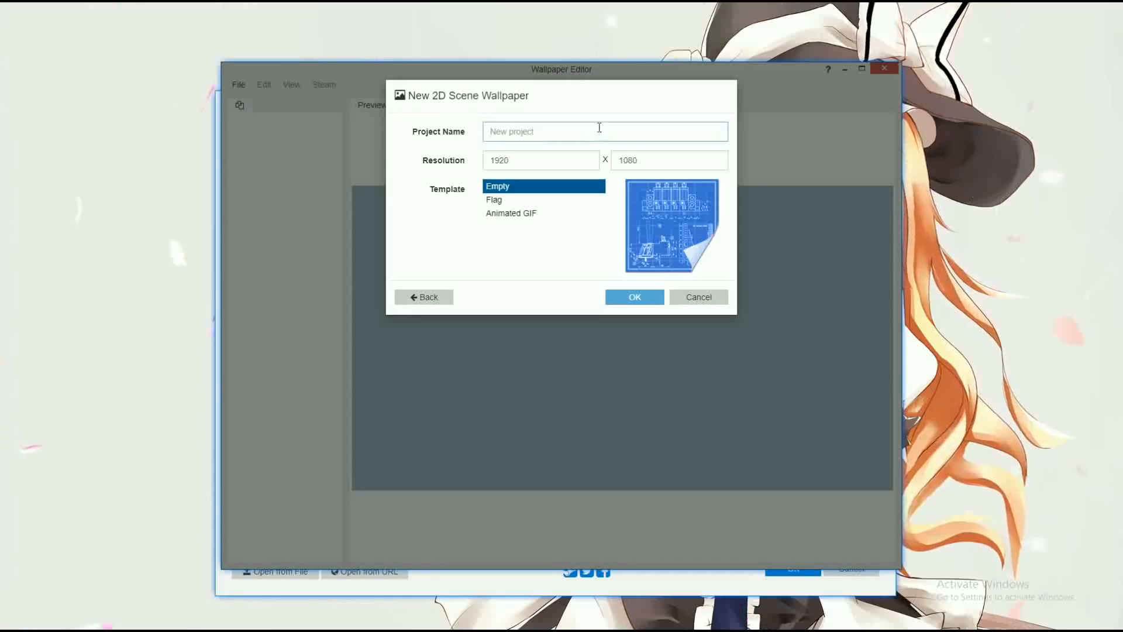
type("m")
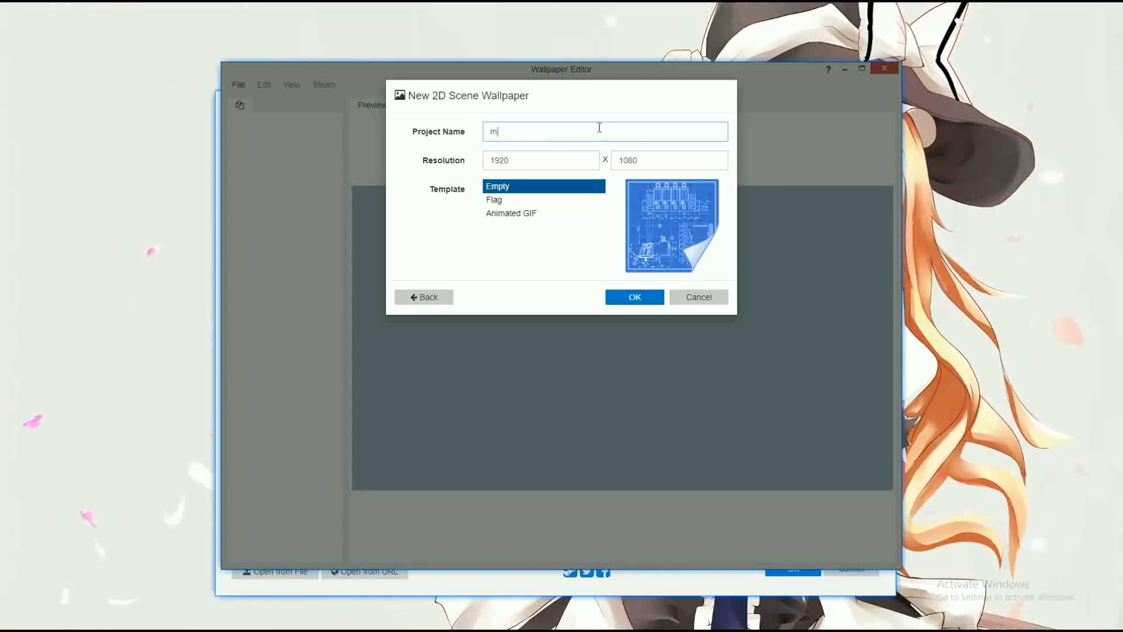
type("arisa")
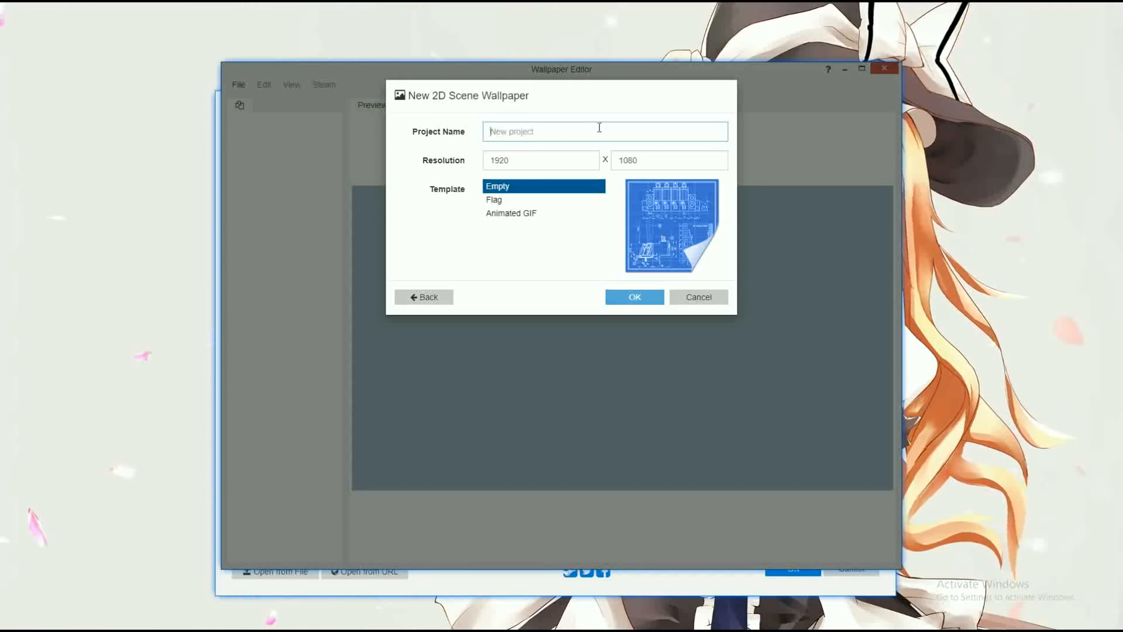
type("tut")
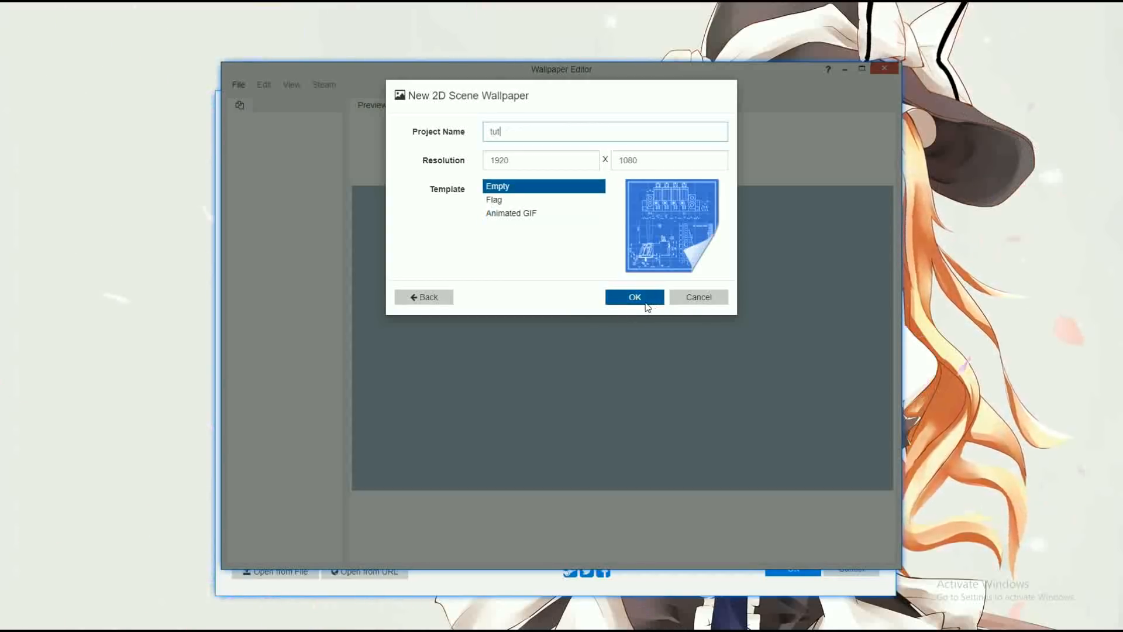
left_click(633, 296)
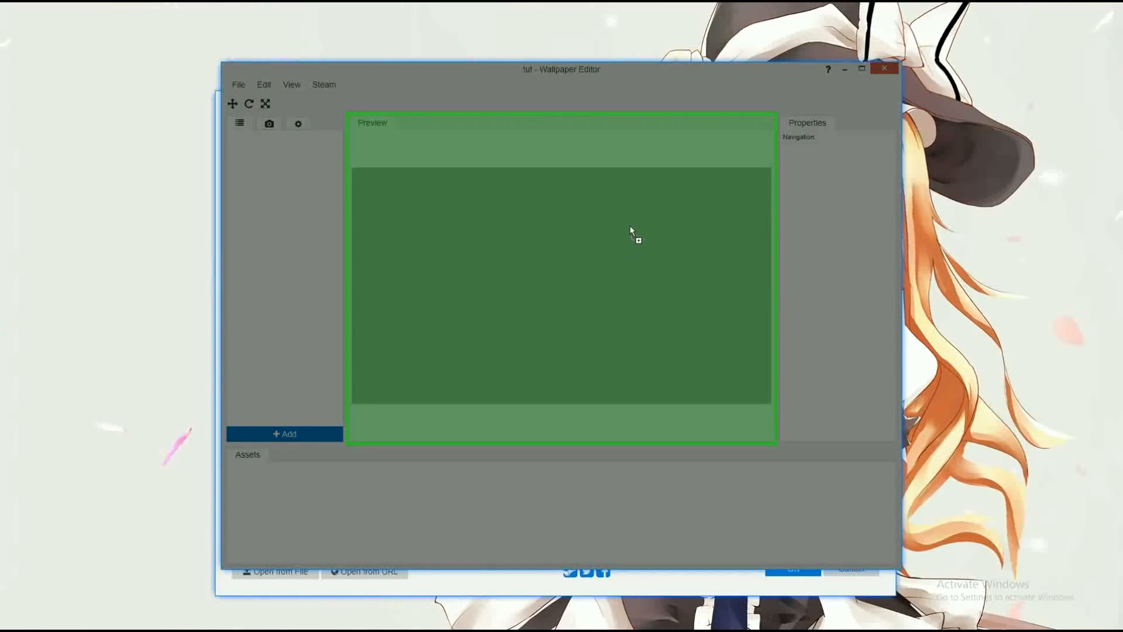
mouse_move(511, 249)
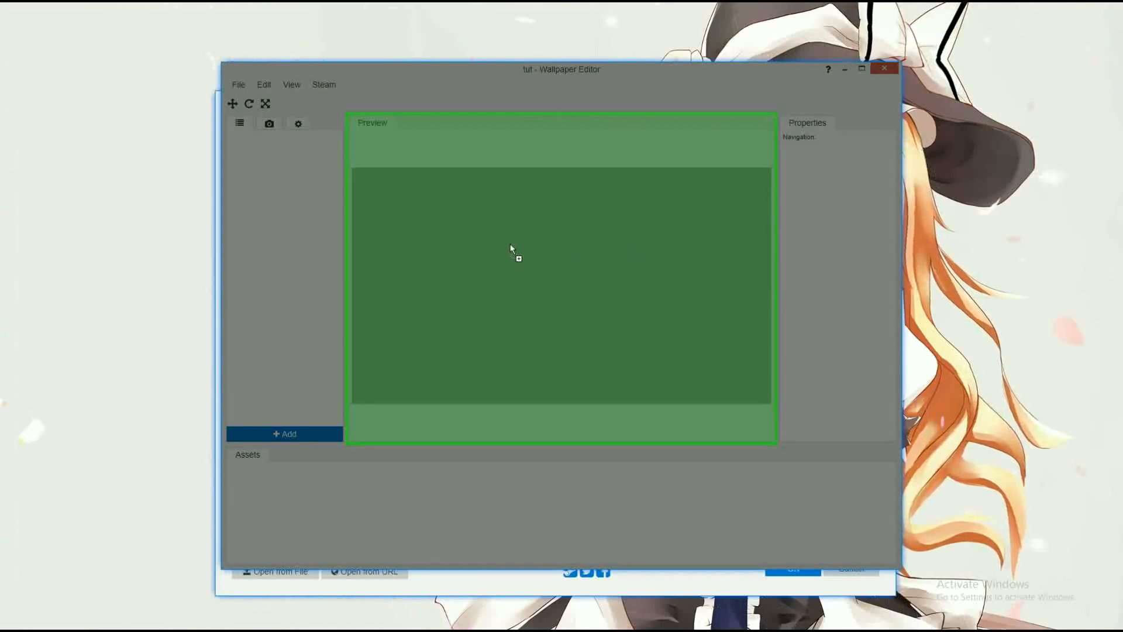
mouse_move(523, 310)
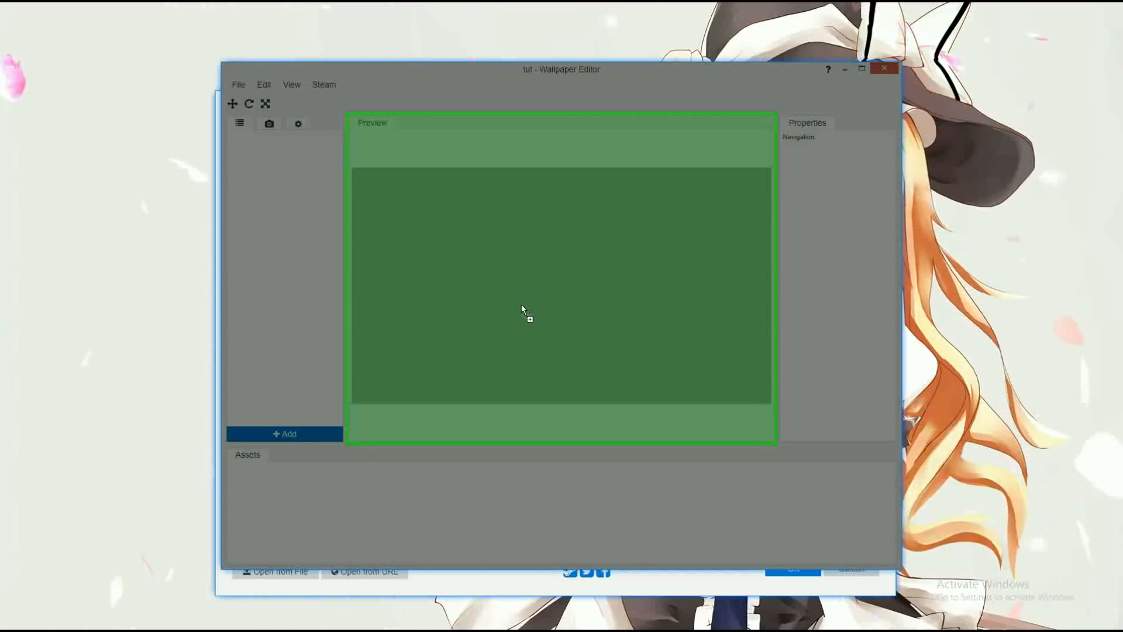
mouse_move(532, 309)
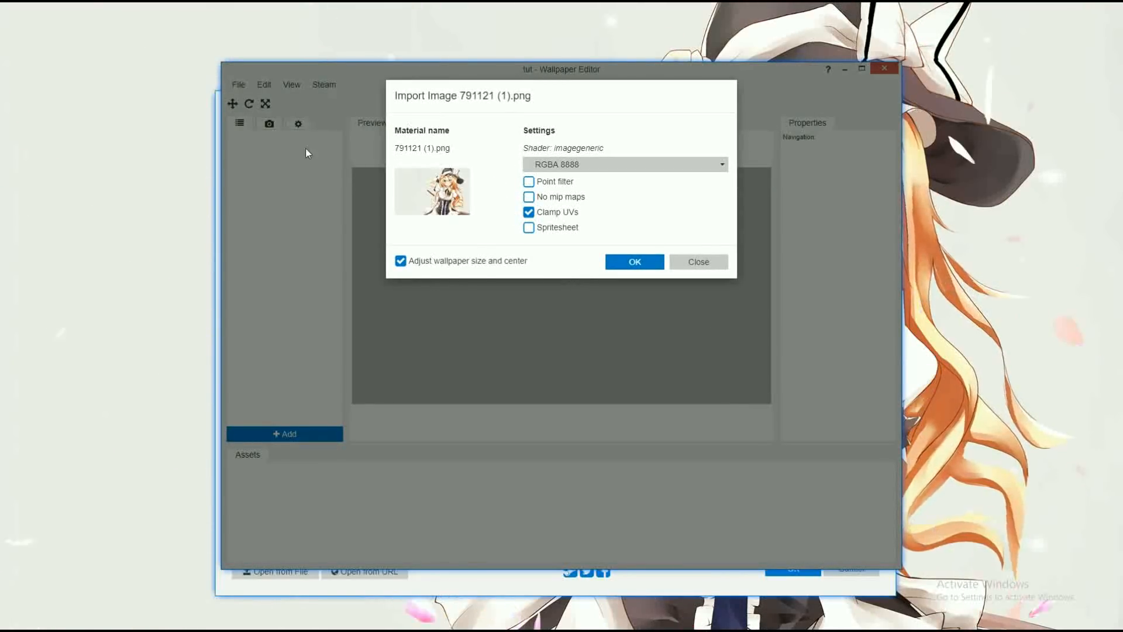
mouse_move(577, 251)
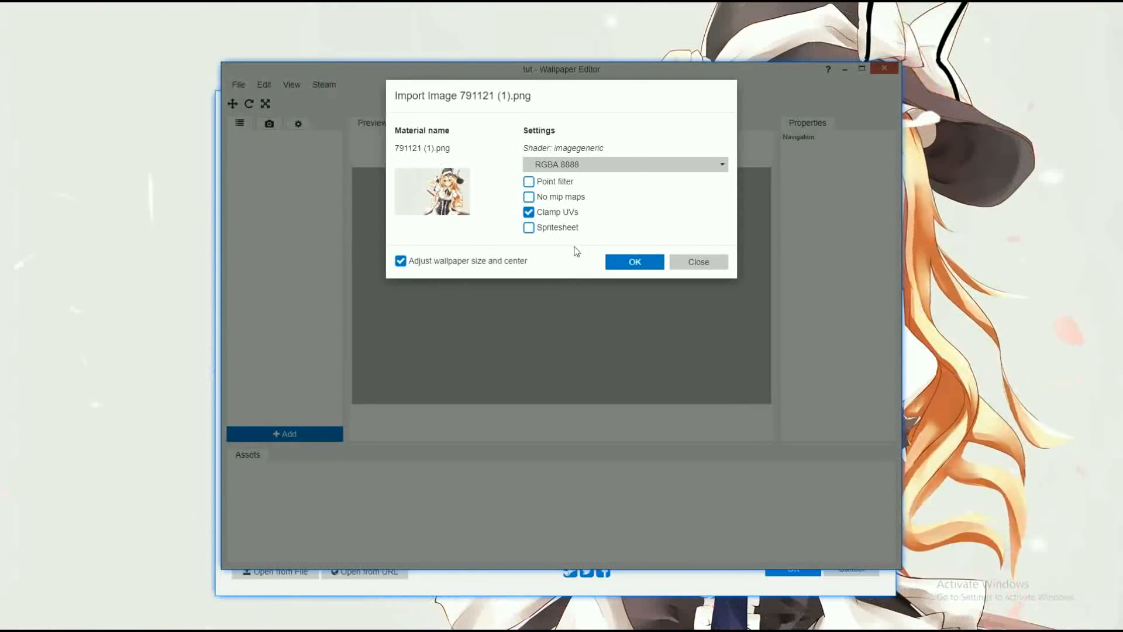
mouse_move(561, 200)
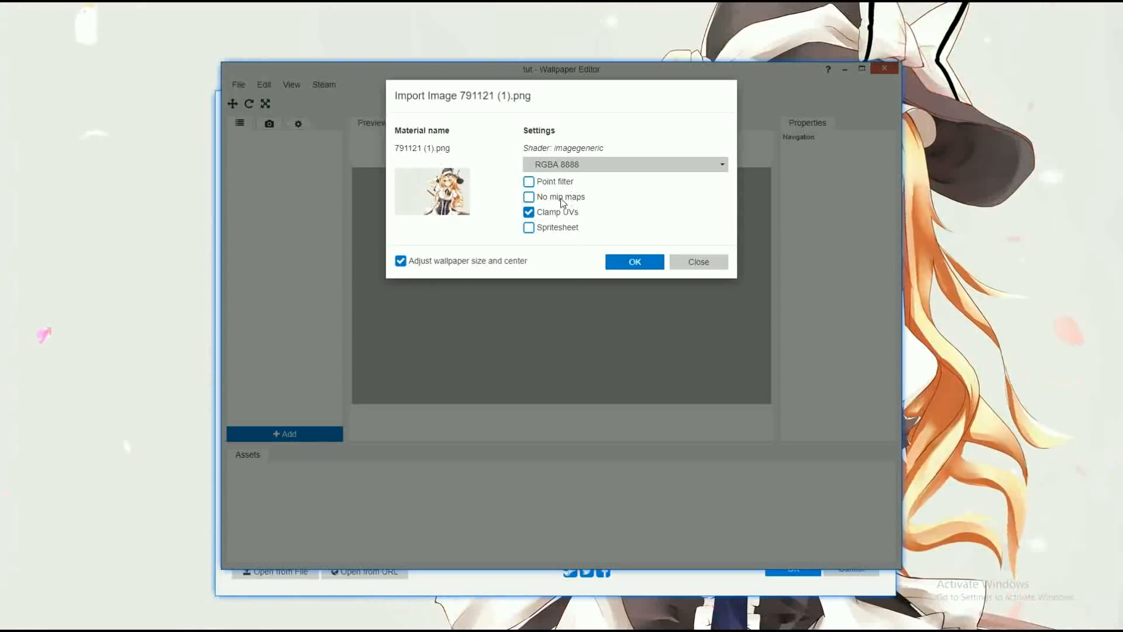
- Import the image layer with No mip maps checked and default sizing options
left_click(529, 196)
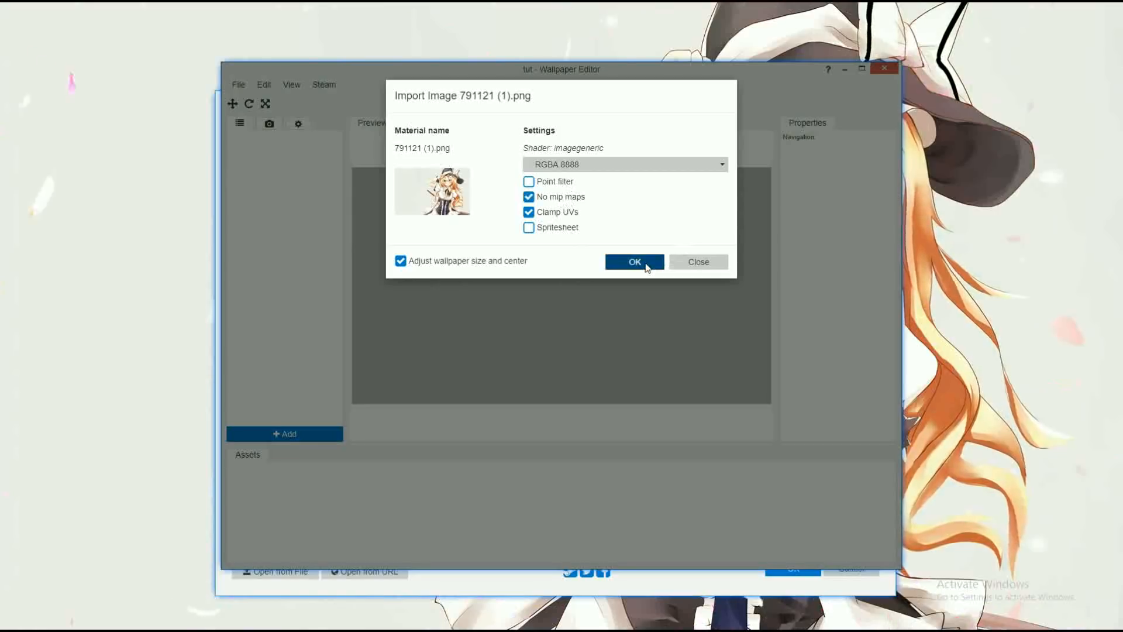
left_click(633, 262)
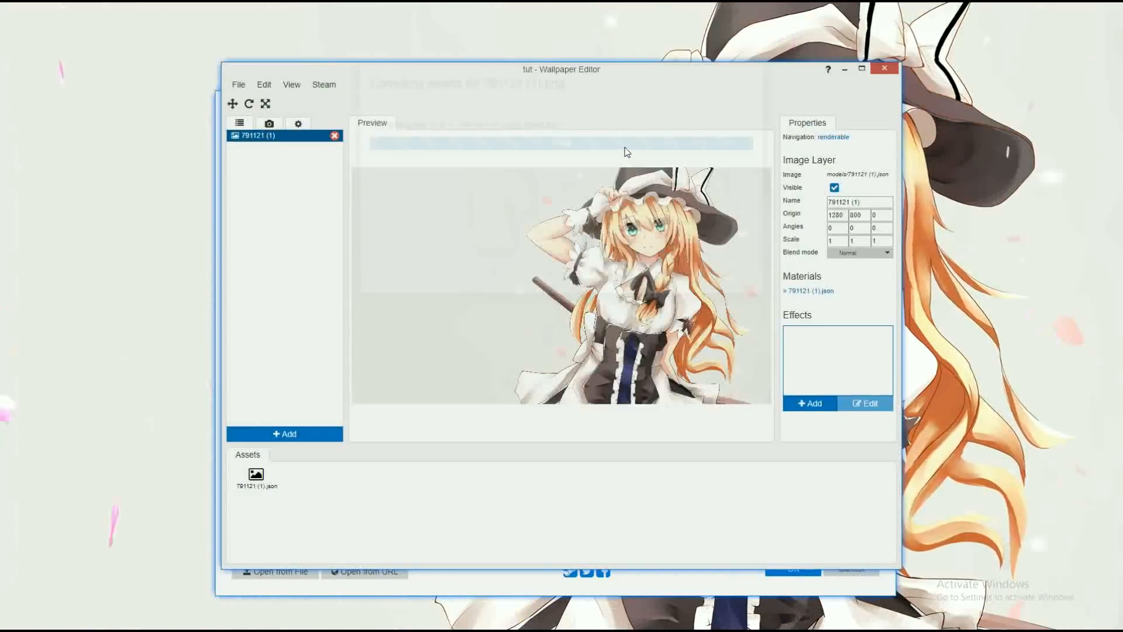
- Minimise the Browse Wallpapers window and maximise the Wallpaper Editor
left_click(861, 69)
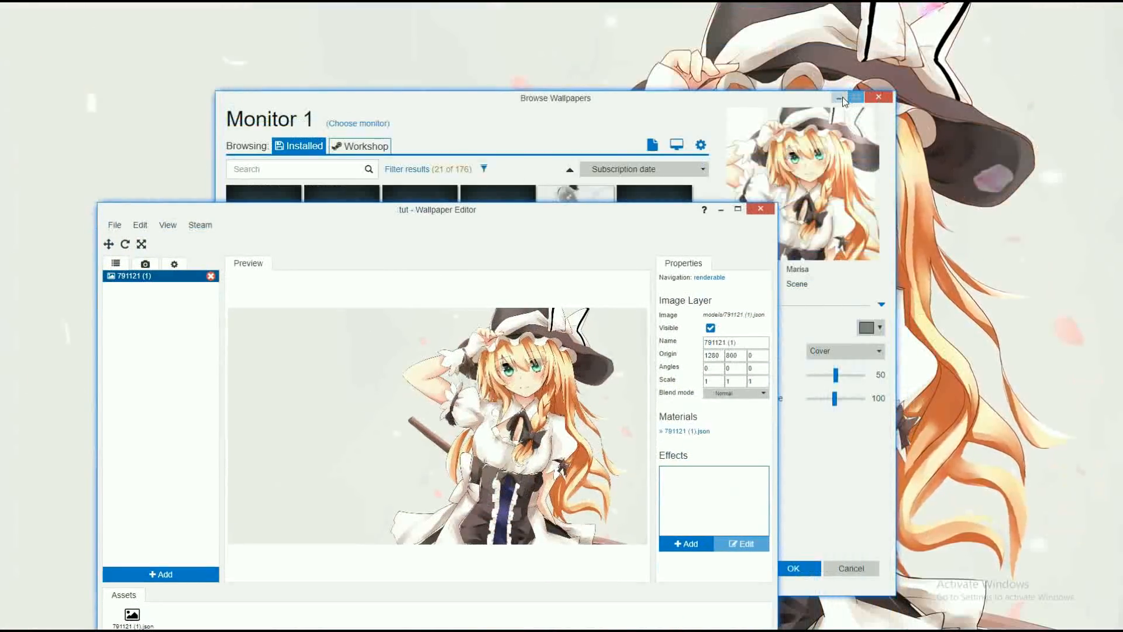
left_click(878, 96)
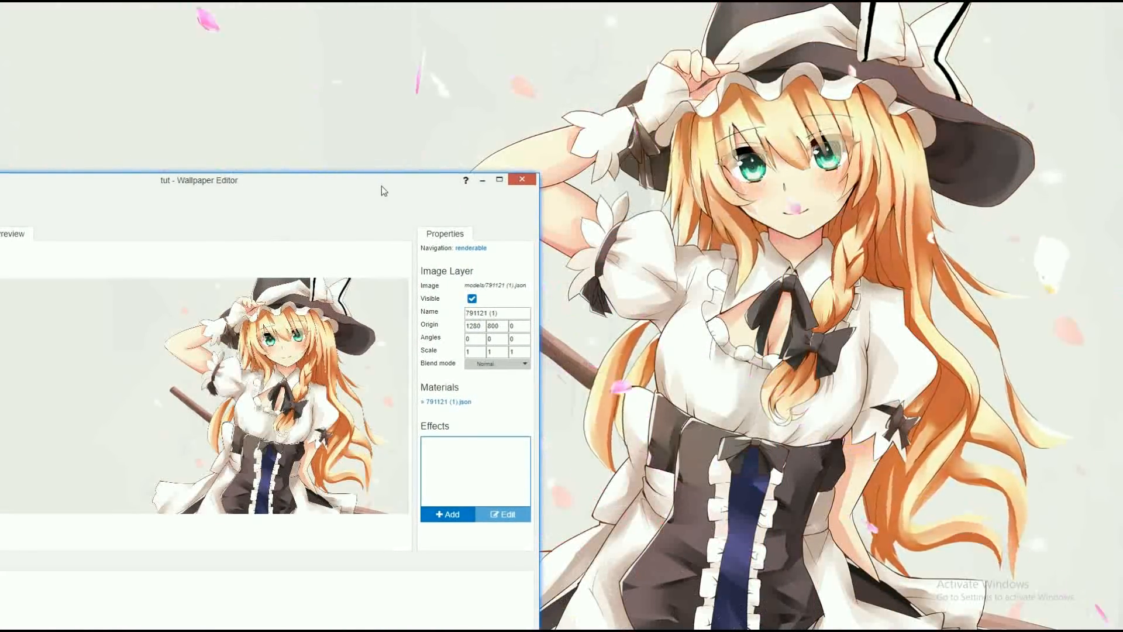
left_click(495, 180)
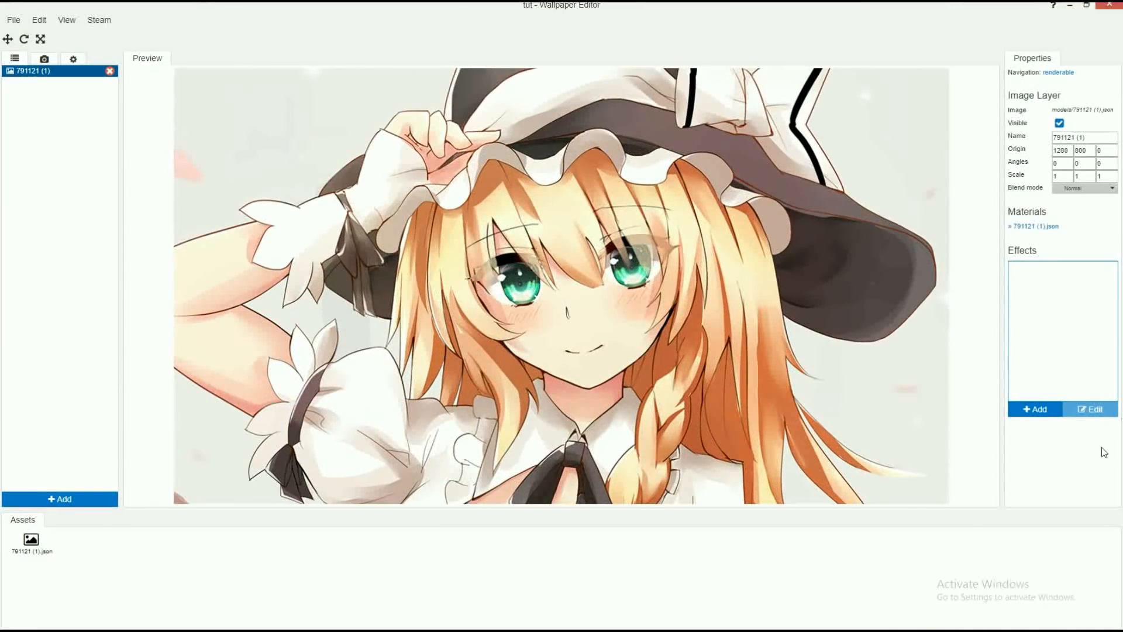
mouse_move(431, 324)
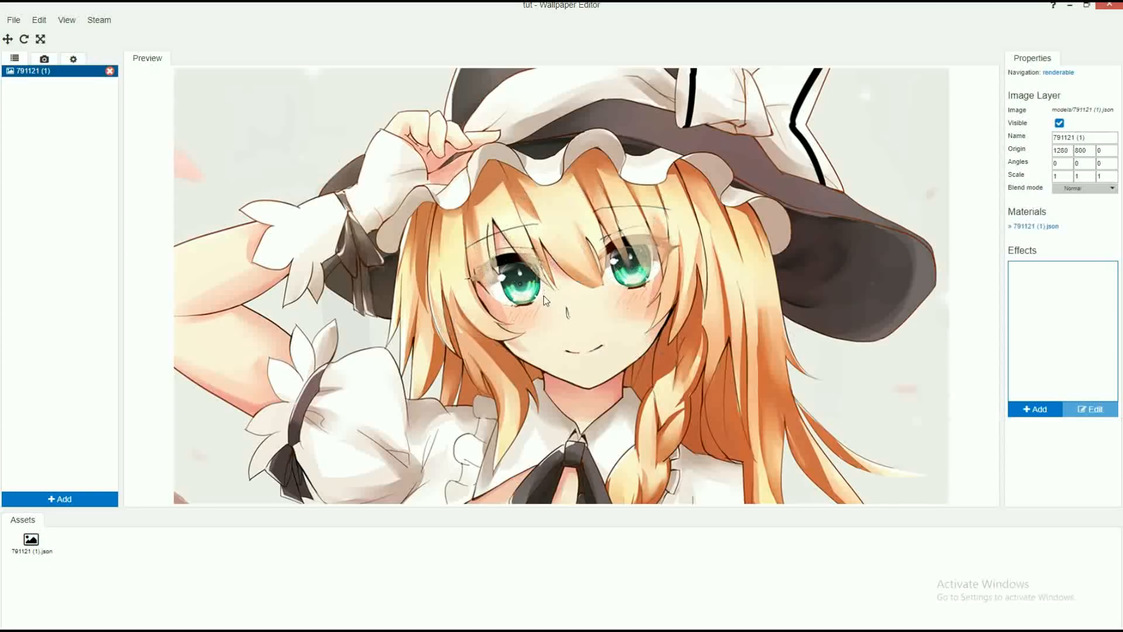
mouse_move(648, 376)
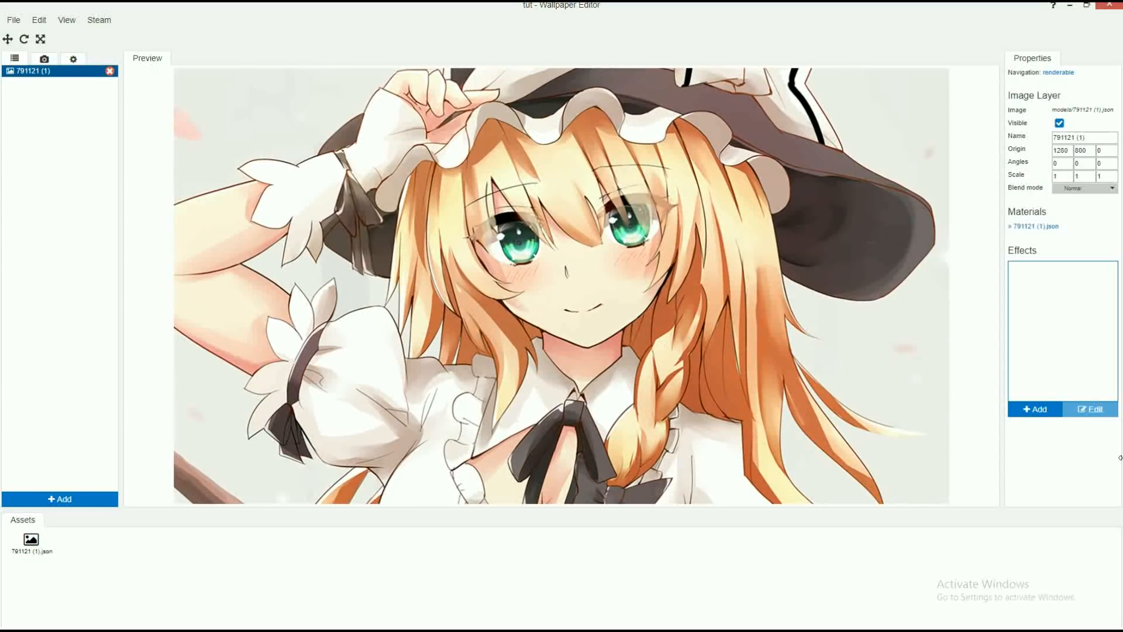
mouse_move(1035, 411)
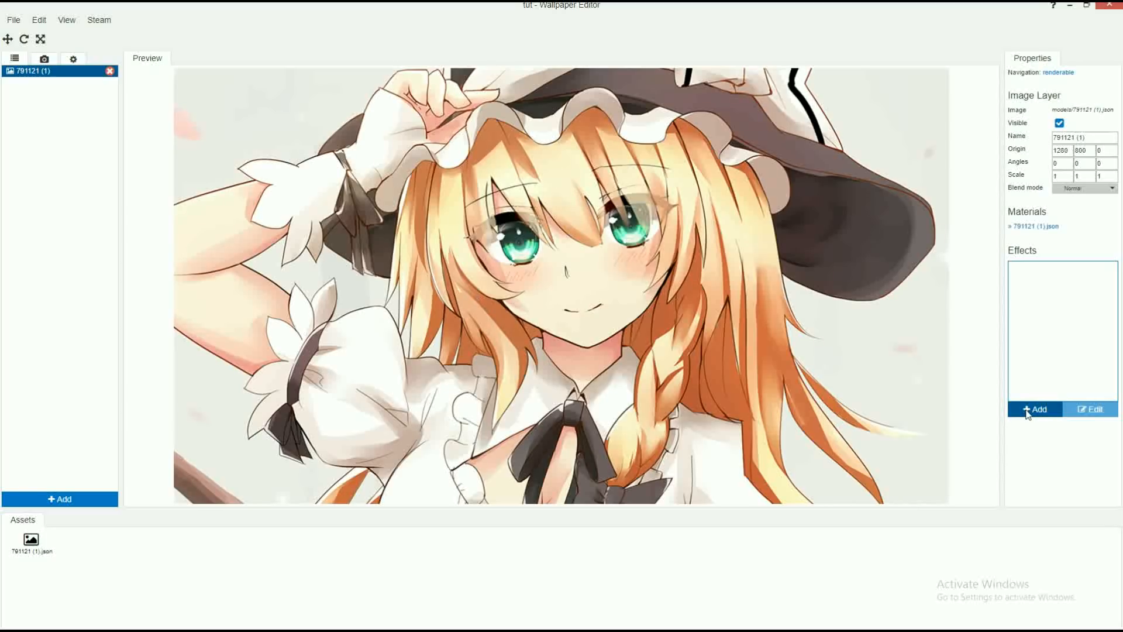
- Add a Water Waves effect to the character layer and start painting its opacity mask at value 0
left_click(1034, 409)
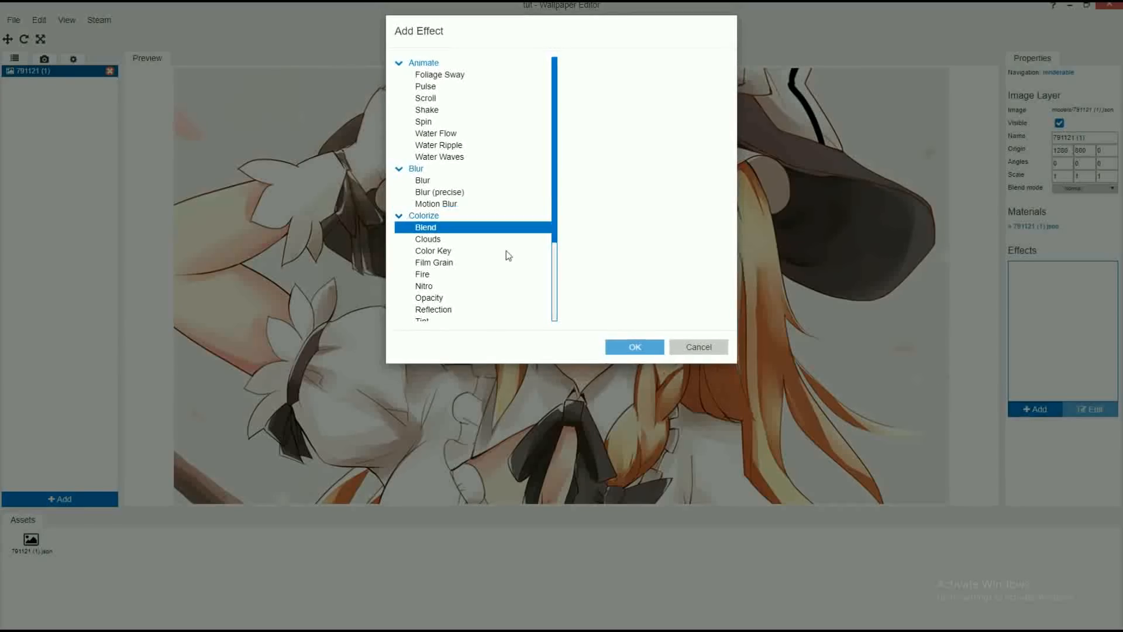
left_click(439, 156)
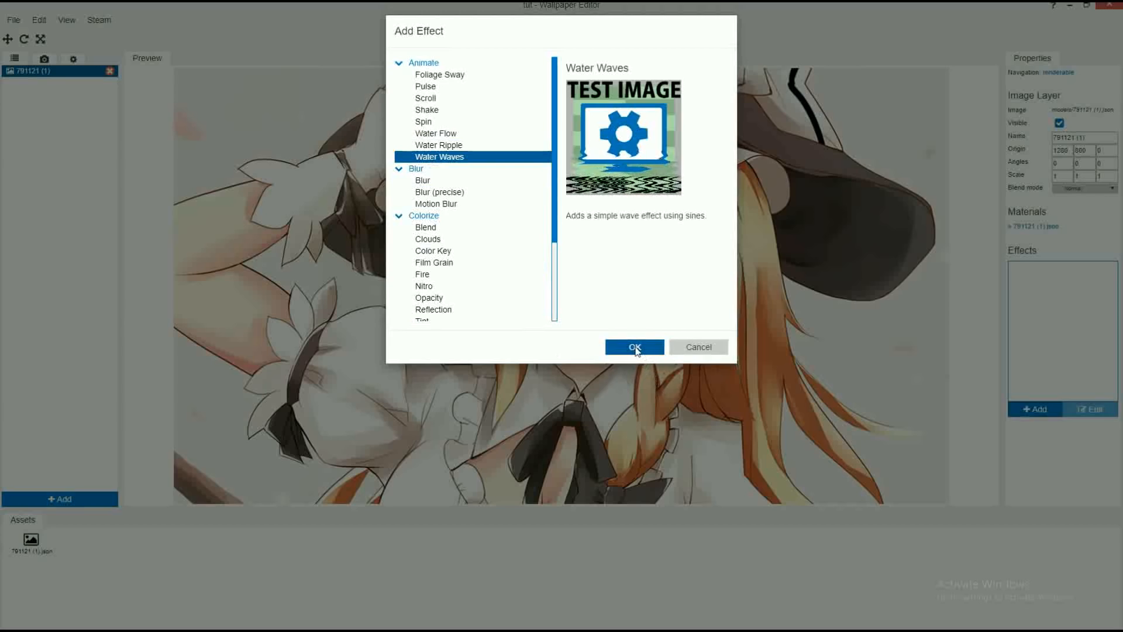
left_click(632, 347)
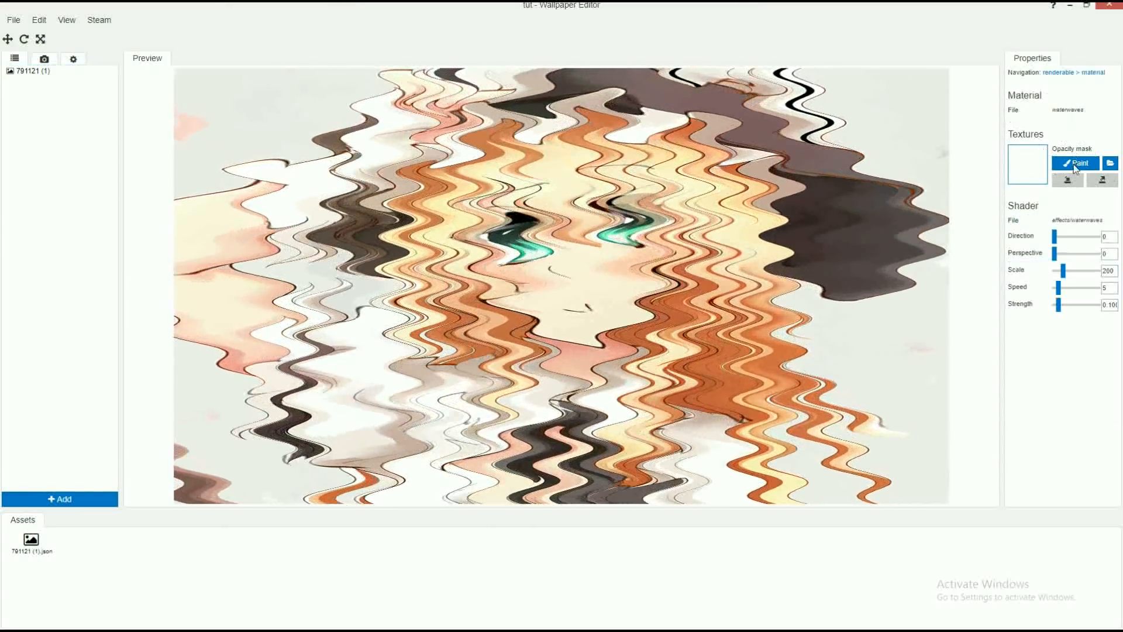
left_click(1074, 162)
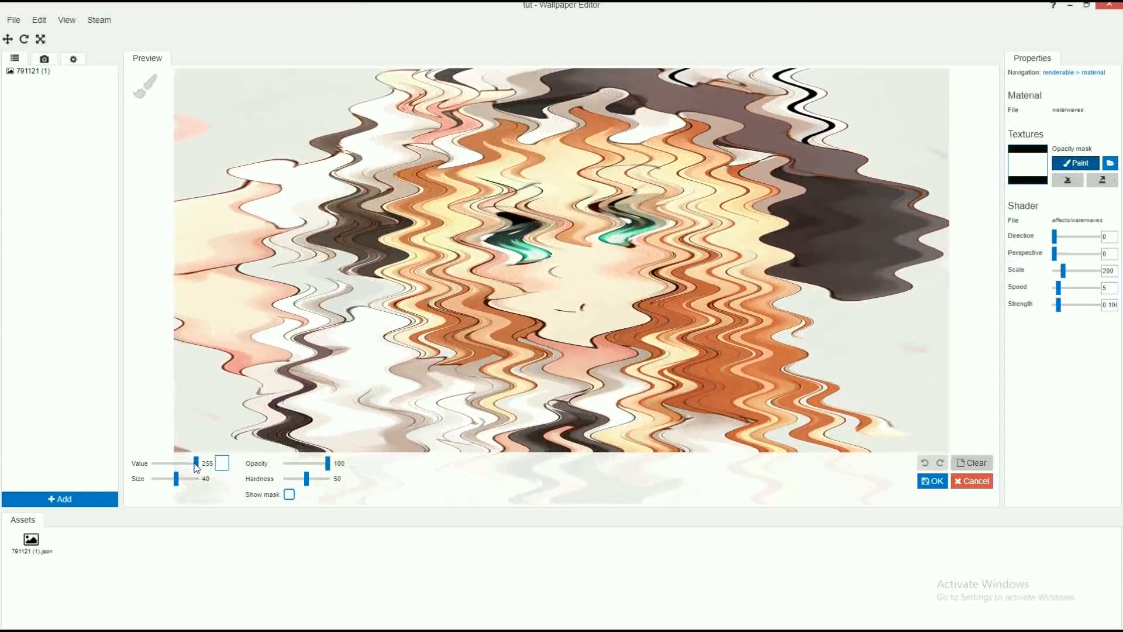
left_click_drag(200, 462, 153, 462)
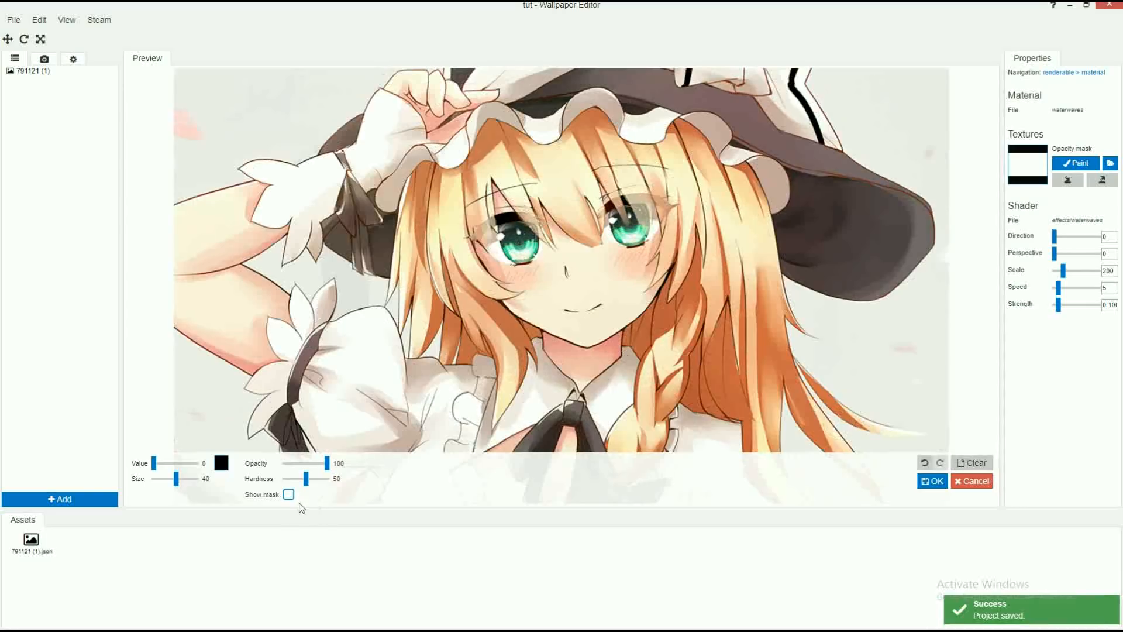
- Turn on Show mask and set the brush to value 35 and size 22
left_click(288, 494)
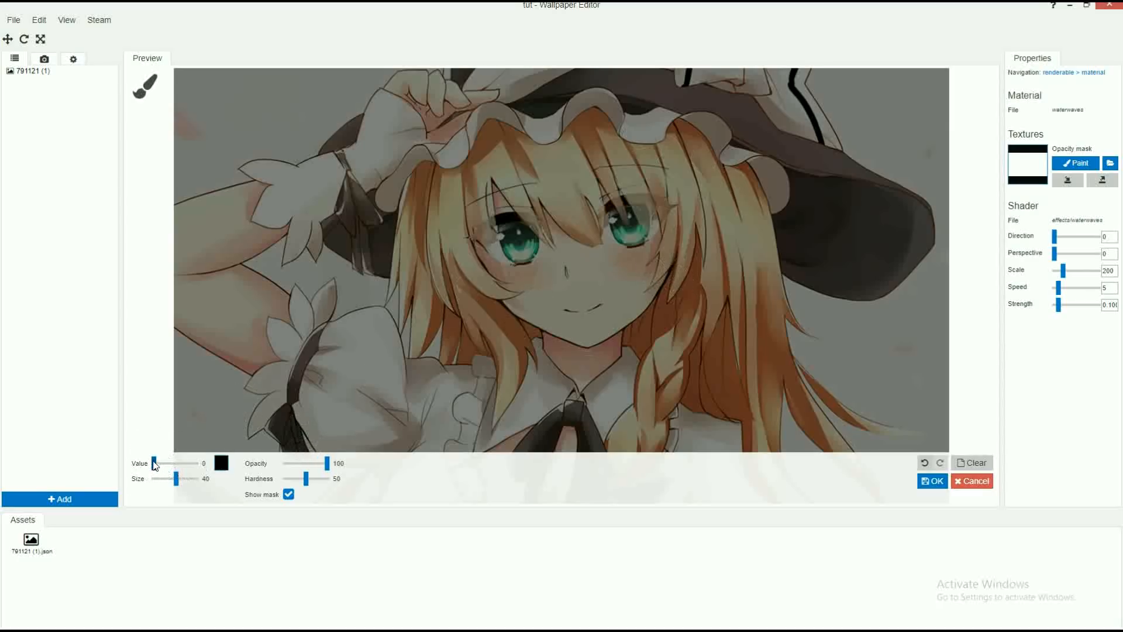
left_click_drag(151, 463, 163, 463)
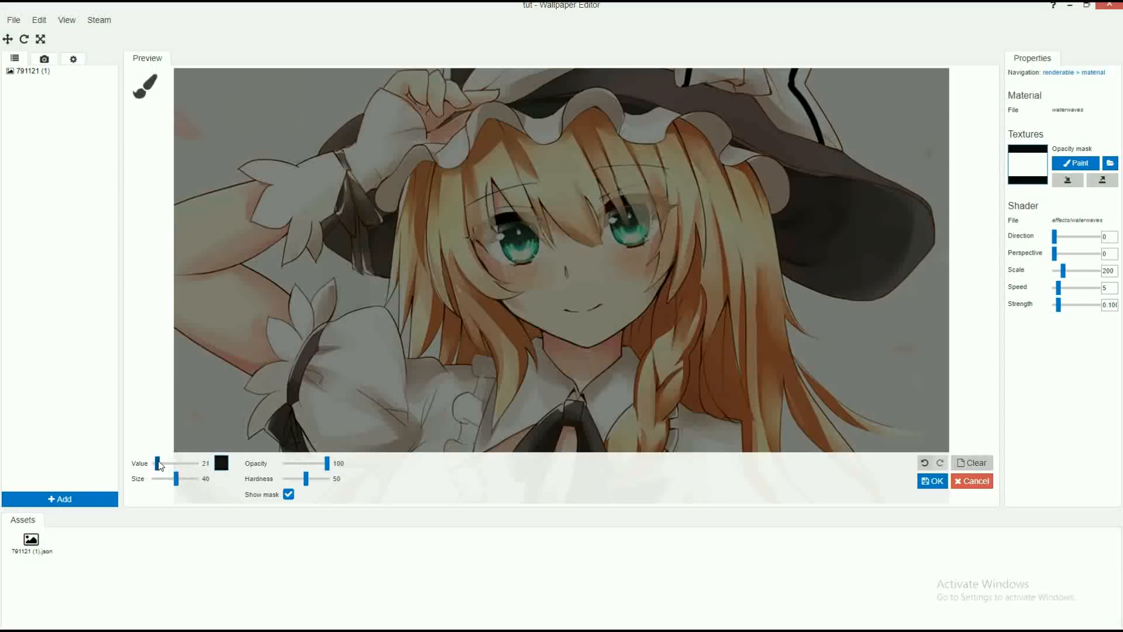
left_click_drag(157, 464, 160, 463)
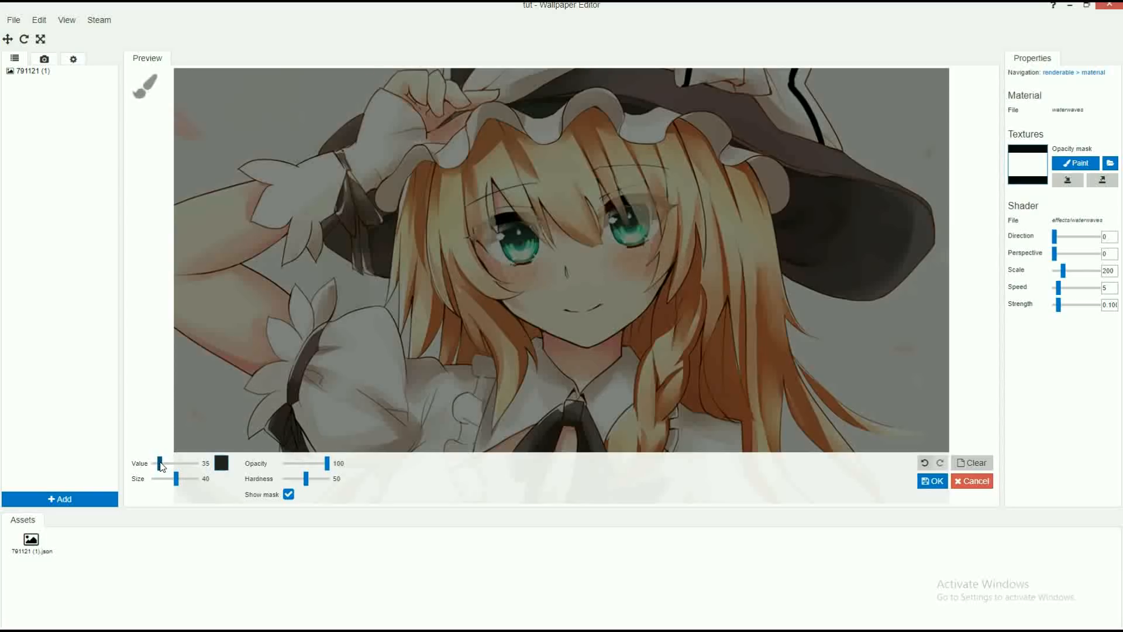
mouse_move(294, 460)
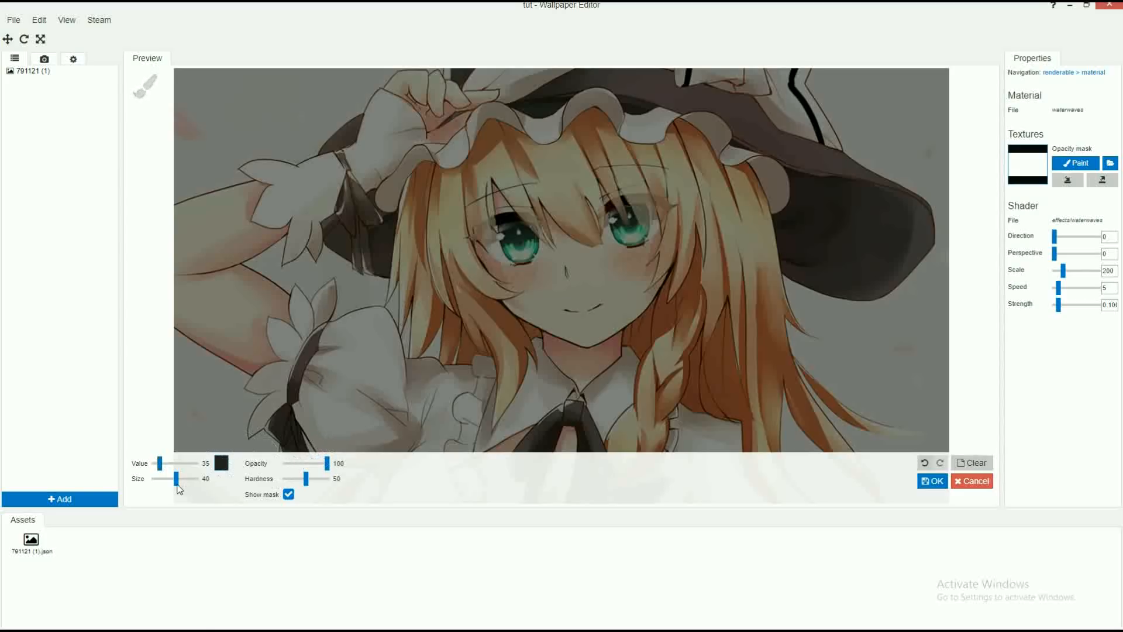
left_click_drag(178, 478, 172, 479)
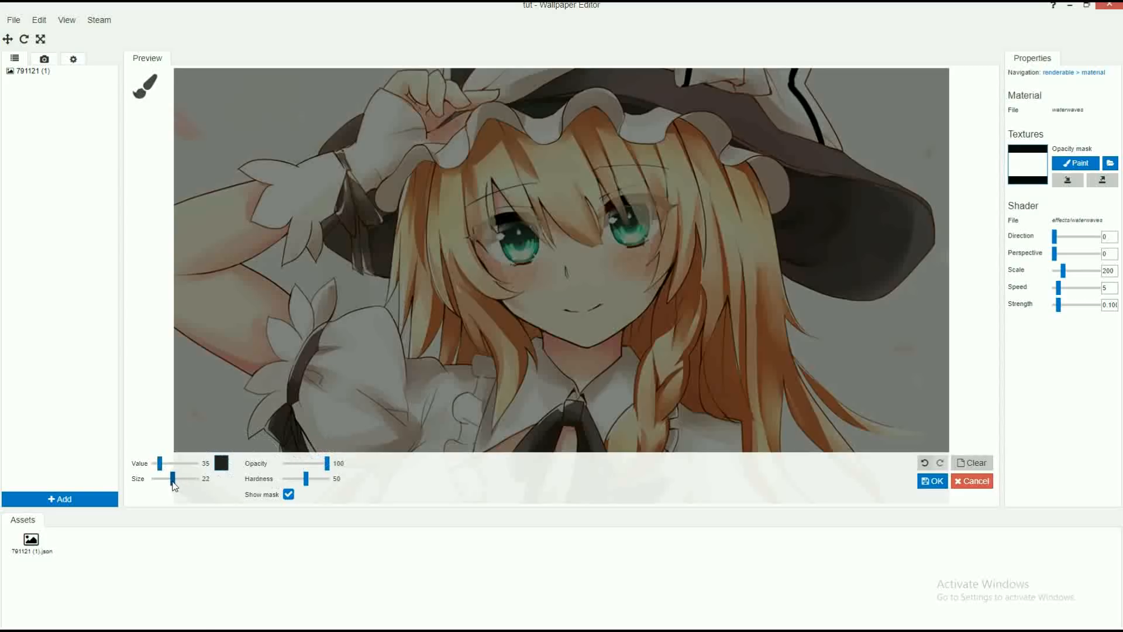
left_click_drag(175, 478, 170, 479)
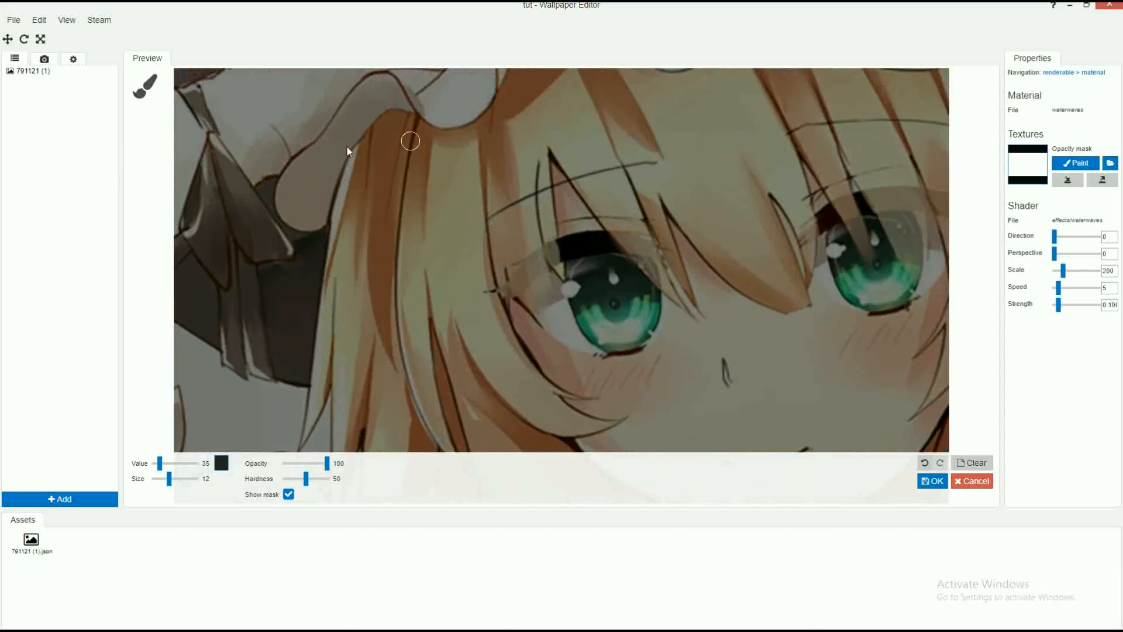
mouse_move(393, 131)
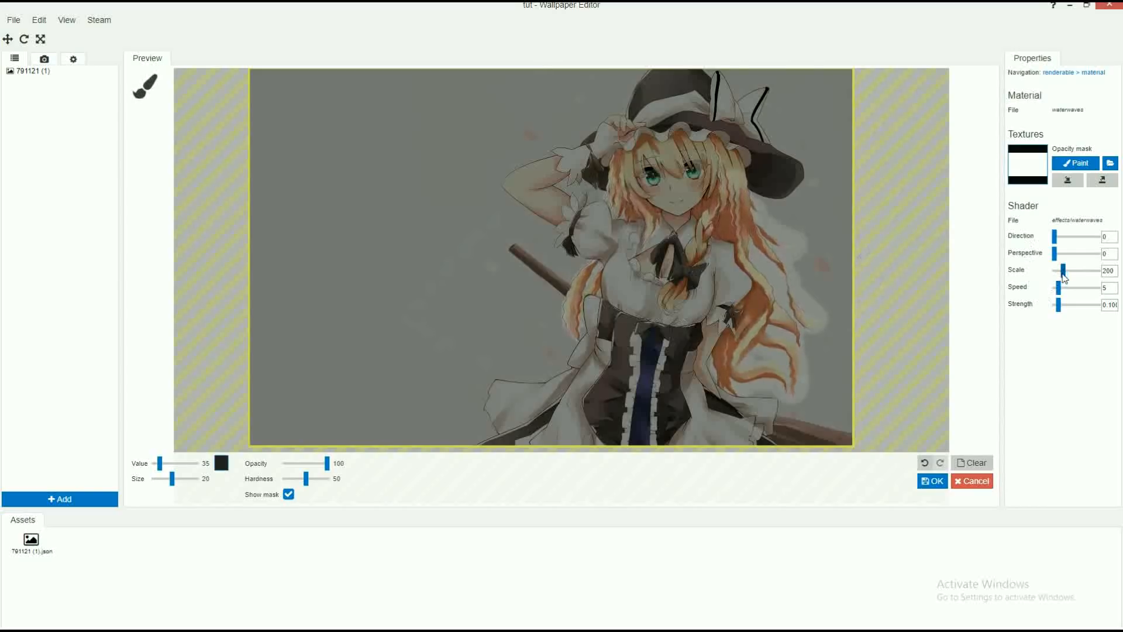
- Lower the Water Waves scale from 200 to about 40 and untick Show mask
left_click_drag(1063, 270, 1056, 270)
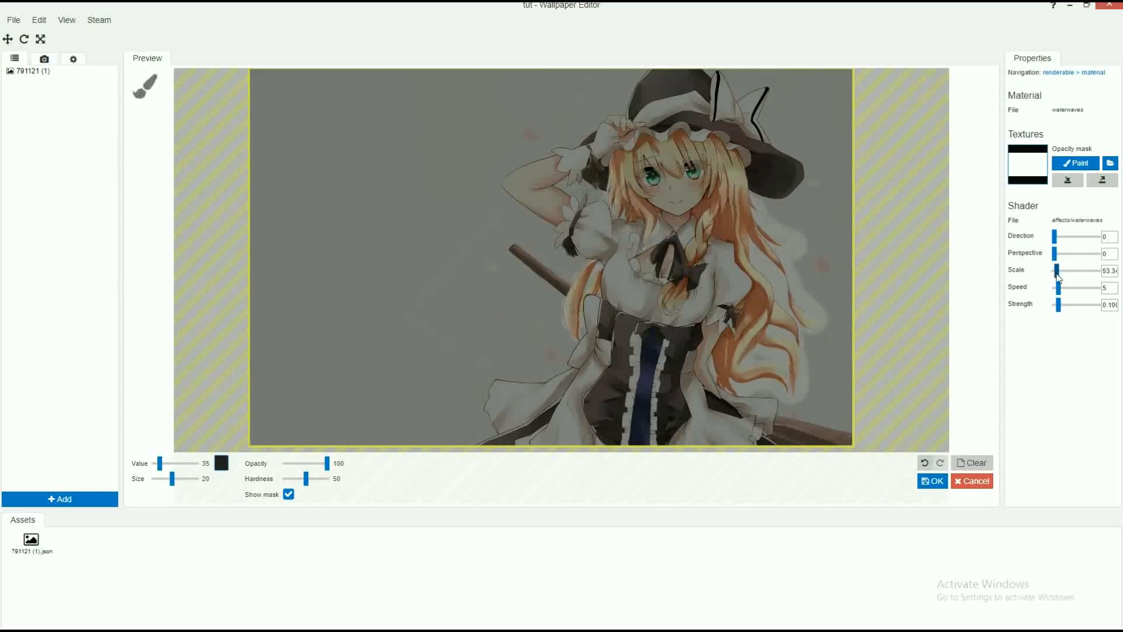
left_click_drag(1060, 270, 1055, 270)
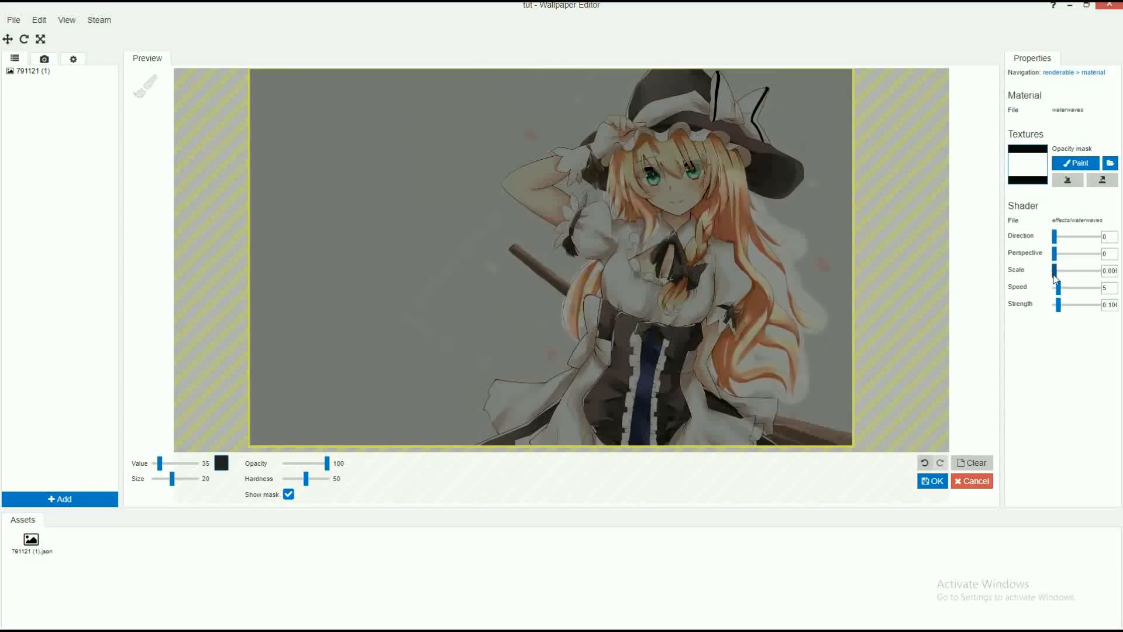
left_click_drag(1057, 270, 1059, 270)
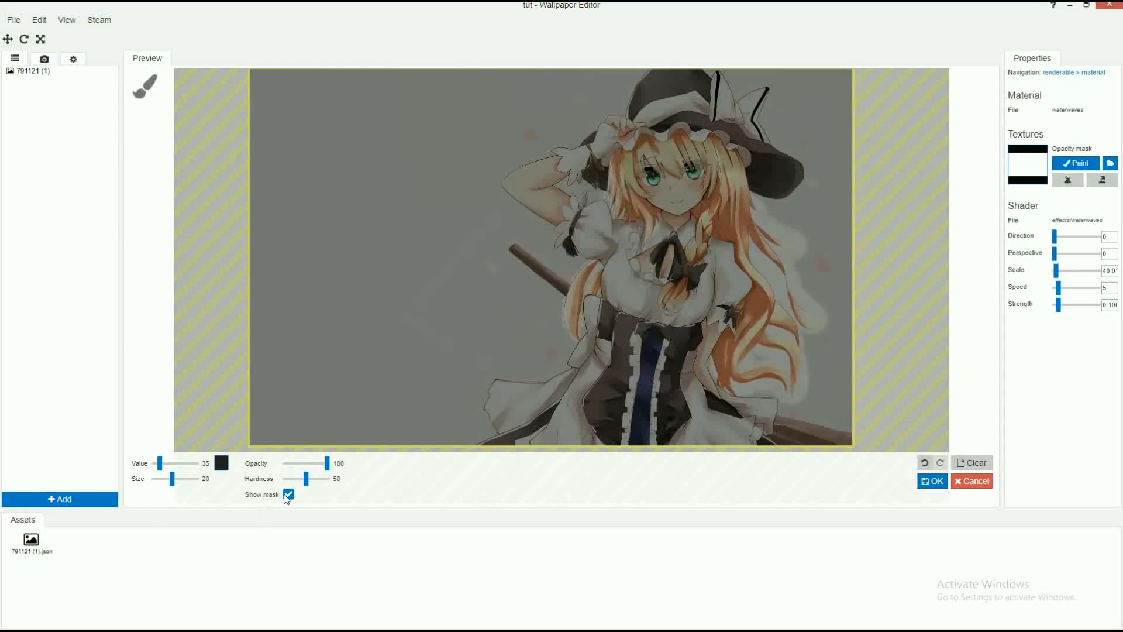
left_click(288, 494)
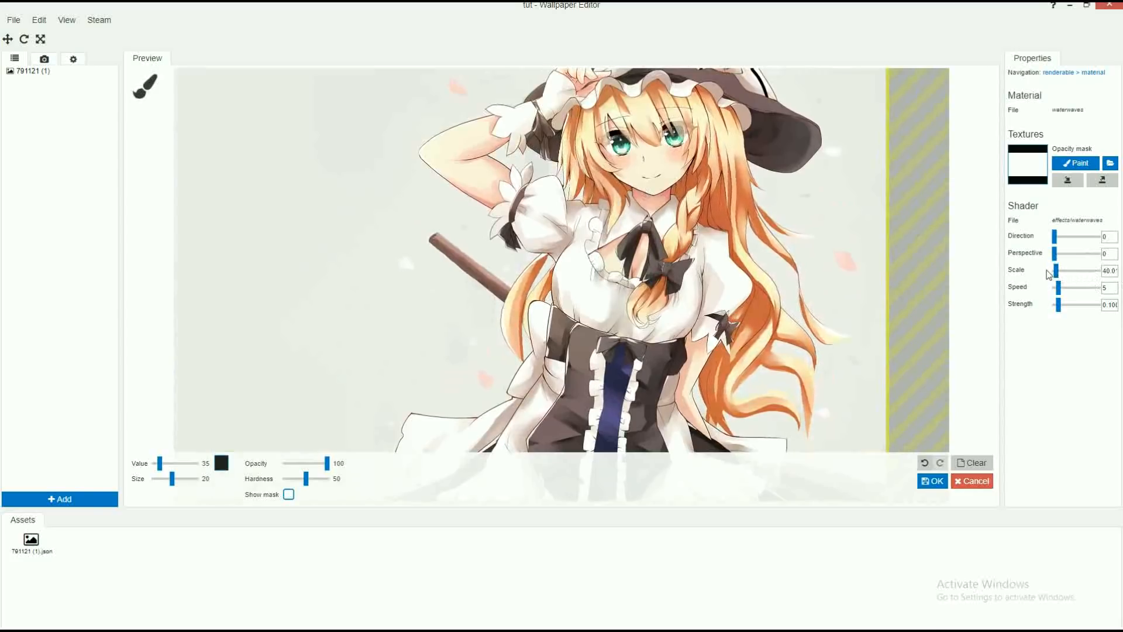
- Set Water Waves scale to 30 and speed to about 2.01, then toggle the mask overlay
left_click_drag(1055, 271, 1053, 270)
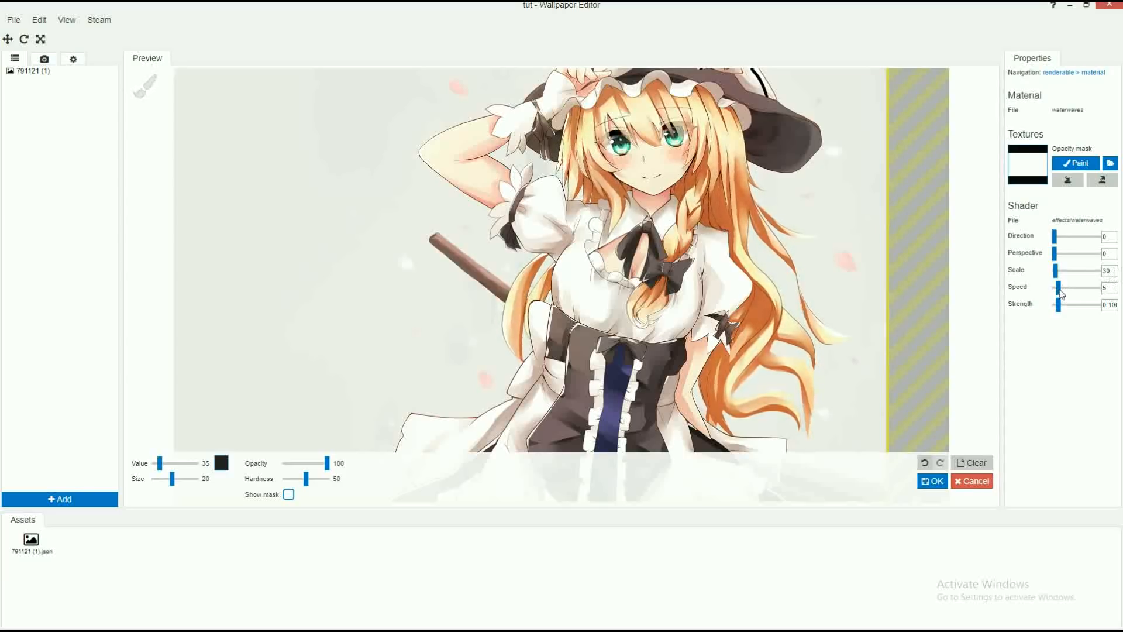
left_click_drag(1059, 287, 1055, 286)
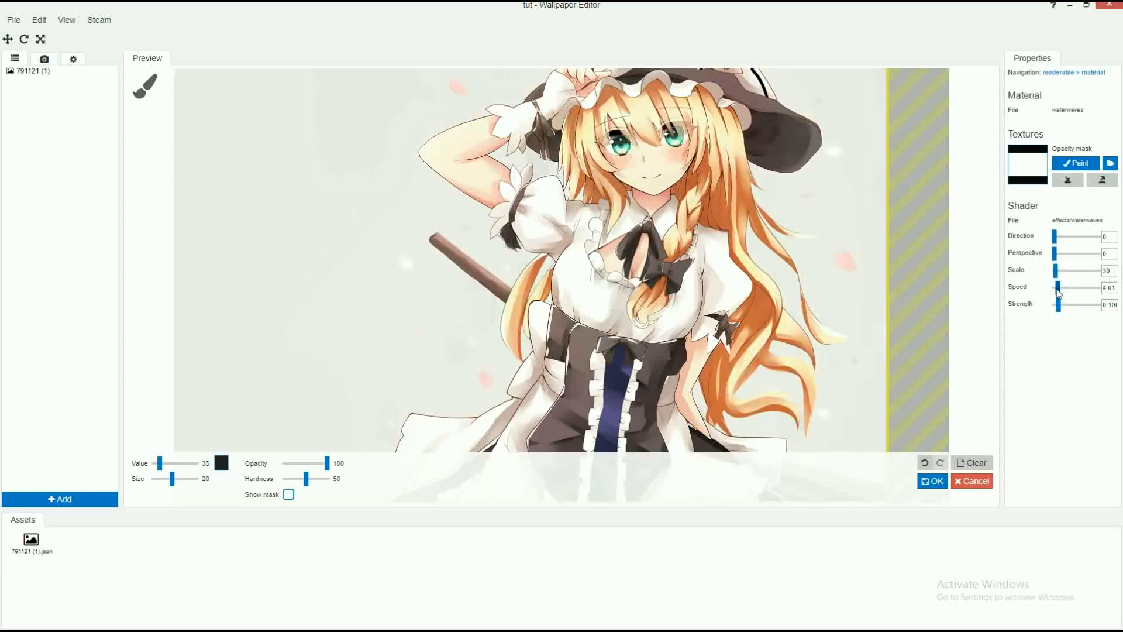
left_click_drag(1060, 294, 1056, 294)
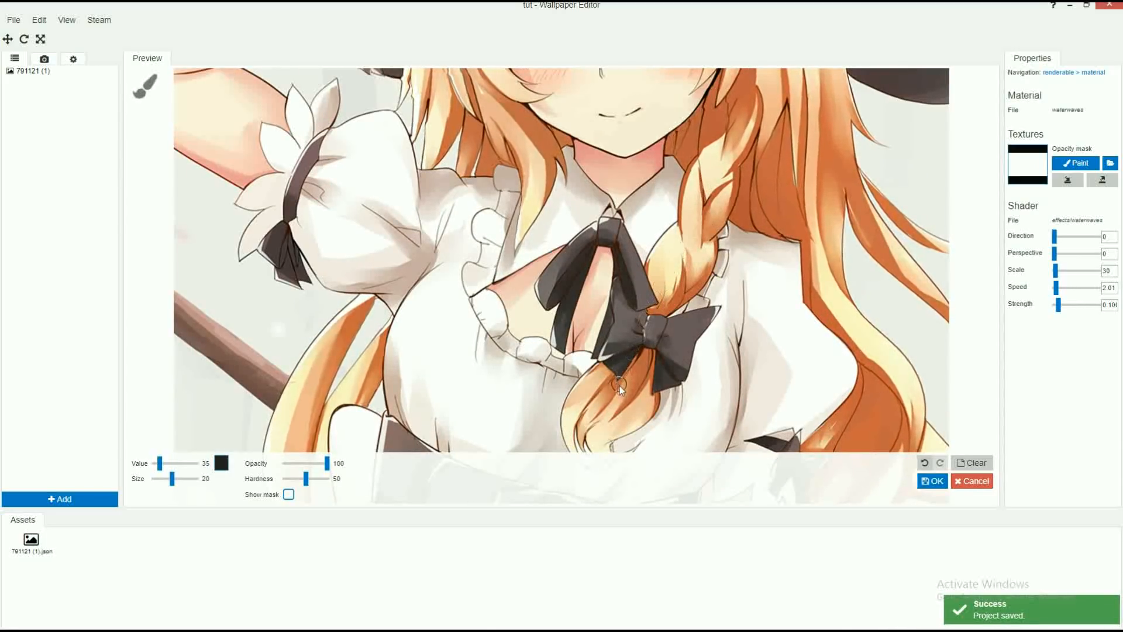
mouse_move(686, 240)
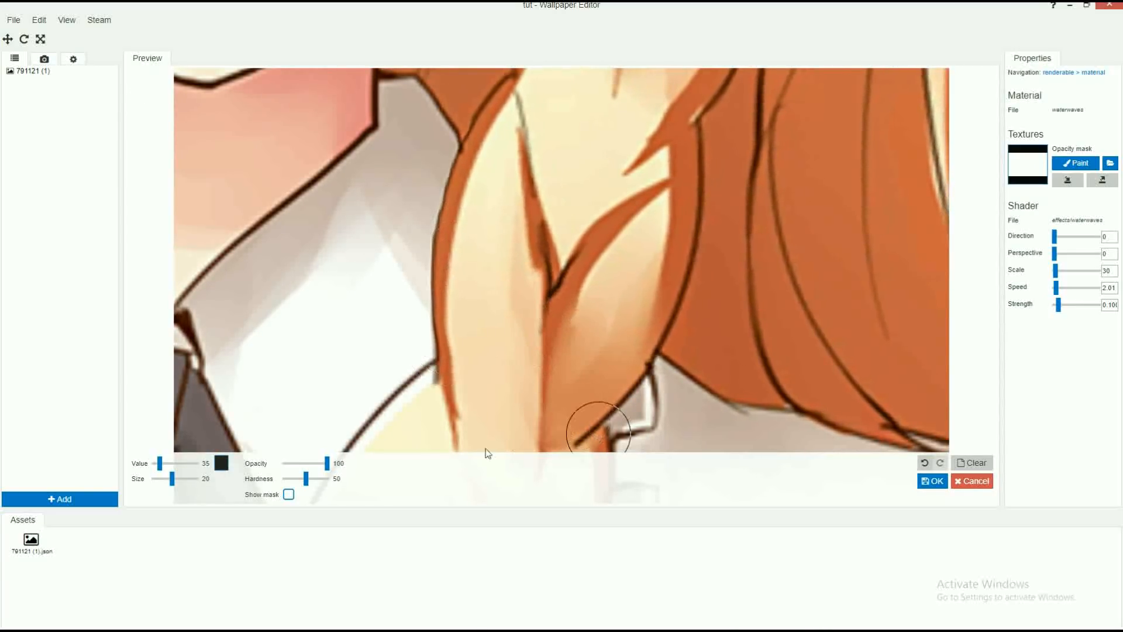
left_click(288, 495)
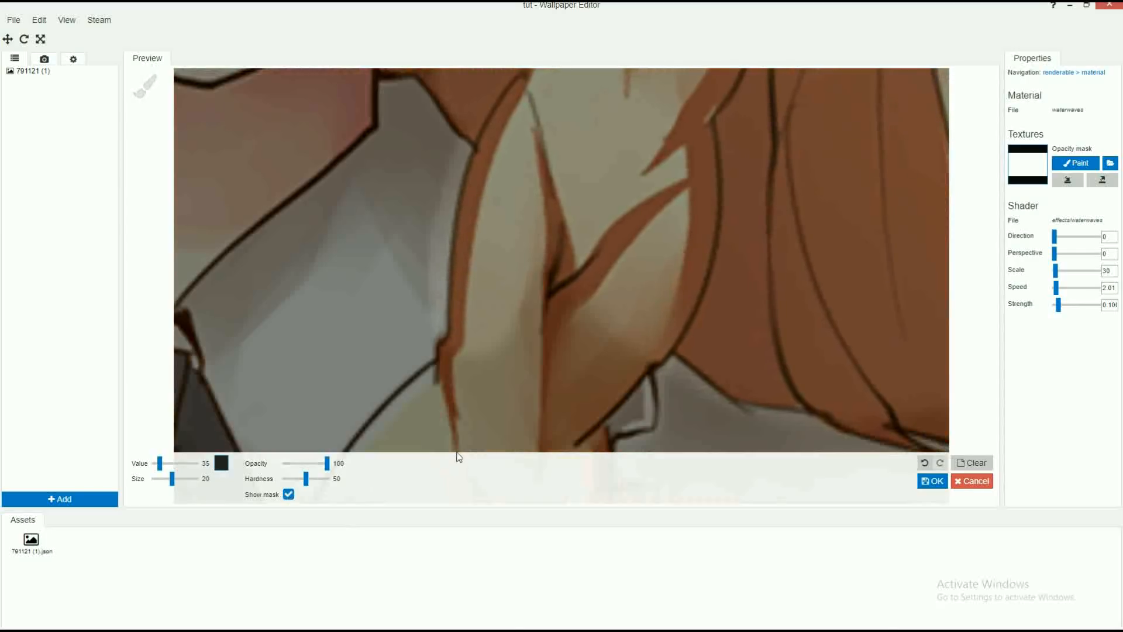
left_click(287, 494)
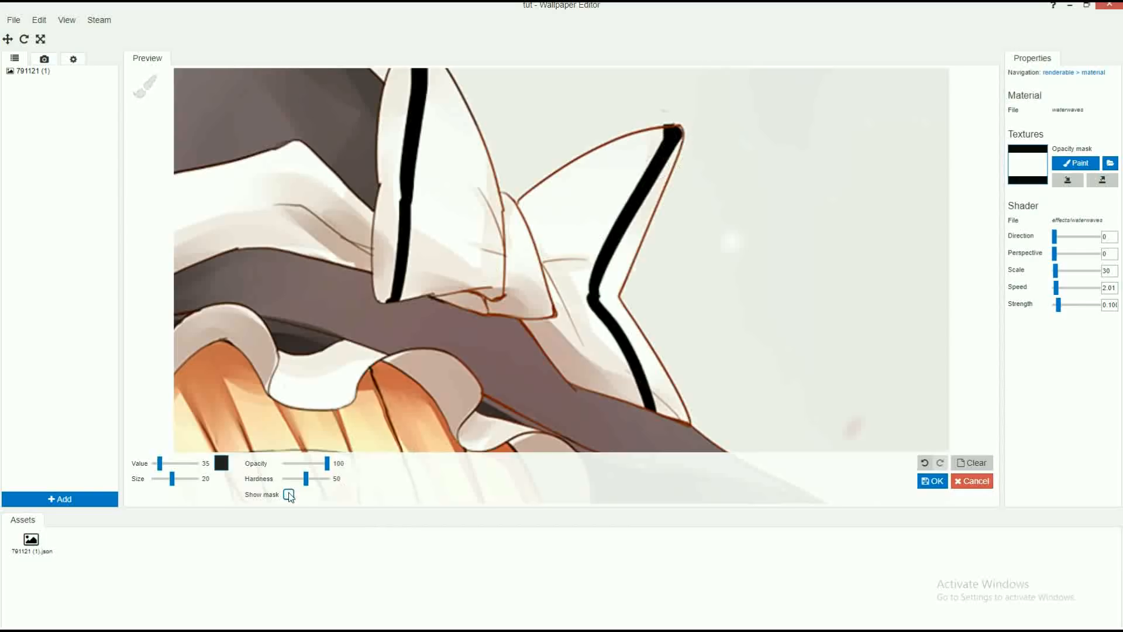
- Paint the mask around the hat bow with brush size 51, then shrink the brush to 12
left_click(288, 494)
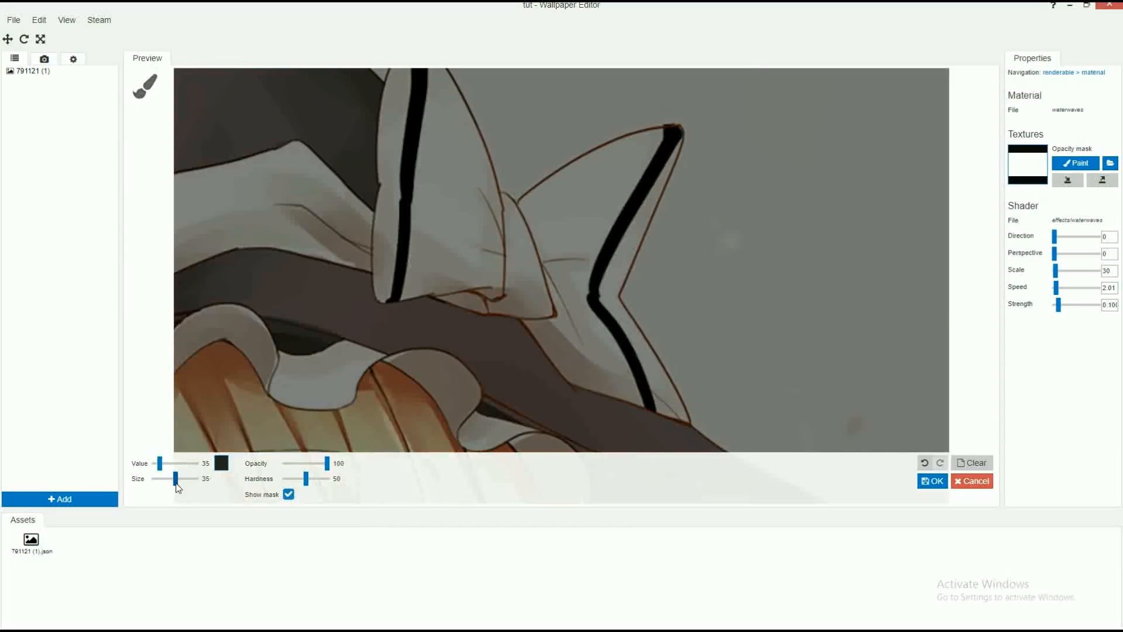
left_click_drag(172, 478, 178, 478)
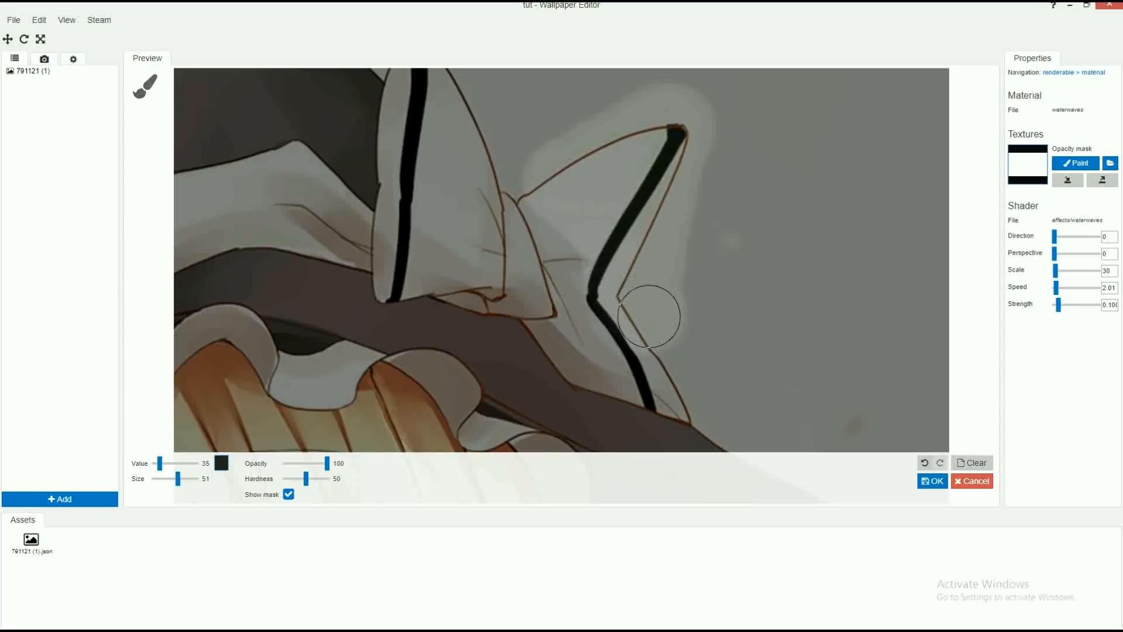
left_click_drag(647, 316, 664, 367)
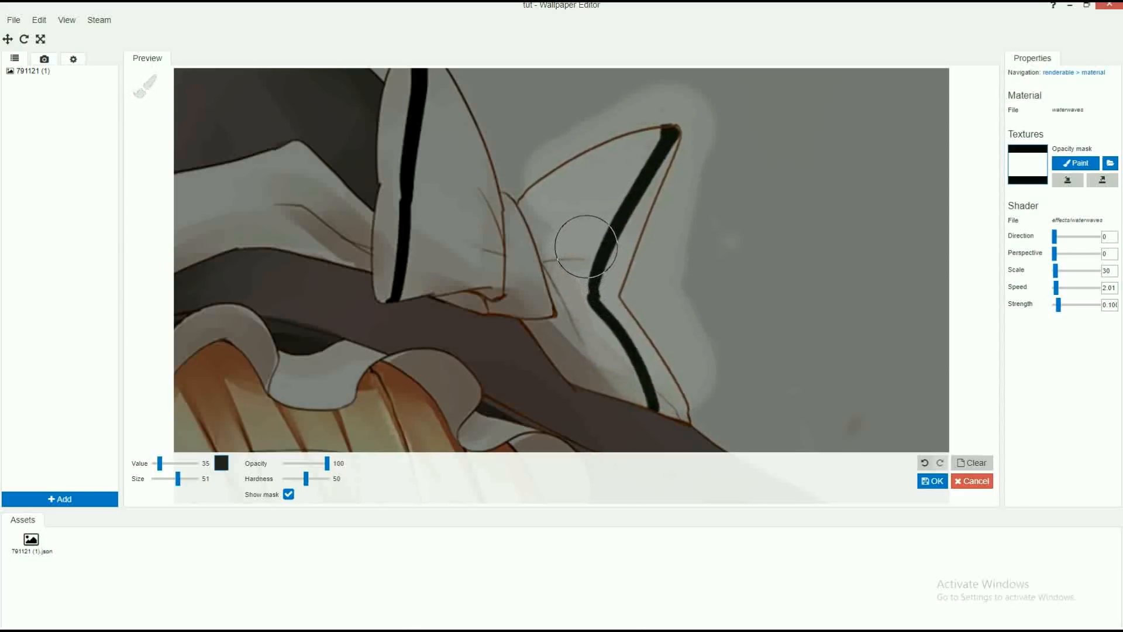
left_click_drag(586, 246, 608, 299)
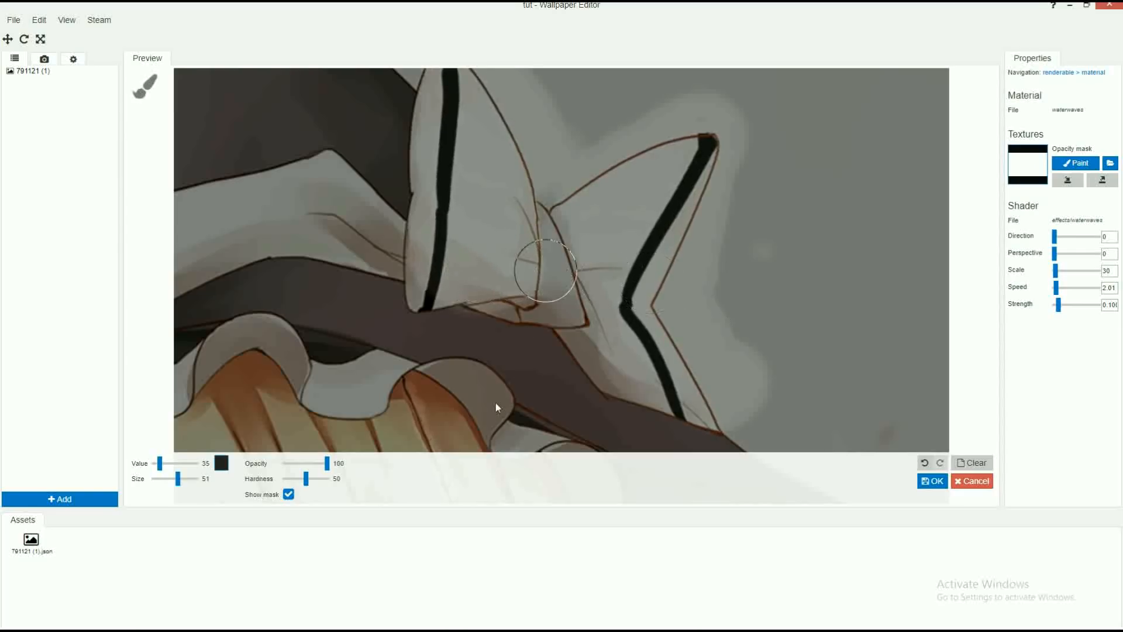
left_click_drag(190, 479, 166, 478)
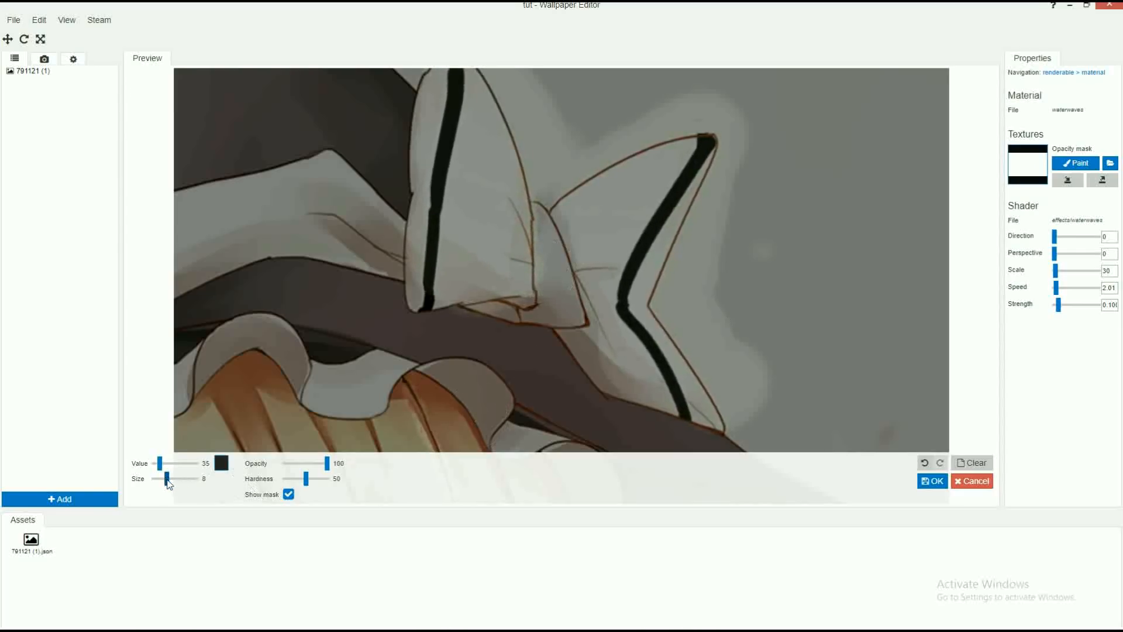
left_click_drag(163, 479, 172, 478)
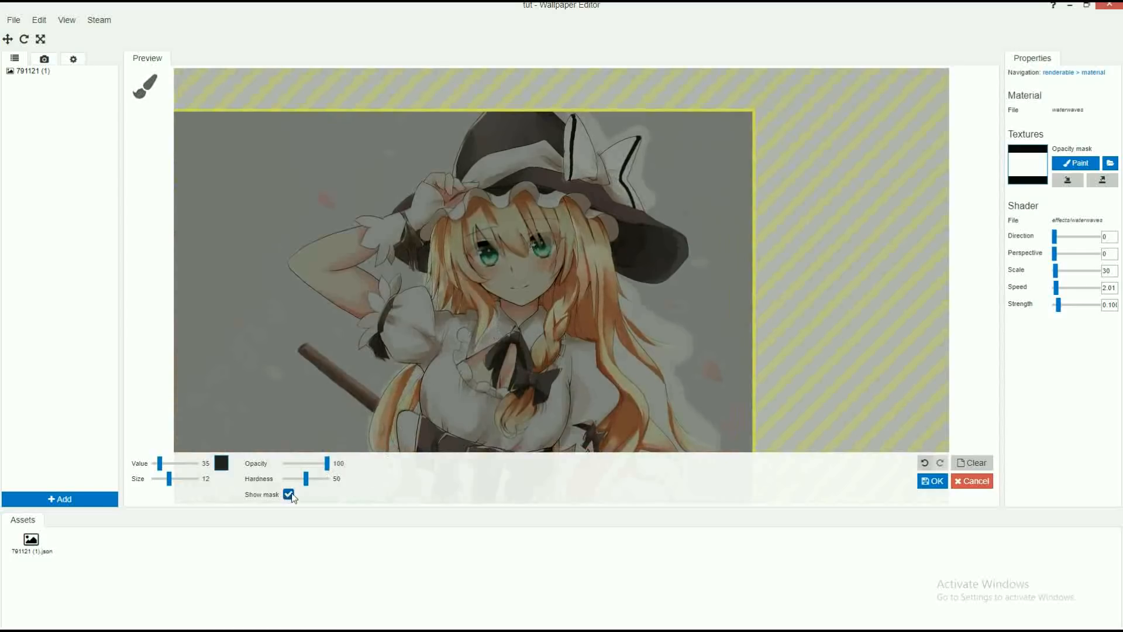
- Hide the mask overlay, confirm the painted Water Waves opacity mask, and save with Ctrl+S
left_click(289, 494)
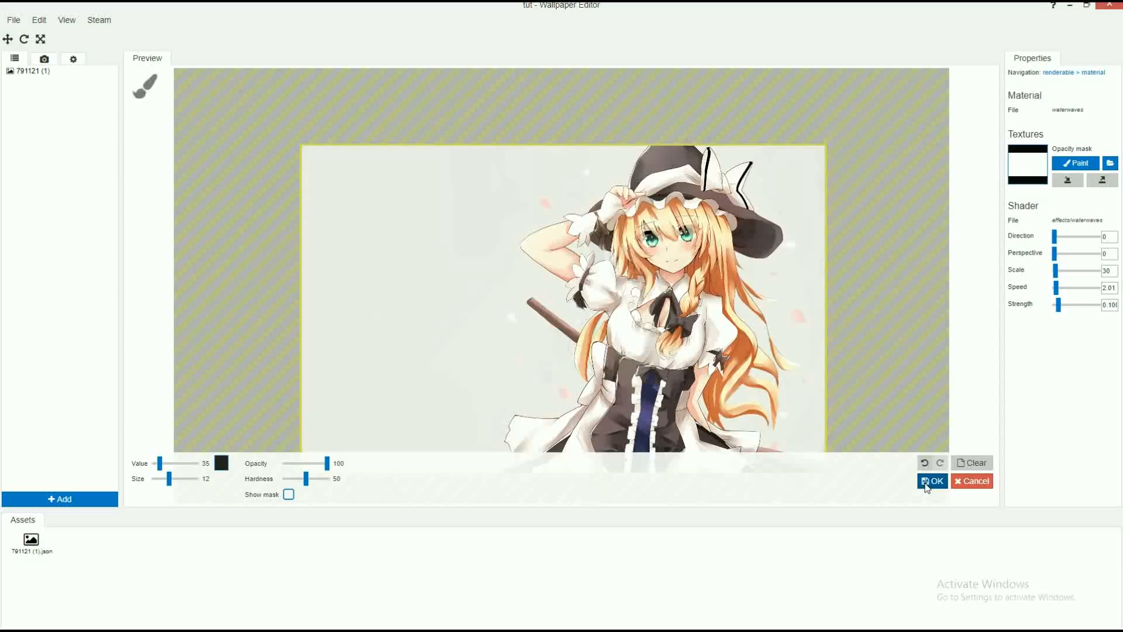
left_click(931, 481)
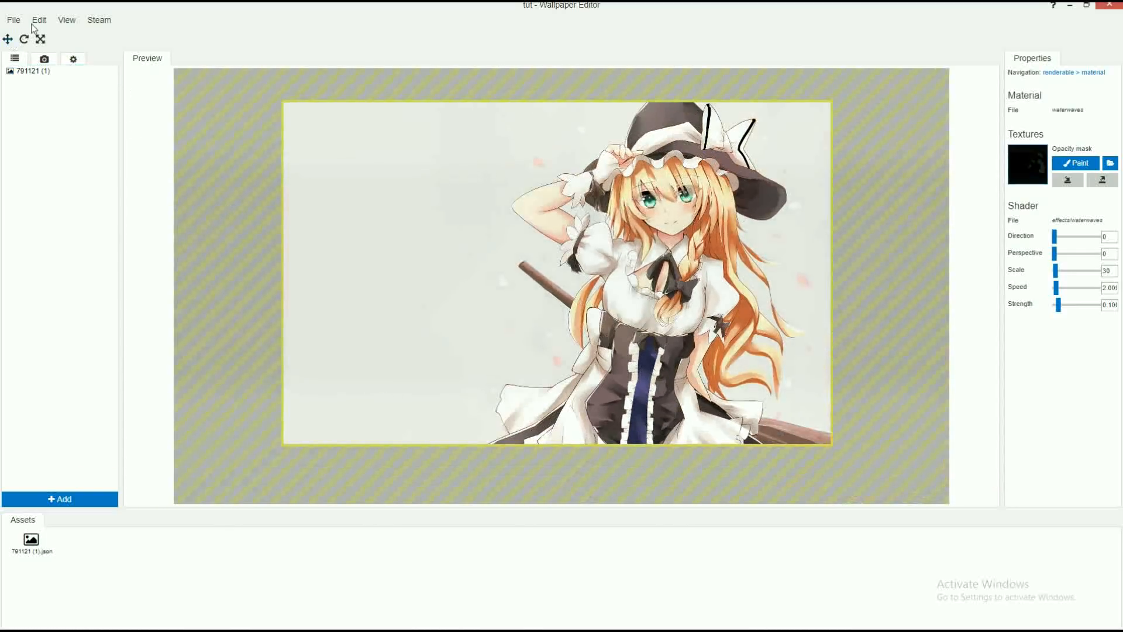
key("ctrl+s")
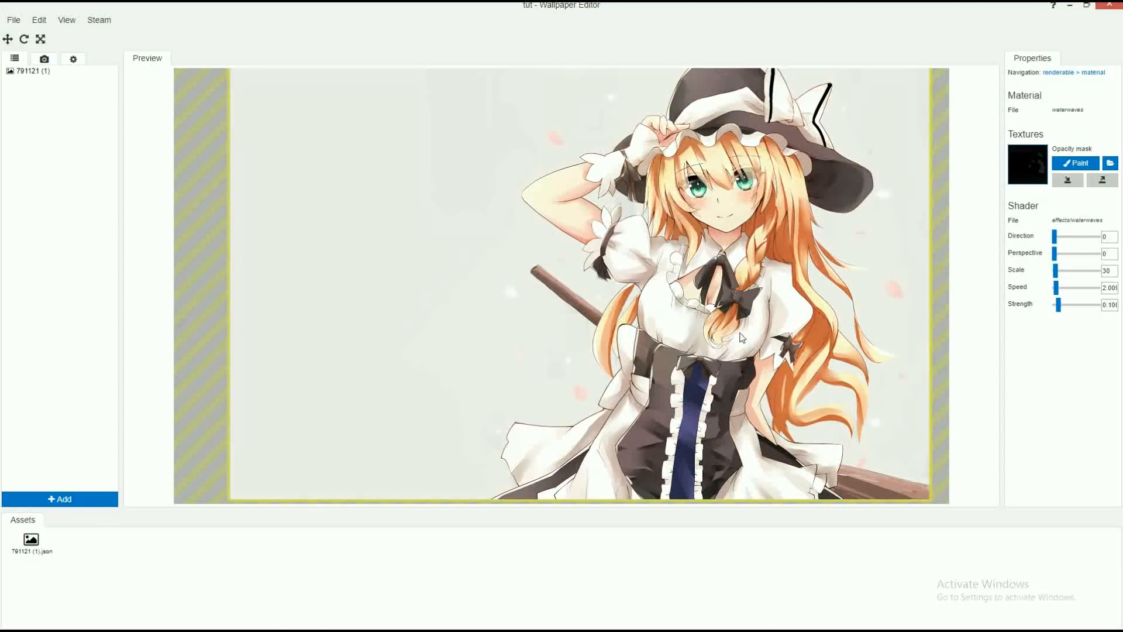
mouse_move(890, 293)
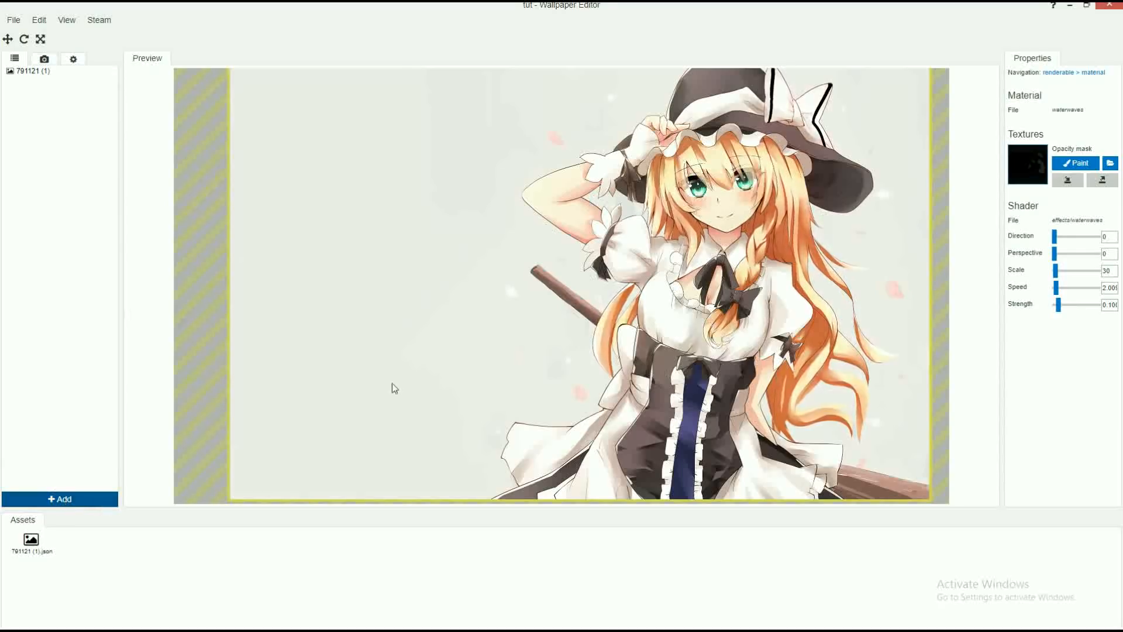
- Add the Leaves particle preset using its Sakura petal variant
left_click(60, 499)
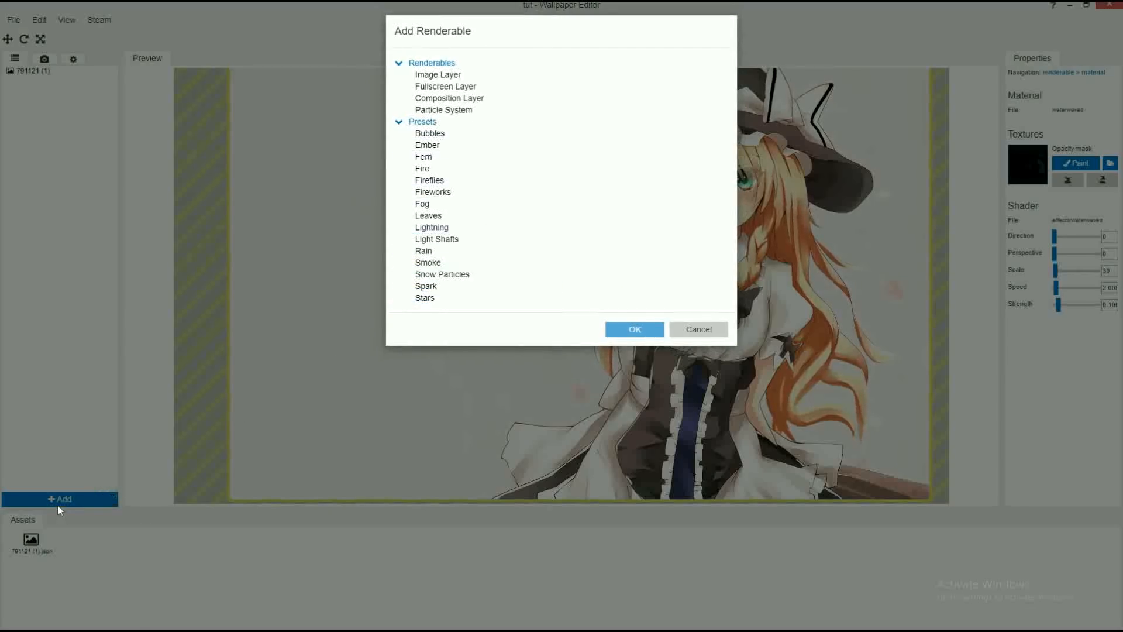
left_click(427, 214)
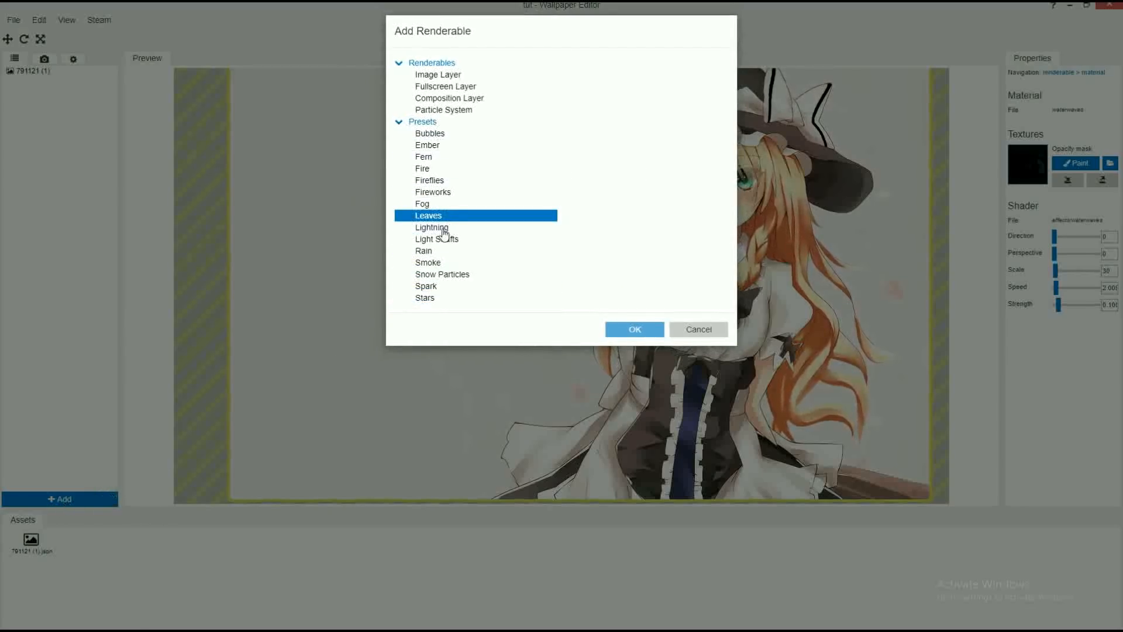
left_click(427, 215)
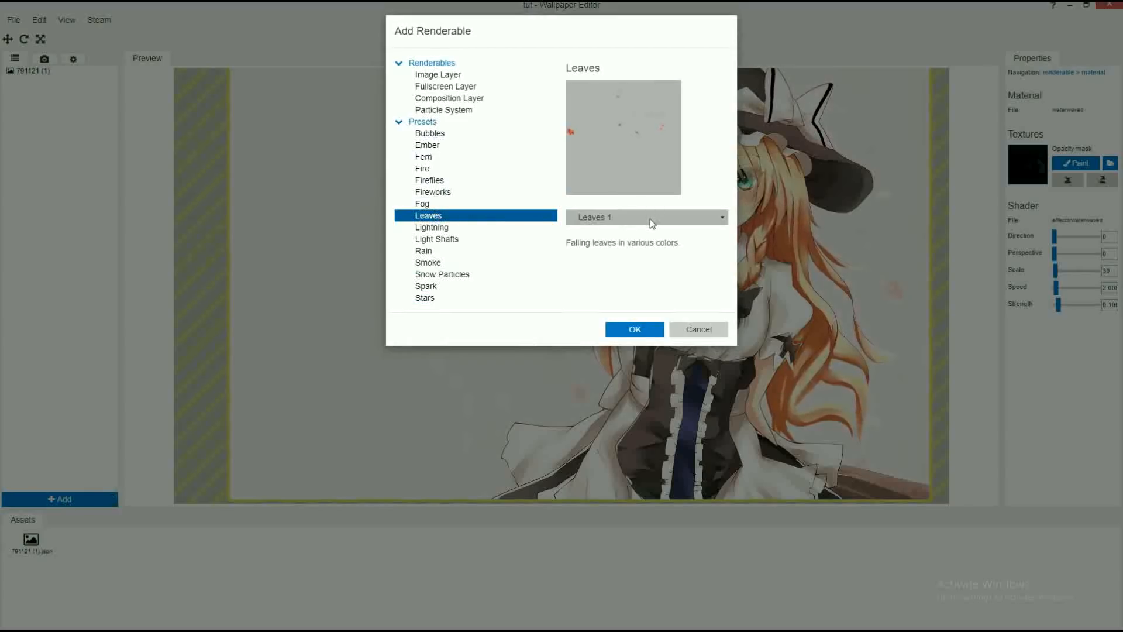
left_click(644, 217)
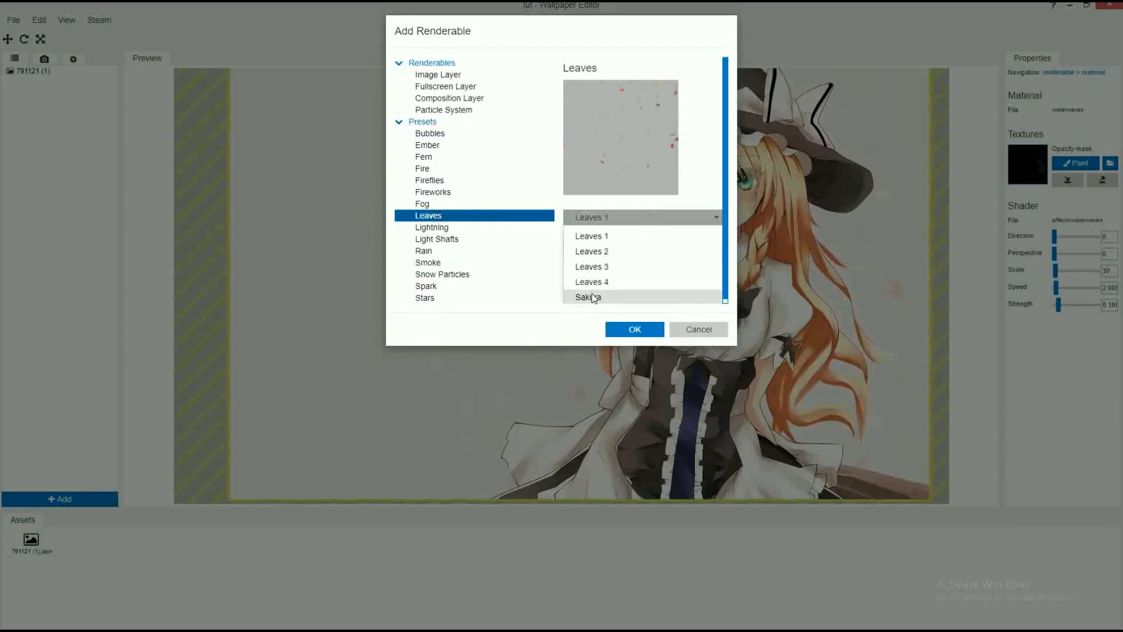
left_click(633, 329)
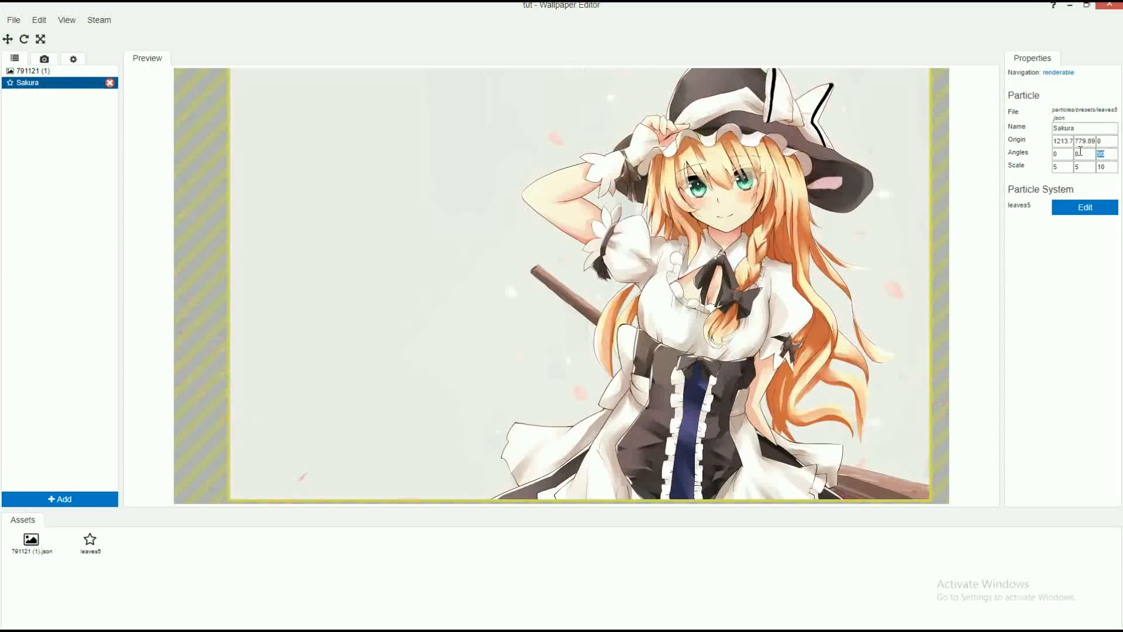
- Set the Sakura particles' Z angle to 90 and uniform scale to 5
type("856")
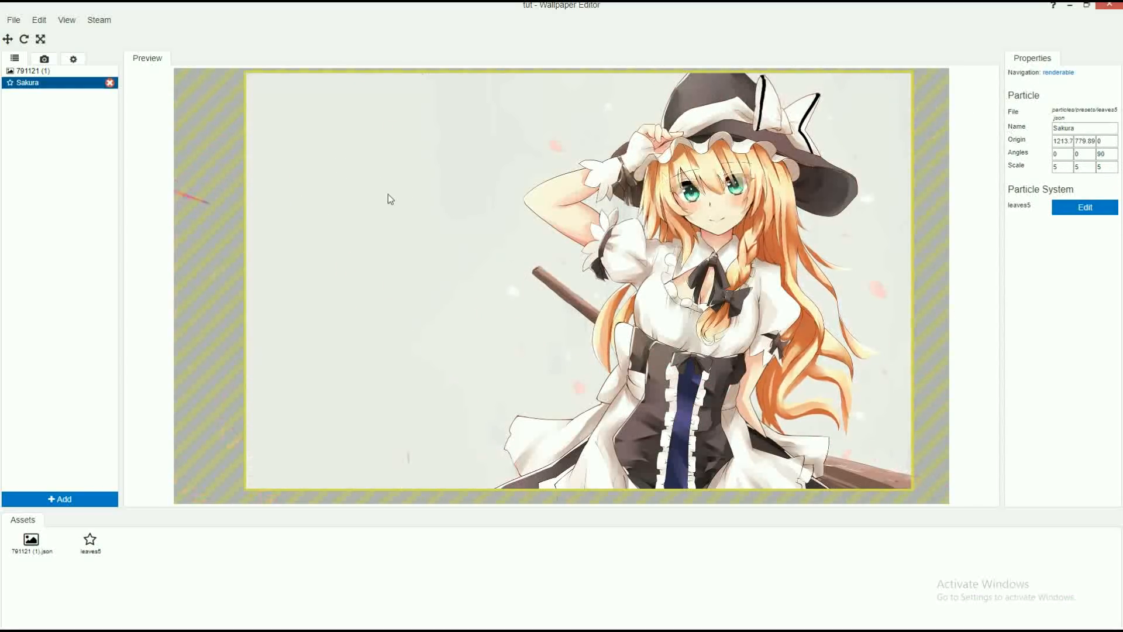
mouse_move(158, 122)
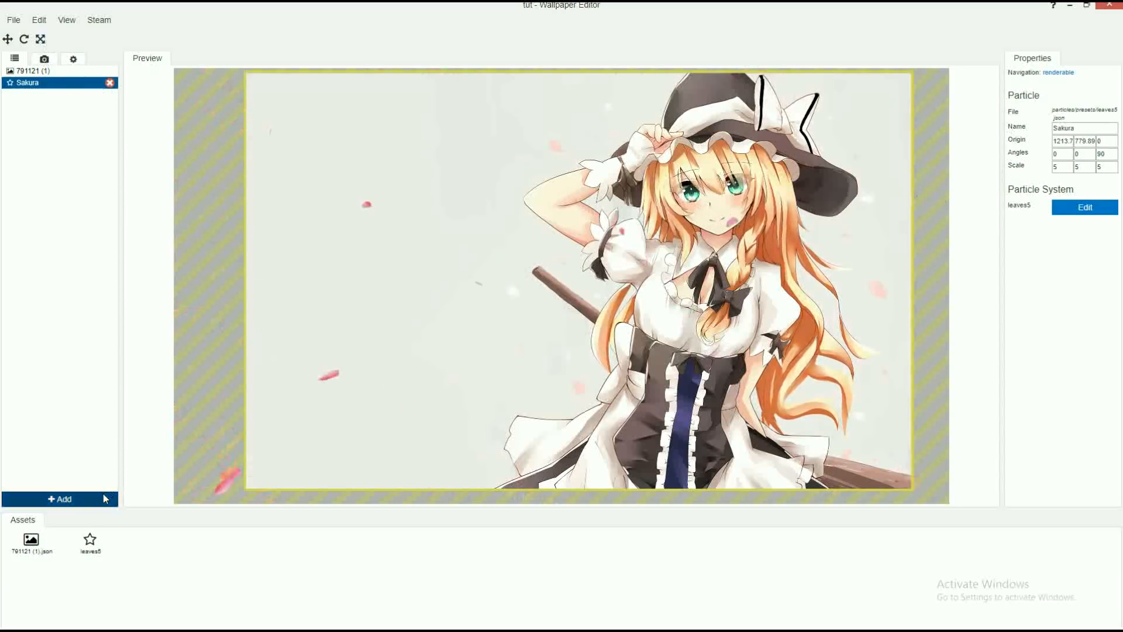
- Add the Light Shafts preset layer and set its scale to 10
left_click(59, 498)
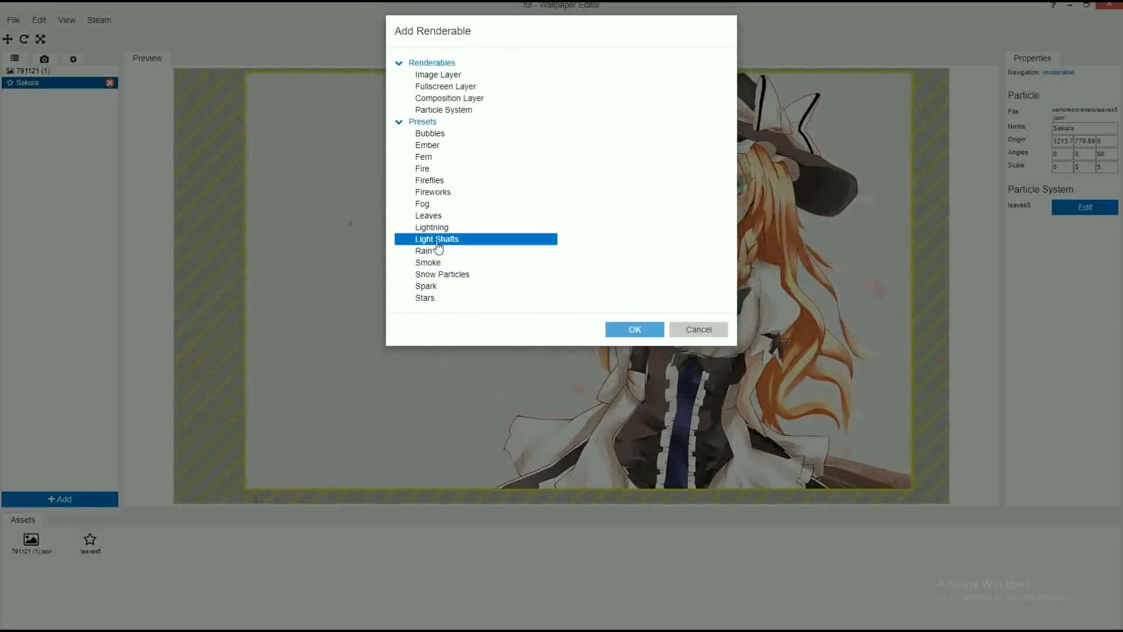
left_click(633, 329)
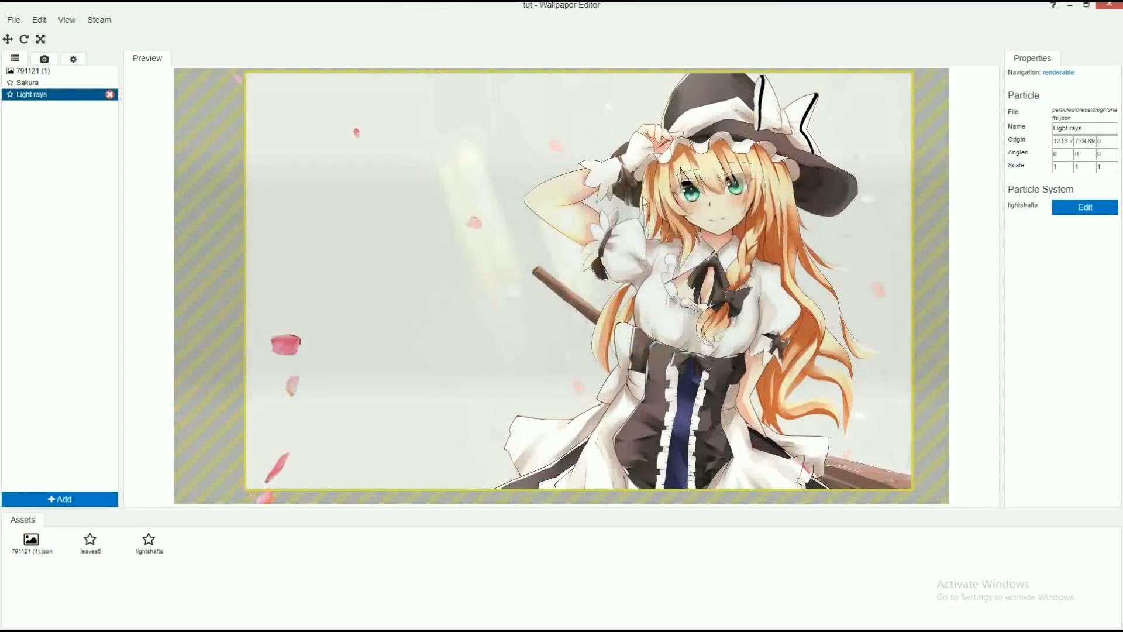
left_click(1099, 166)
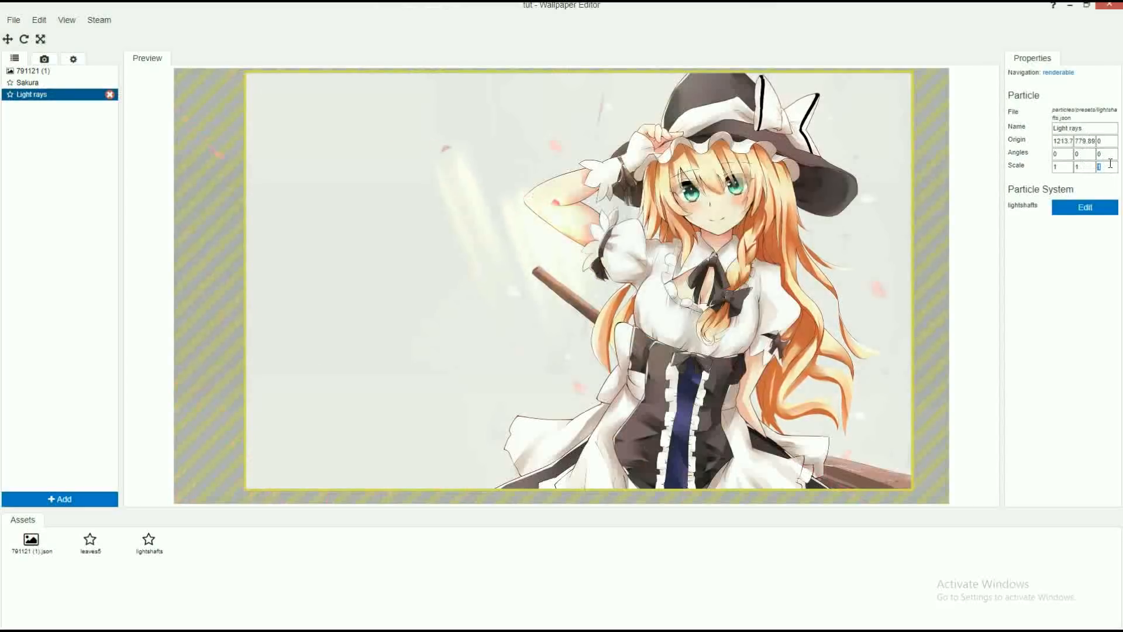
type("10")
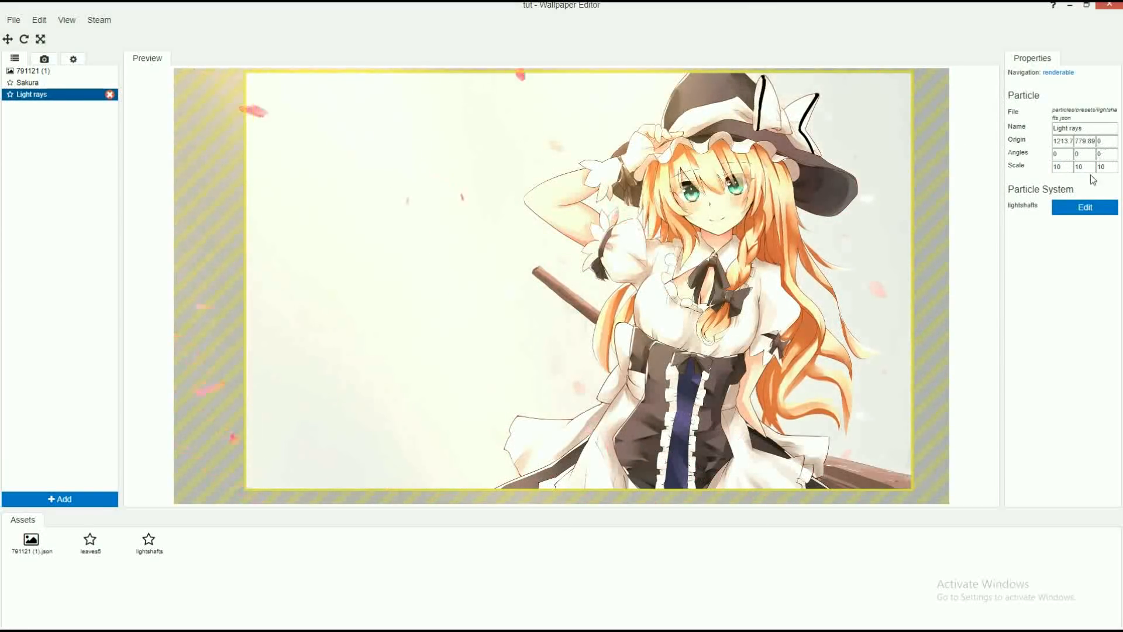
left_click(1083, 207)
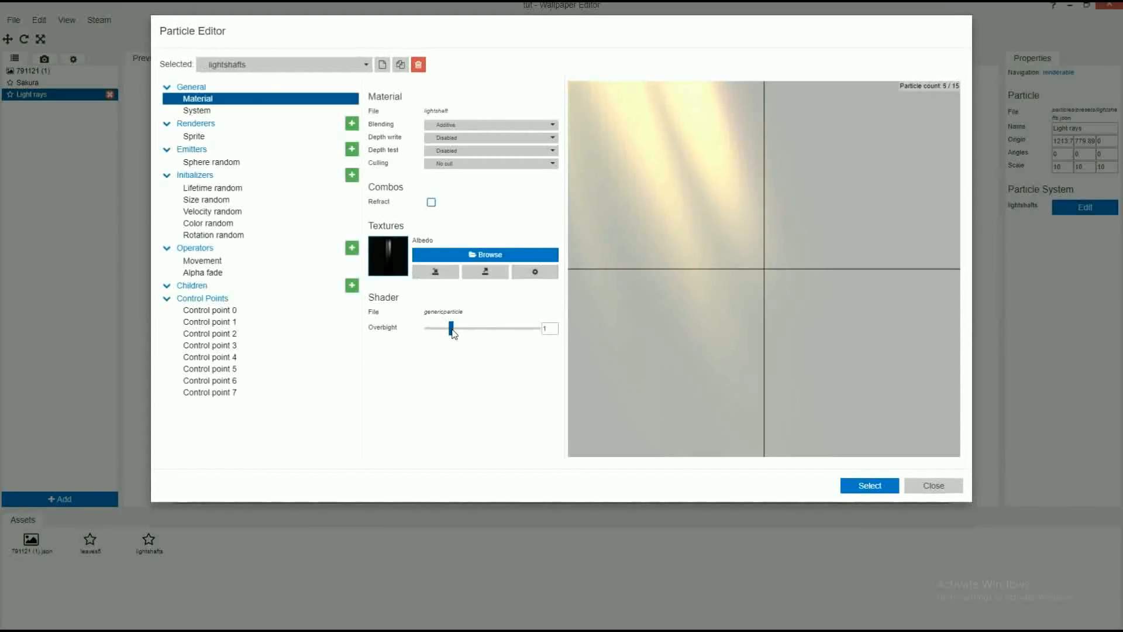
- Adjust the light shafts' Overbright slider to about 0.8
left_click_drag(450, 328, 485, 329)
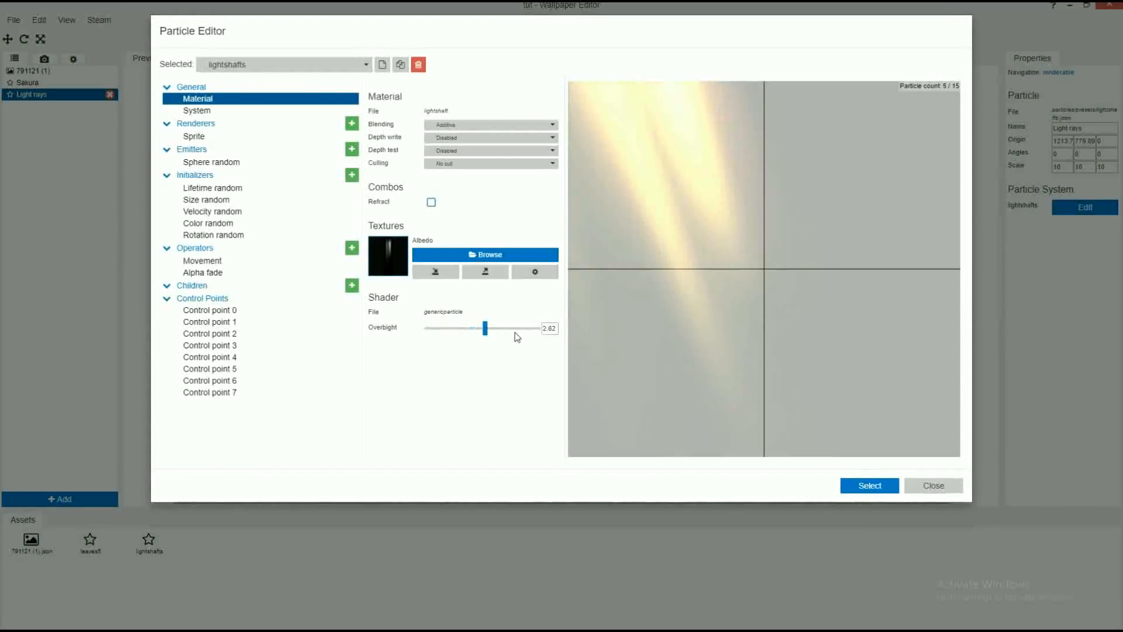
left_click_drag(486, 328, 440, 328)
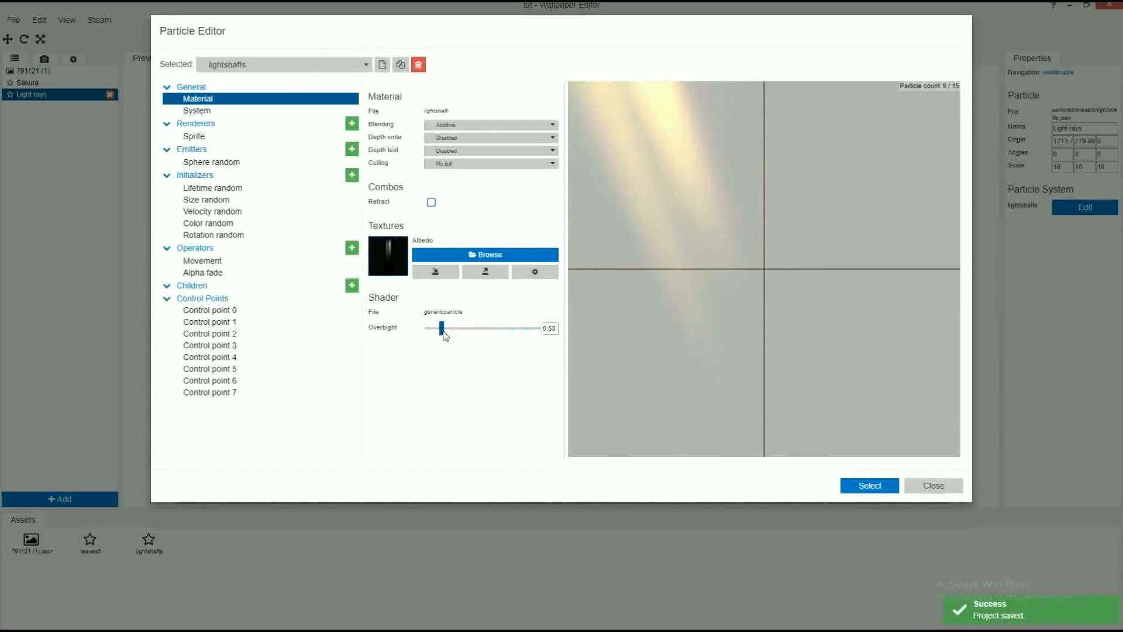
left_click_drag(440, 328, 445, 329)
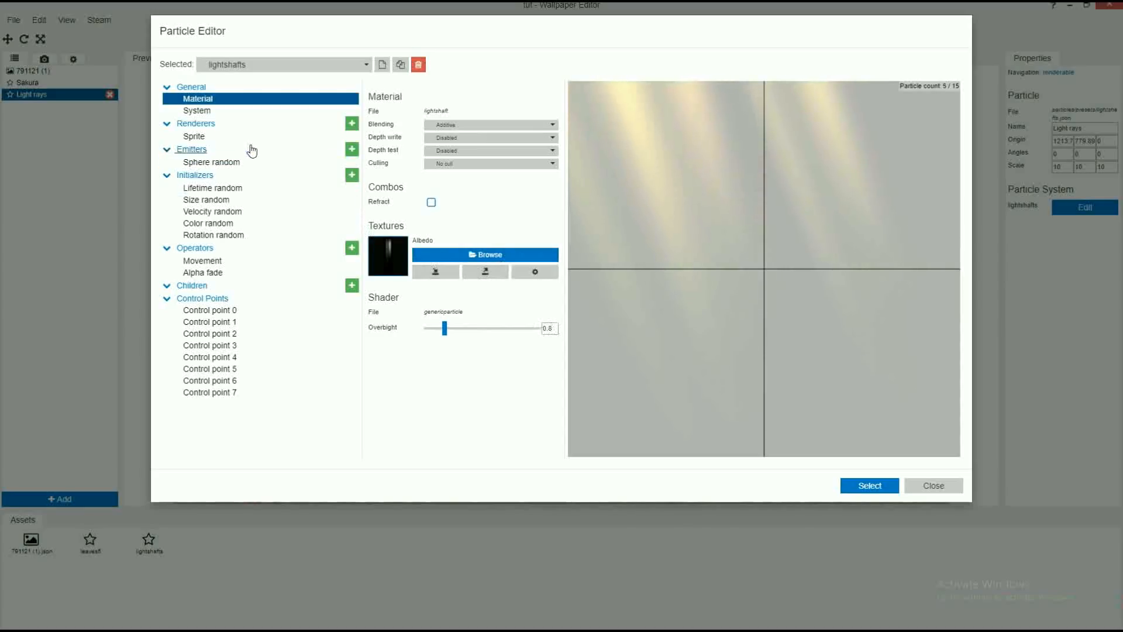
- Set the Color random minimum colour of the shafts to white
left_click(209, 223)
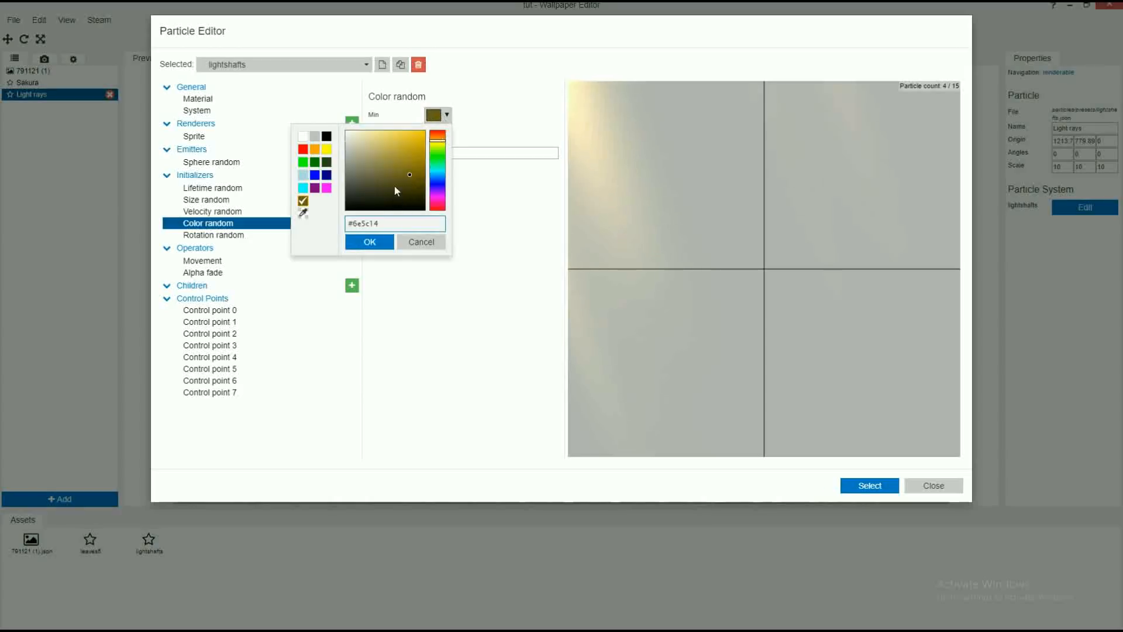
left_click(369, 241)
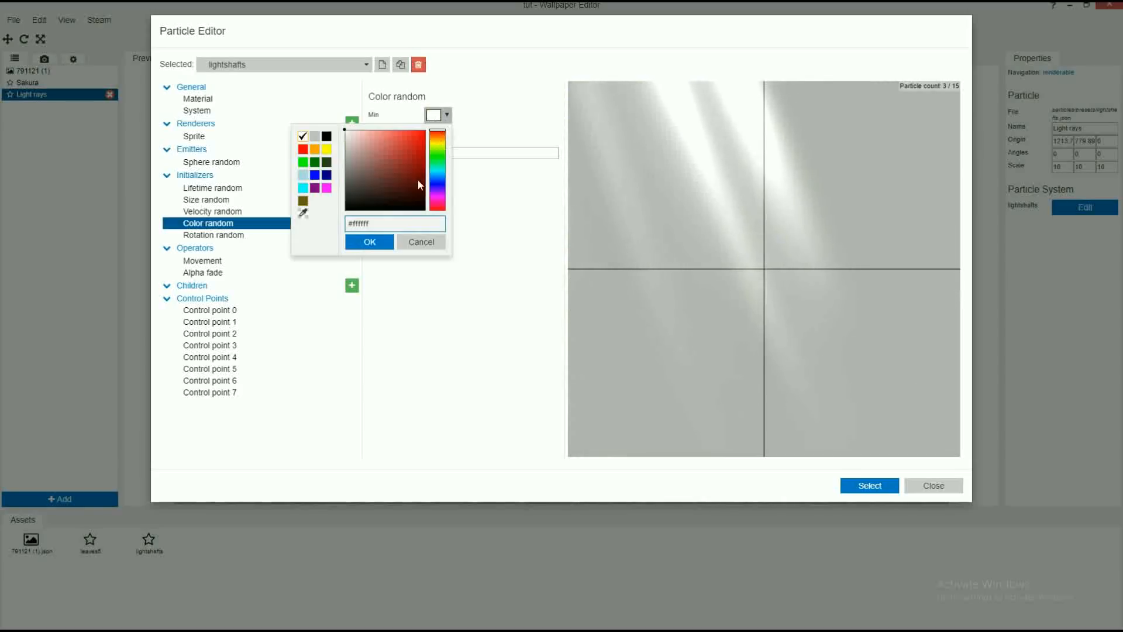
left_click(369, 241)
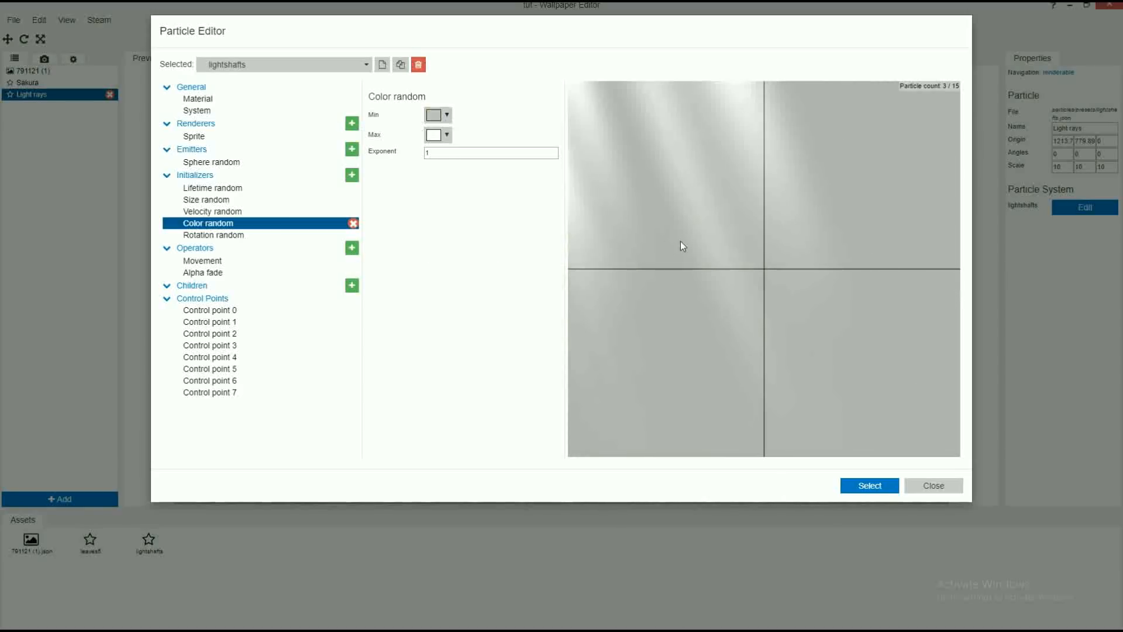
left_click(931, 485)
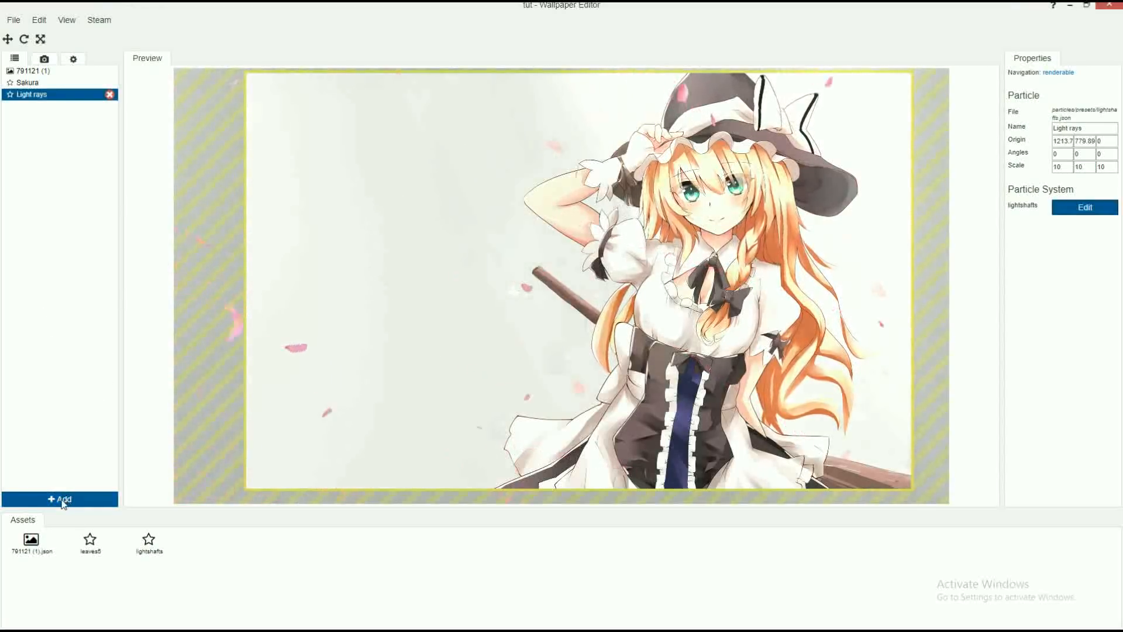
- Save the tut project with Ctrl+S after closing out of the Particle Editor
key("ctrl+s")
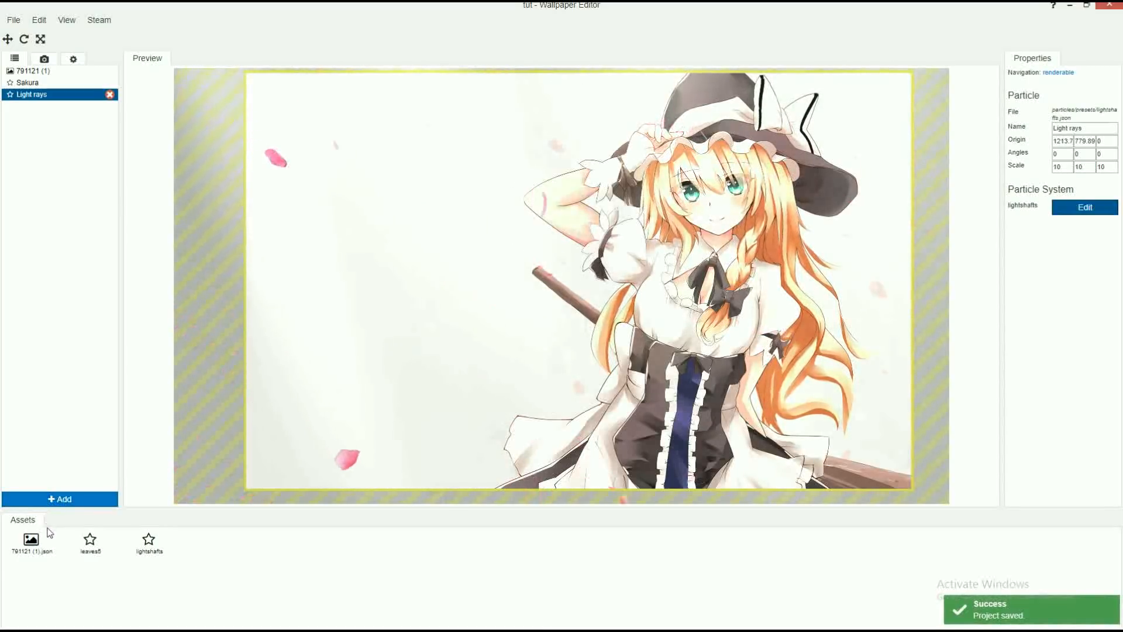
left_click(31, 542)
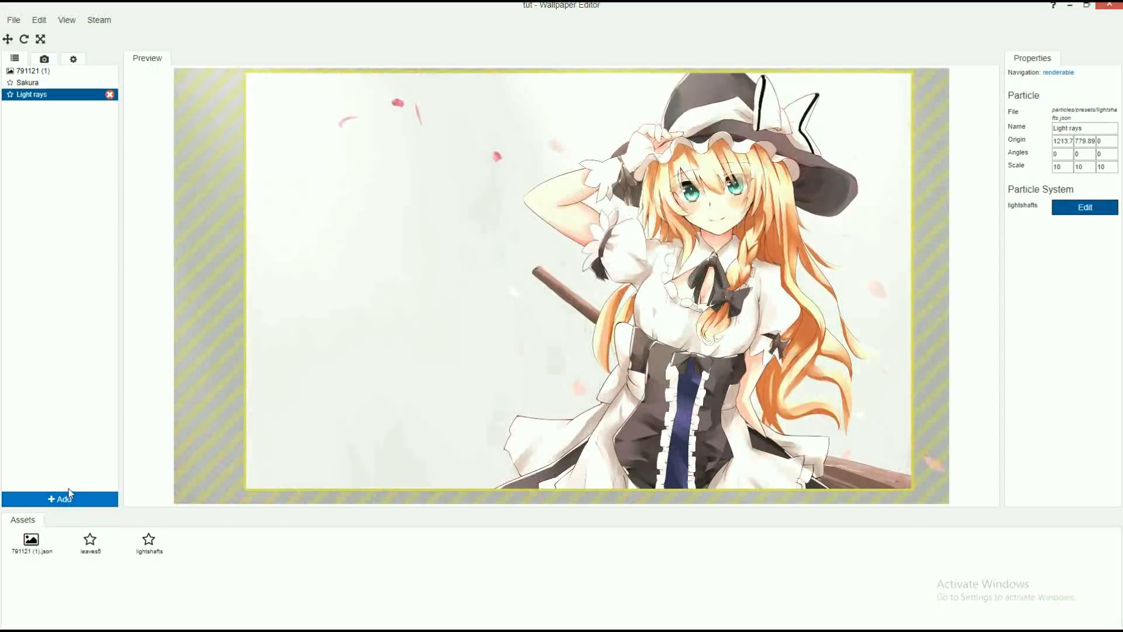
- Browse the Add Renderable presets, cancel, and select the 791121 (1) image layer
left_click(60, 498)
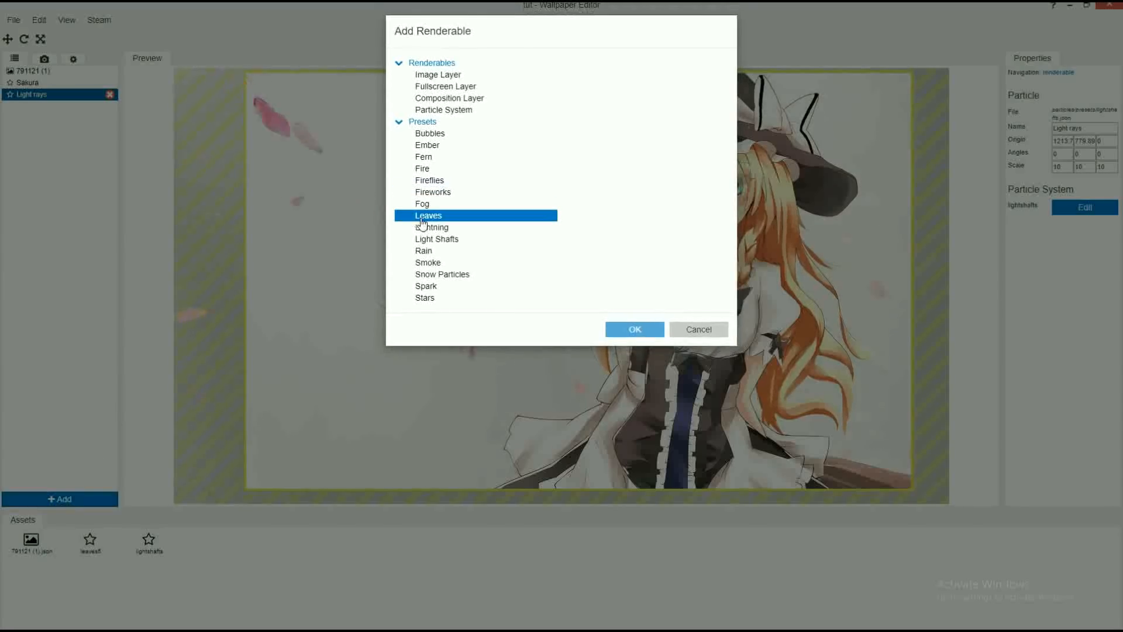
left_click(443, 273)
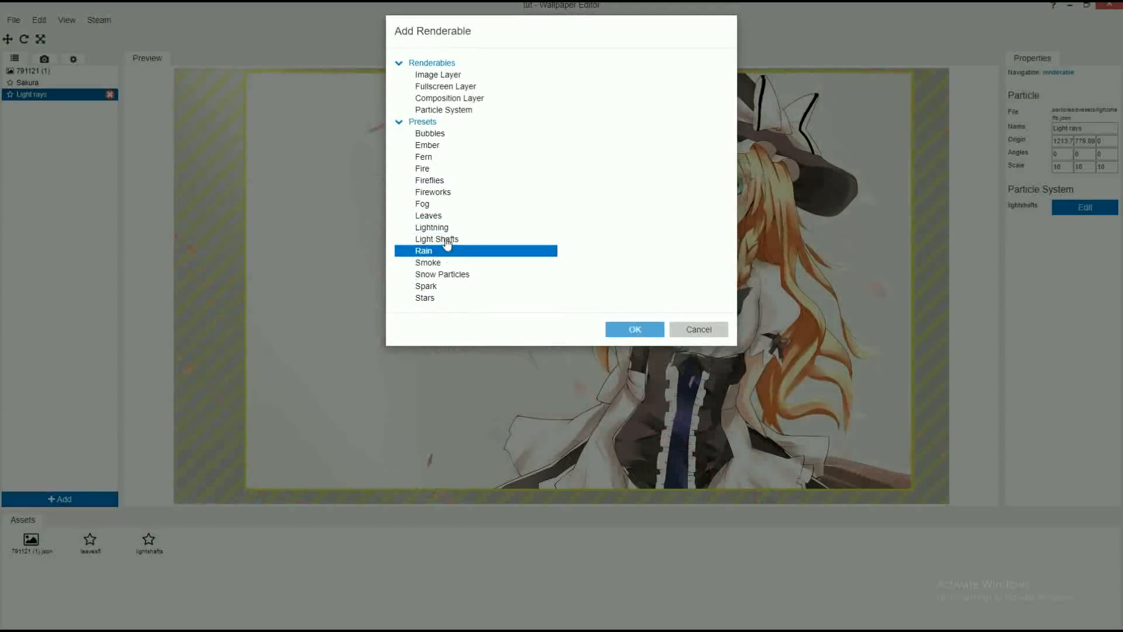
left_click(422, 203)
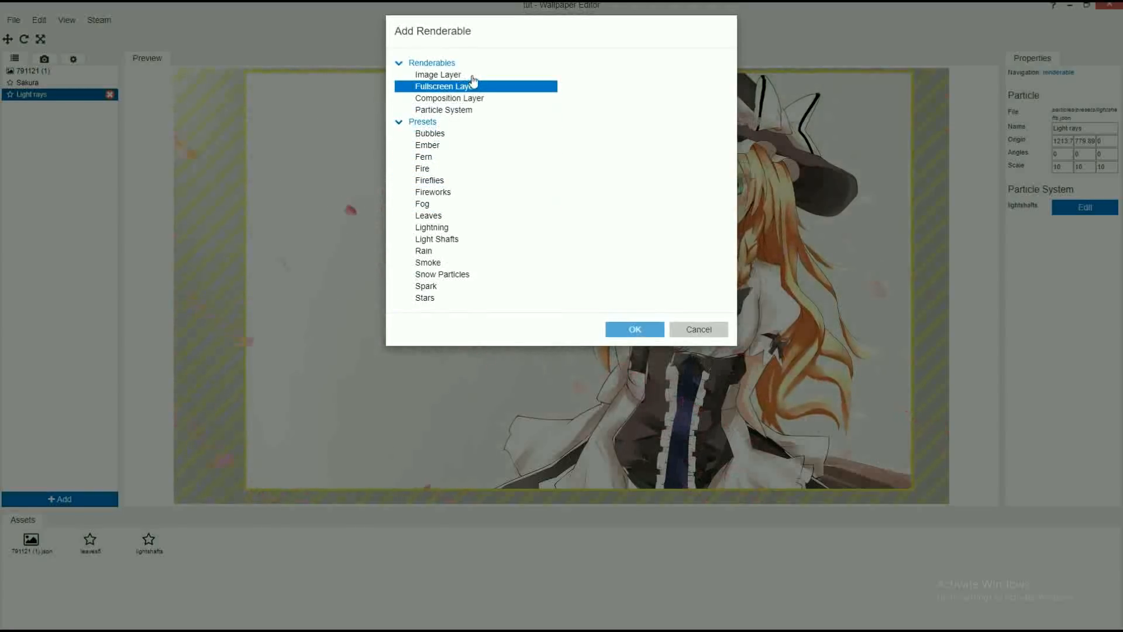
left_click(697, 329)
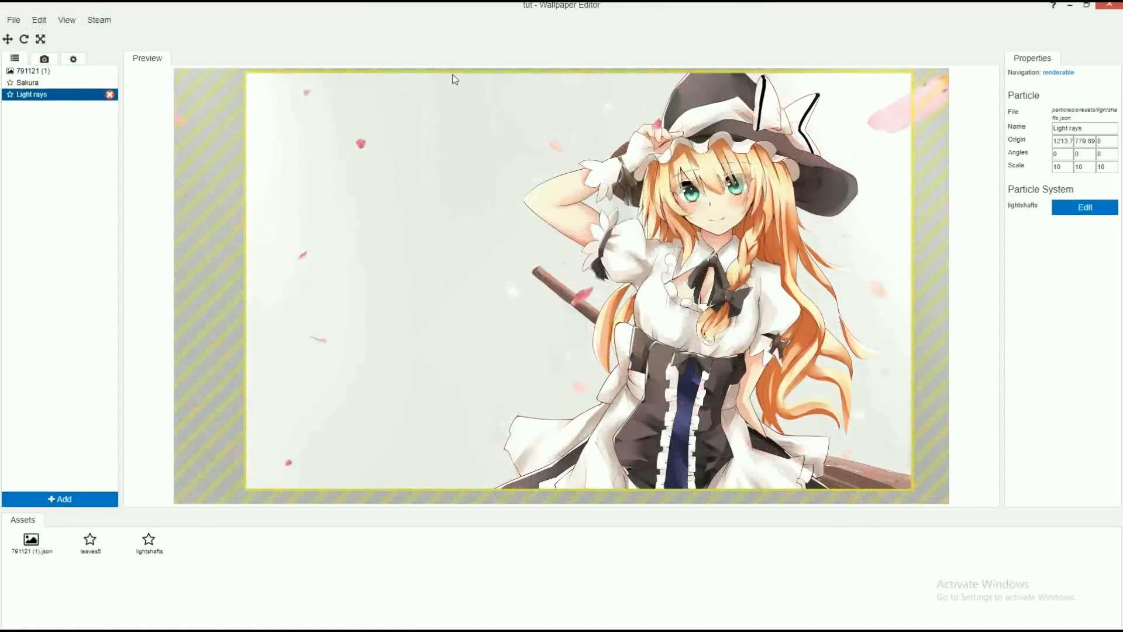
left_click(32, 70)
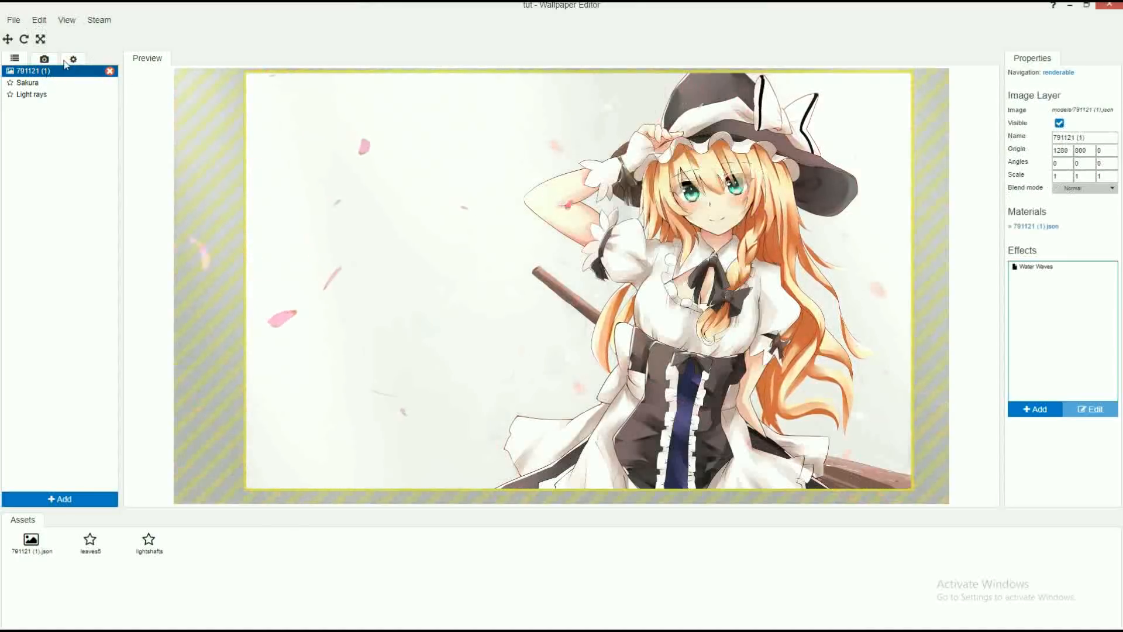
- Toggle scene-wide Bloom off and back on, then bring up the Steam menu
left_click(72, 57)
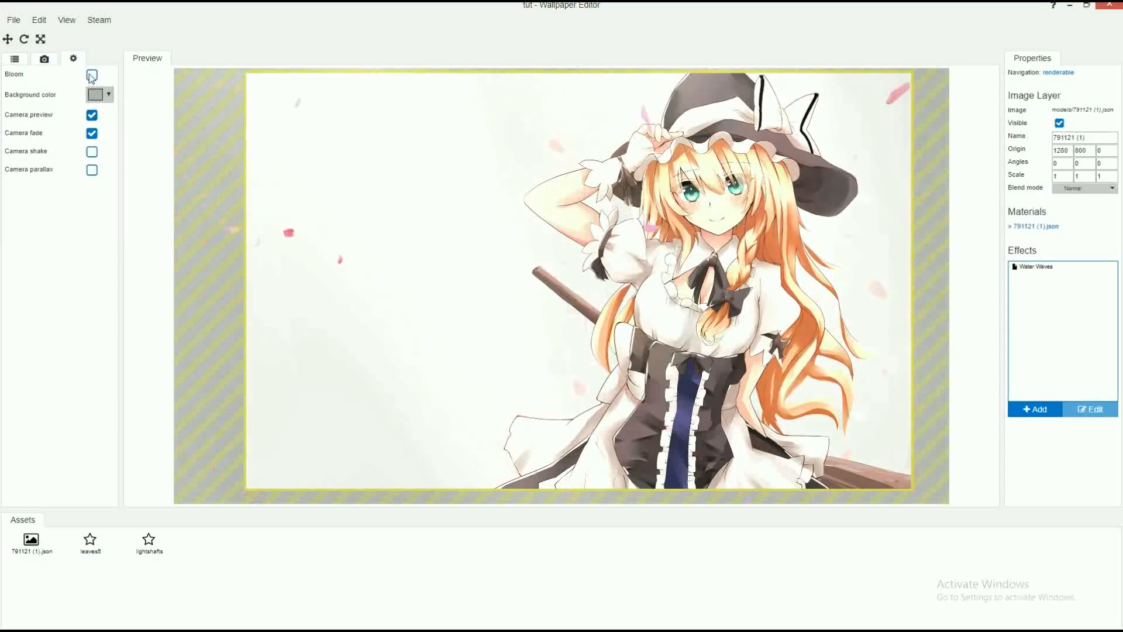
left_click(92, 77)
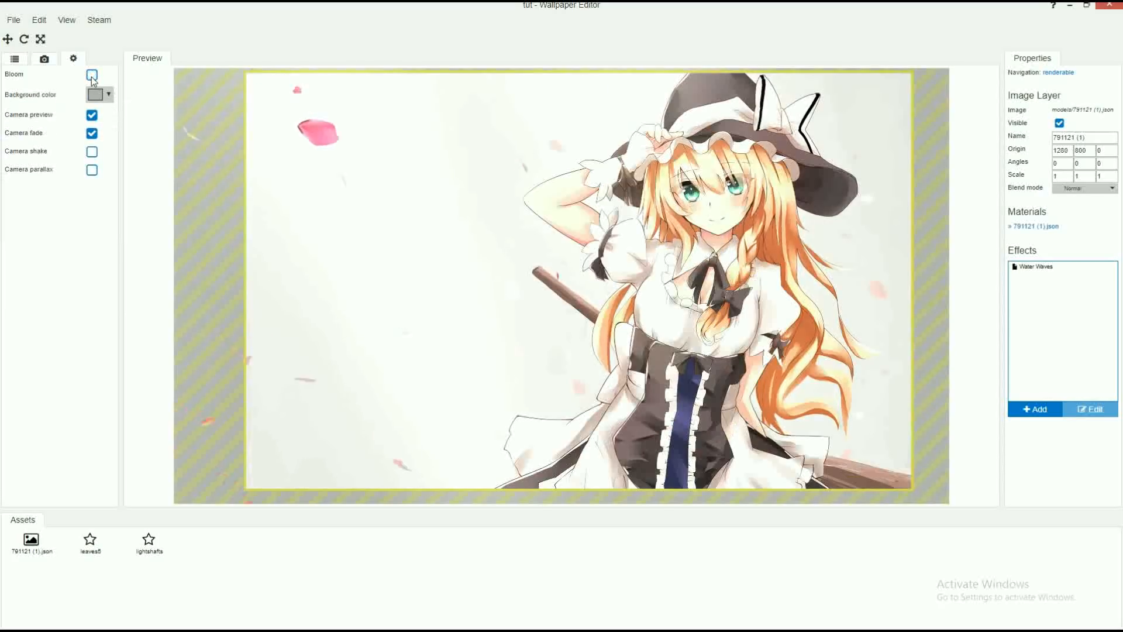
left_click(91, 74)
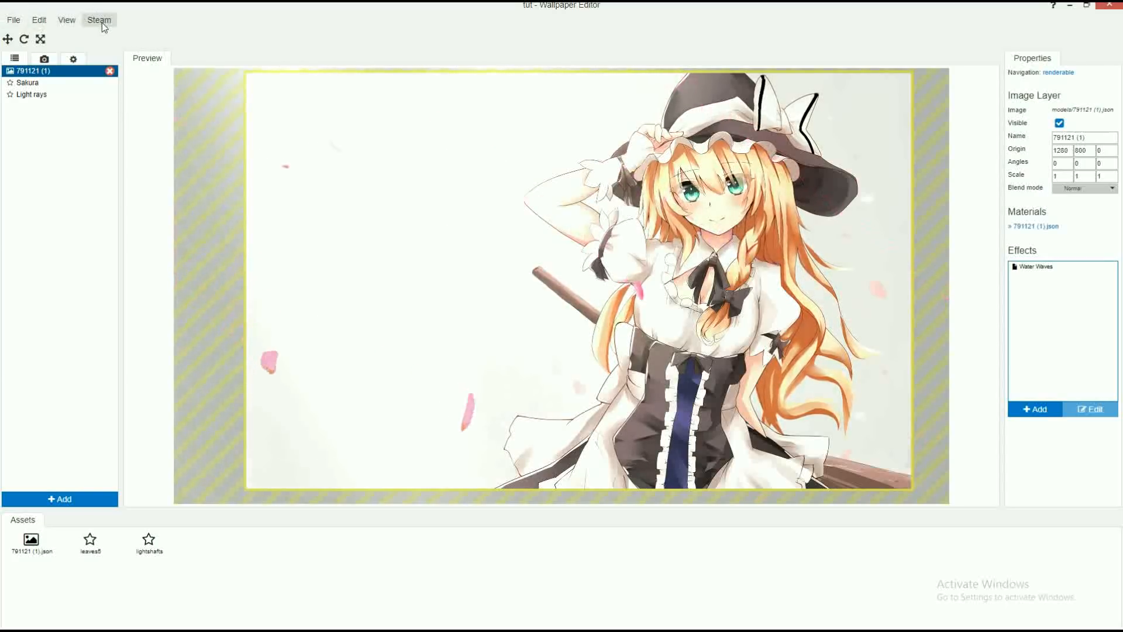
left_click(99, 19)
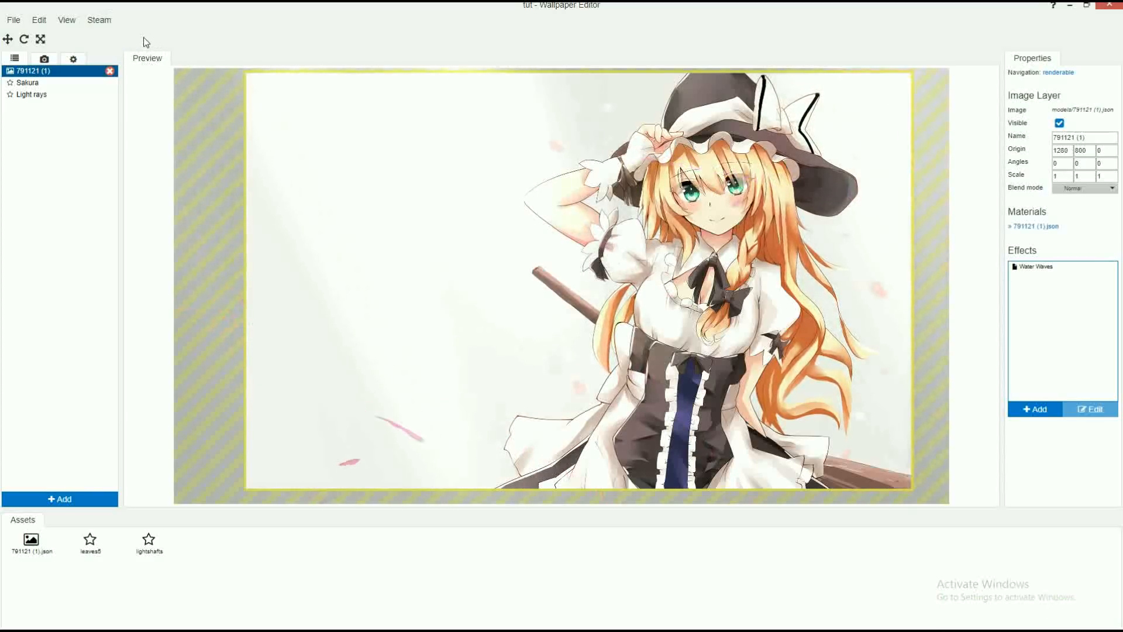
left_click(99, 19)
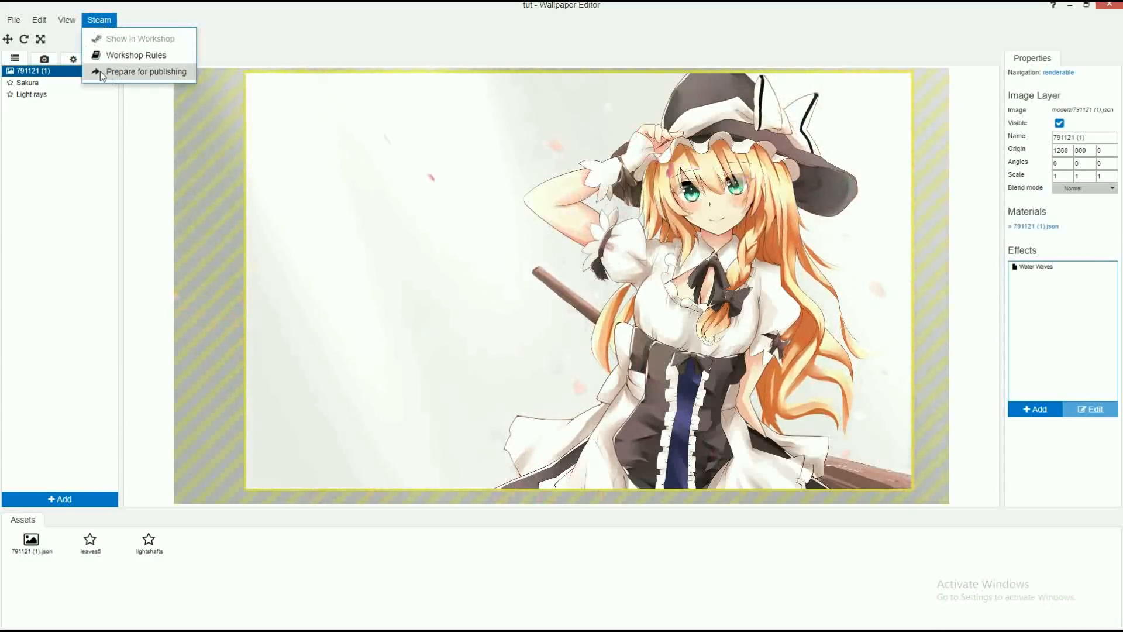
left_click(144, 72)
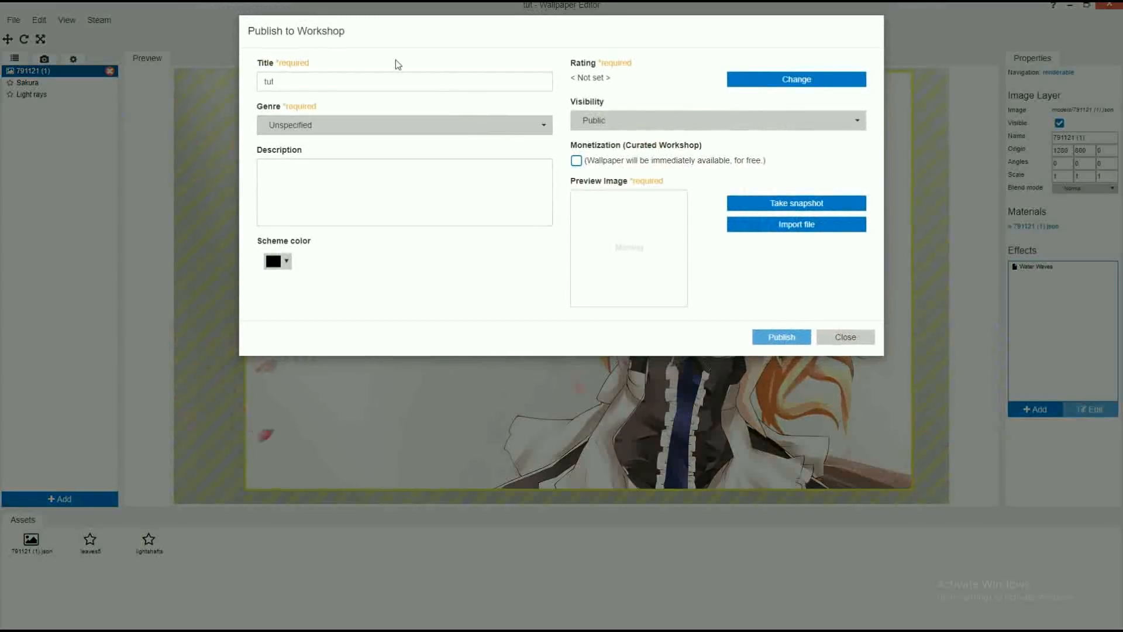
left_click(405, 81)
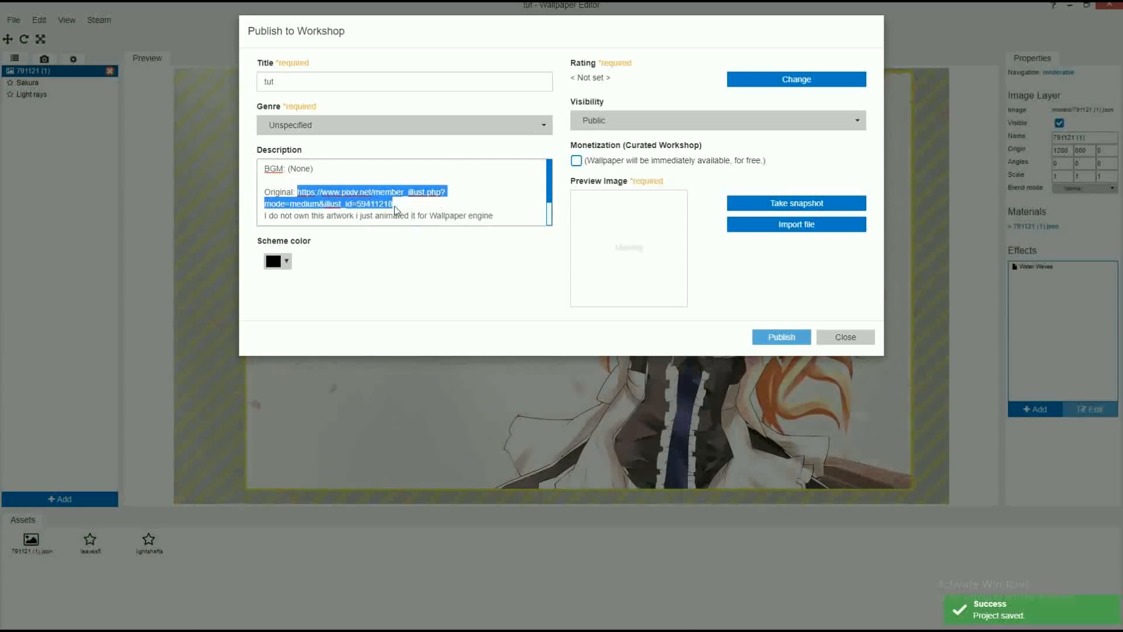
type("https://wall.alphacoders.com/big.php?i=791121")
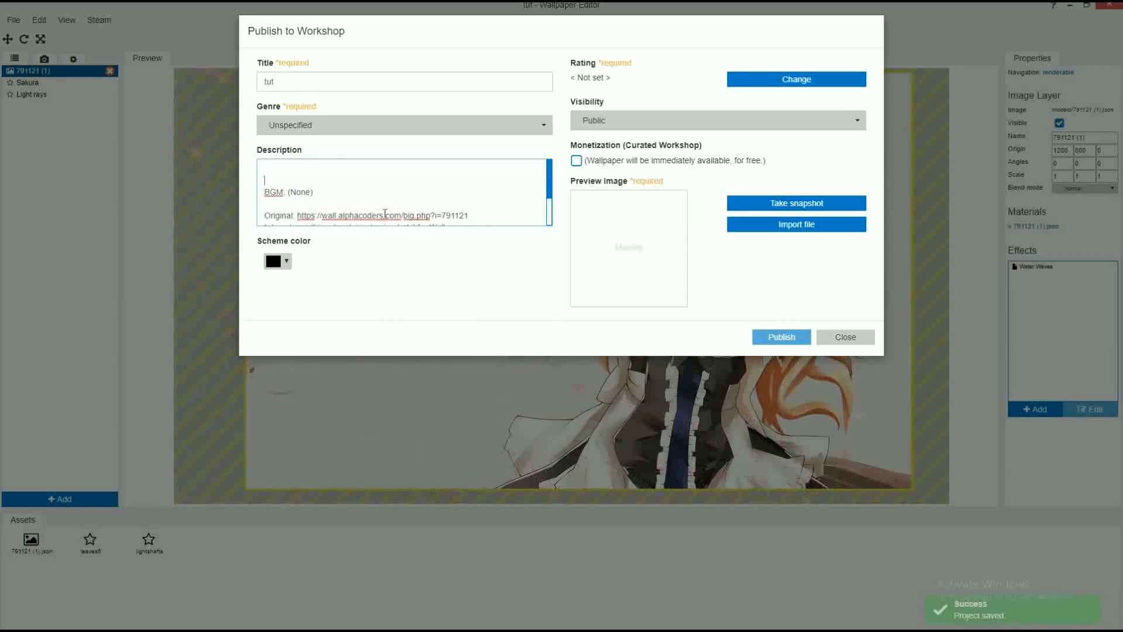
- Type the description headline 'My 1st Marisa Kirisame Animated Touhou Wallpaper'
type("Mar")
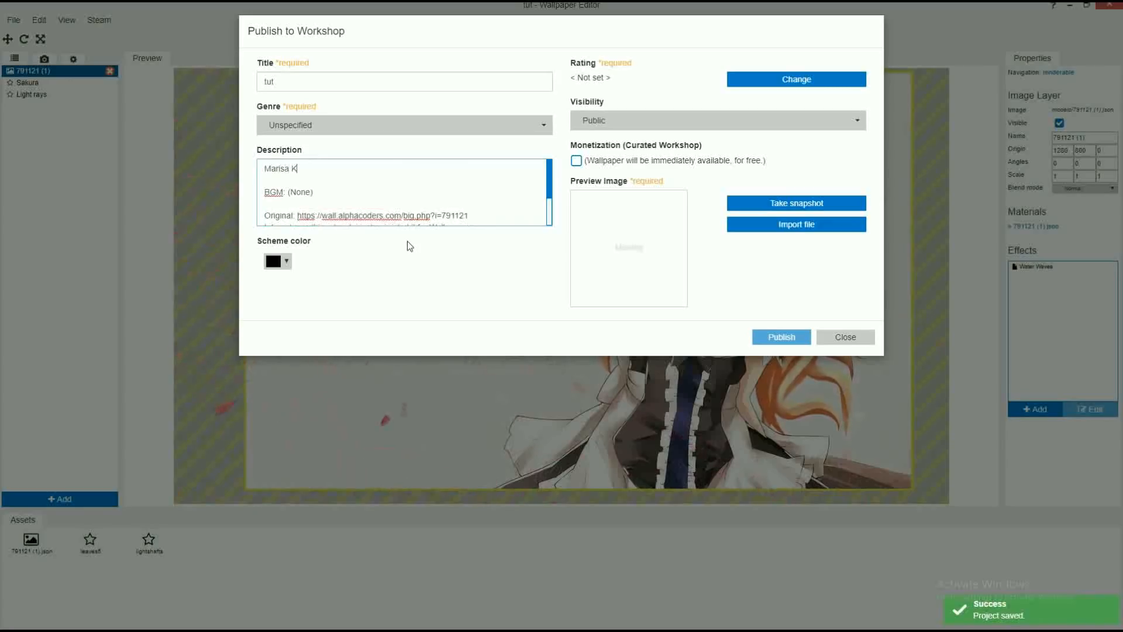
type("isisame")
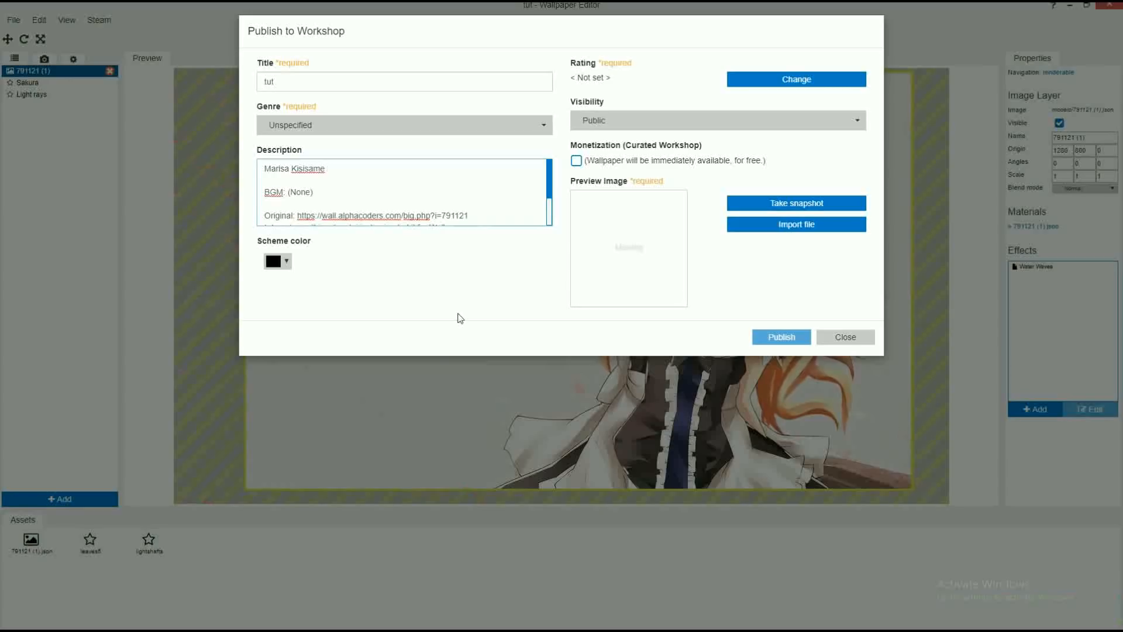
key("Backspace")
type("r")
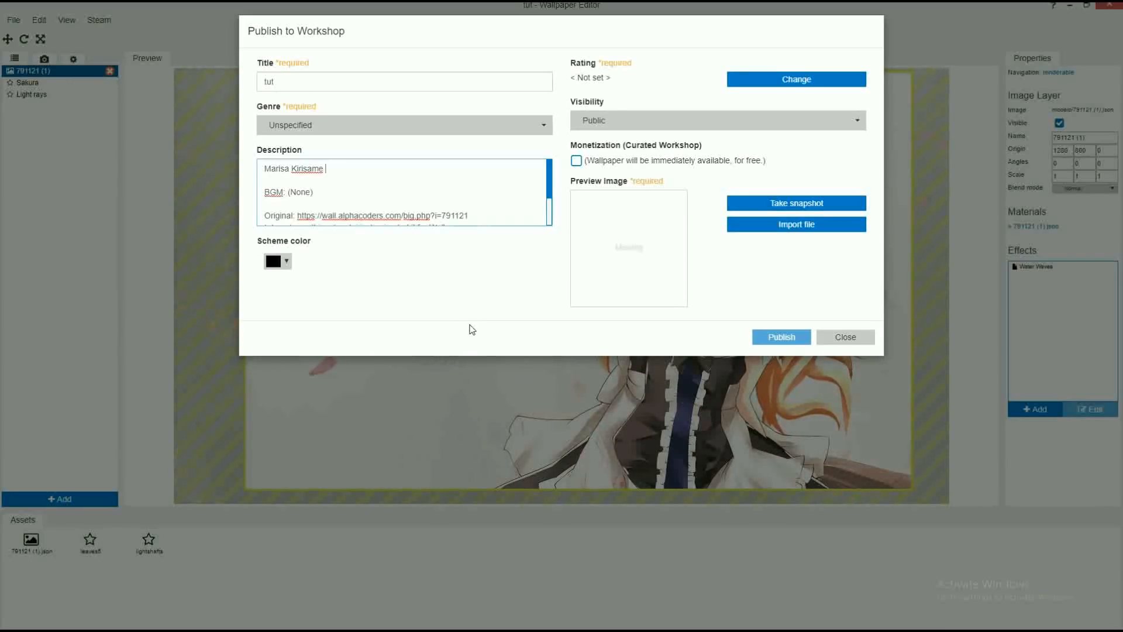
type("Touhou Wallpaper")
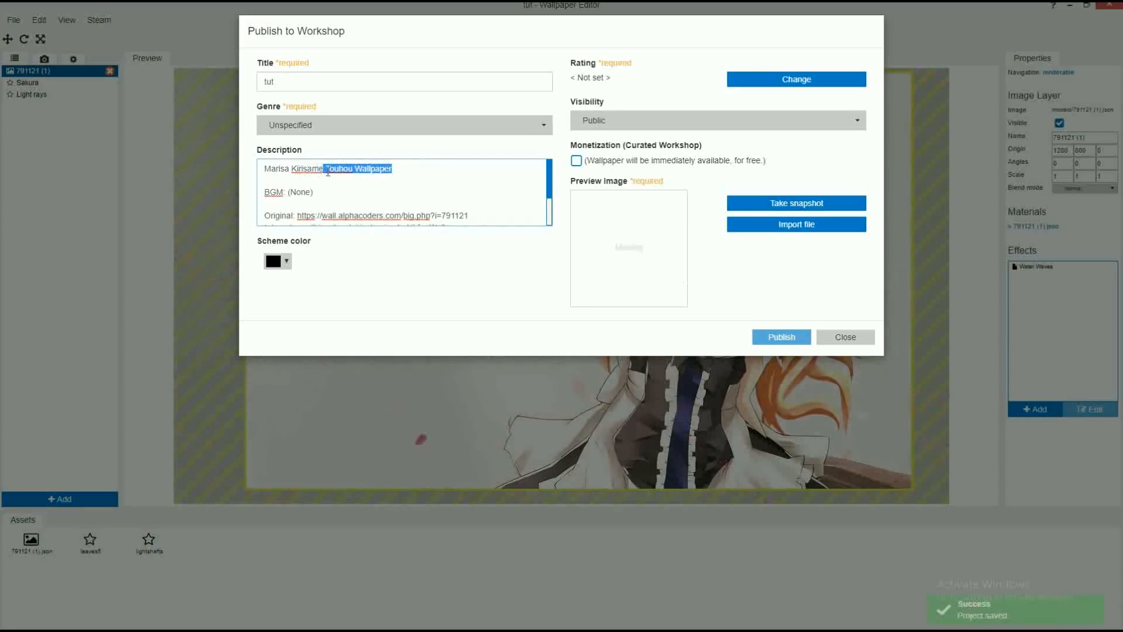
type("Animated")
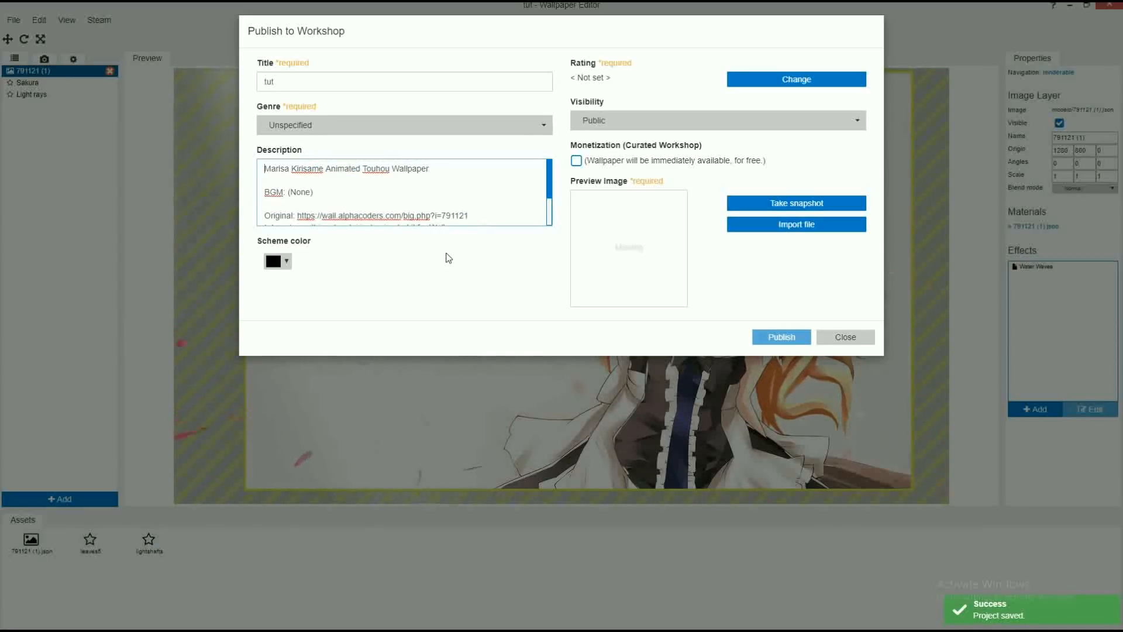
type("My 1st")
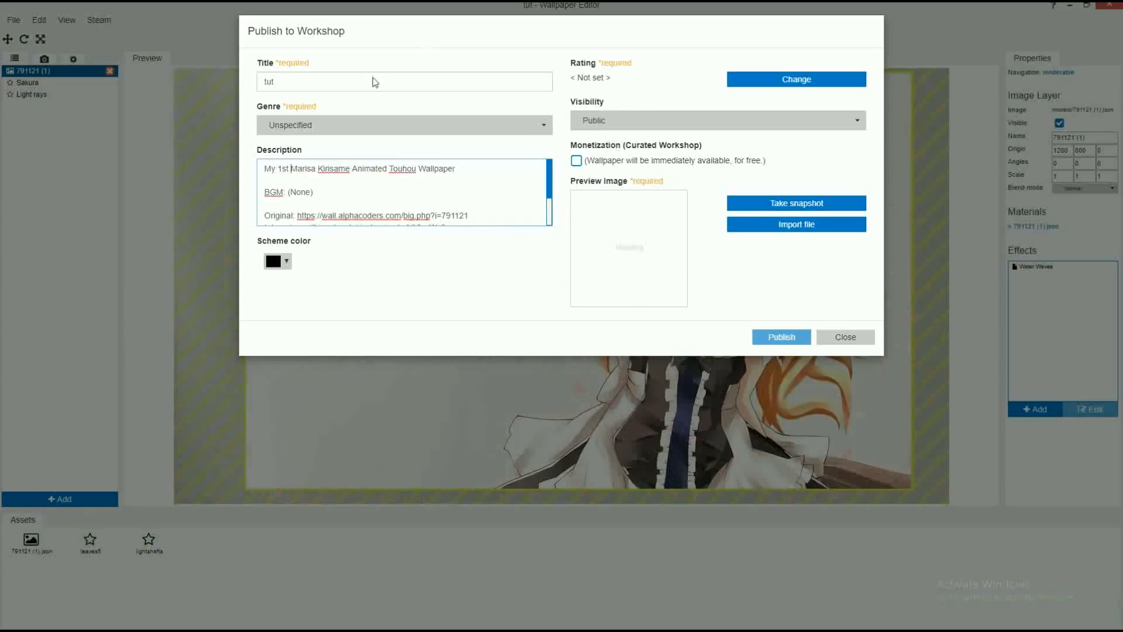
- Choose the Anime genre and replace the title 'tut' with 'Marisa Kirisame Animated Touhou Wallpaper'
left_click(403, 124)
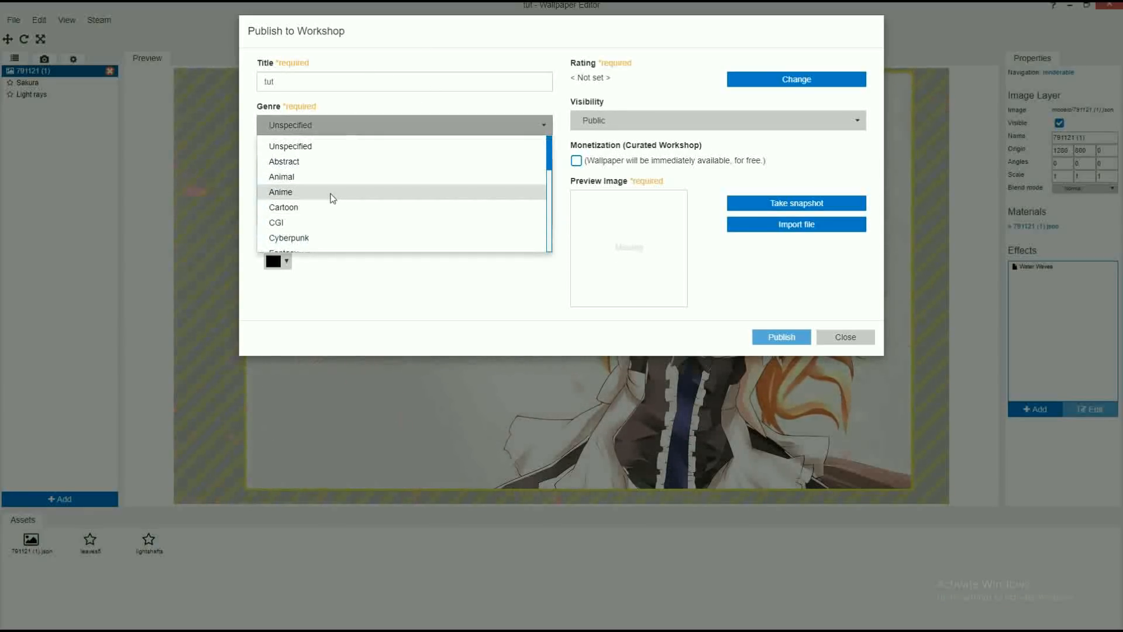
left_click(281, 192)
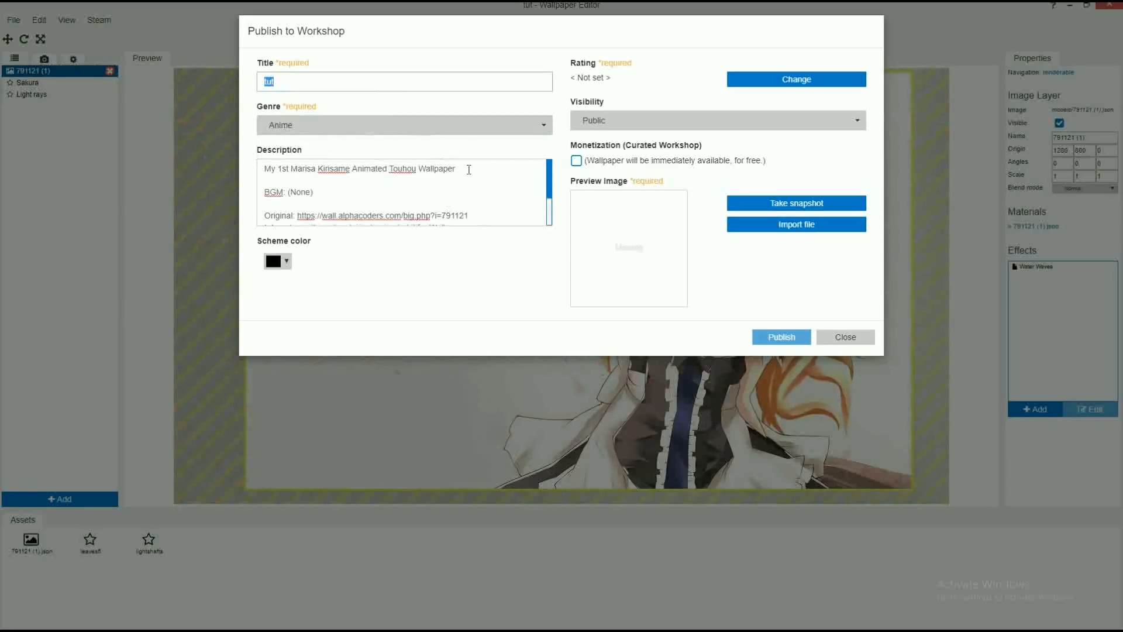
left_click_drag(303, 168, 456, 168)
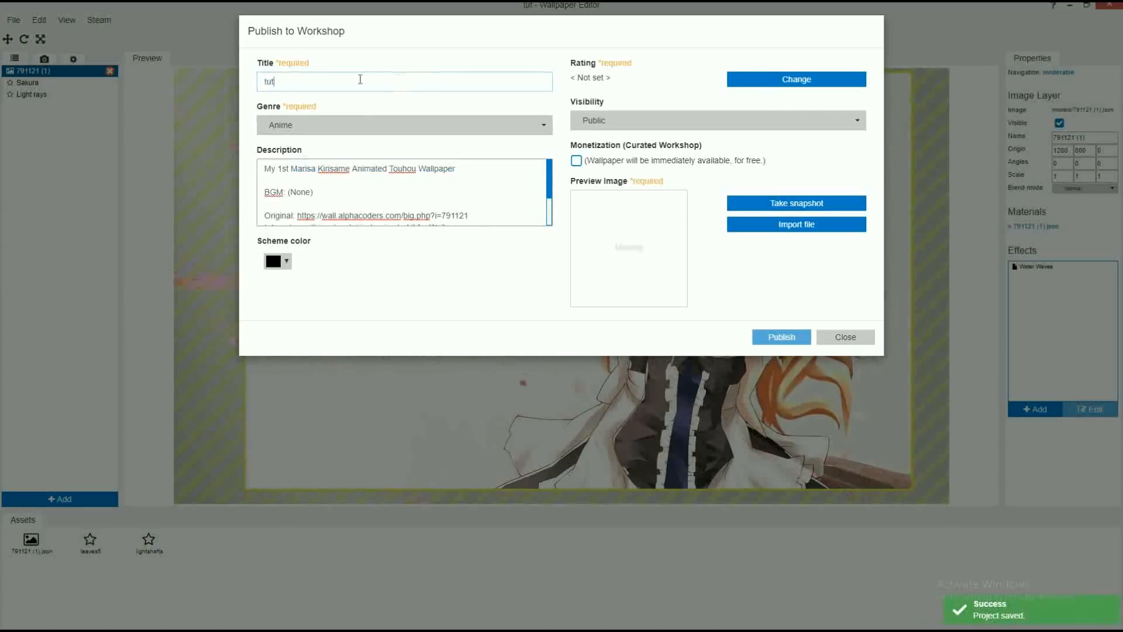
type("Marisa Kirisame Animated Touhou Wallpaper")
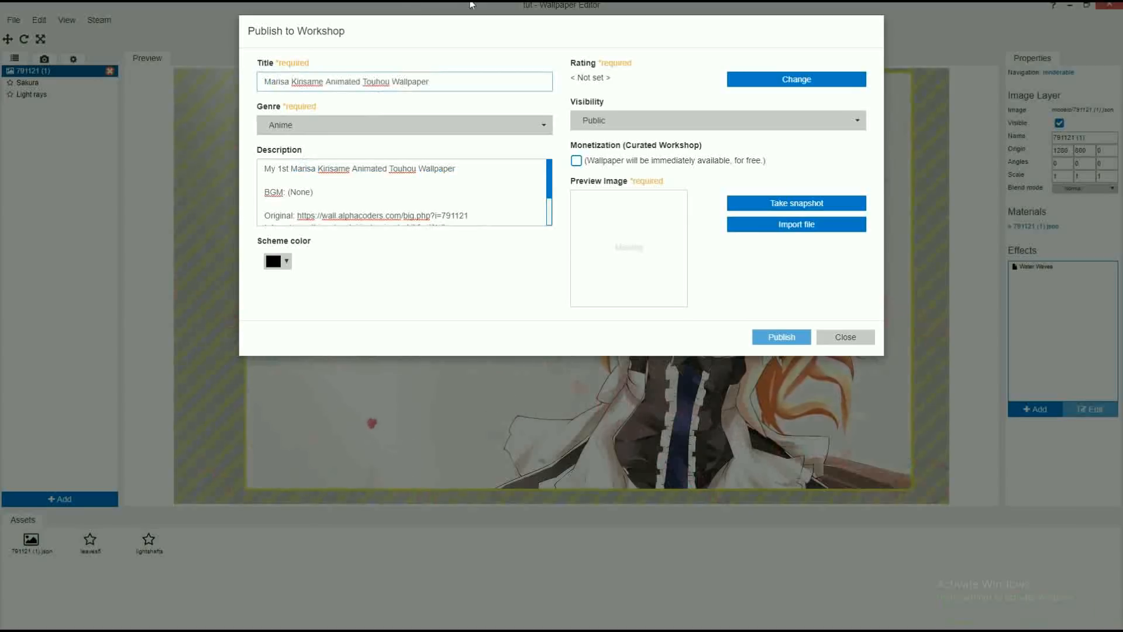
- Set the Workshop content rating to Everyone and visibility to Private
left_click(795, 79)
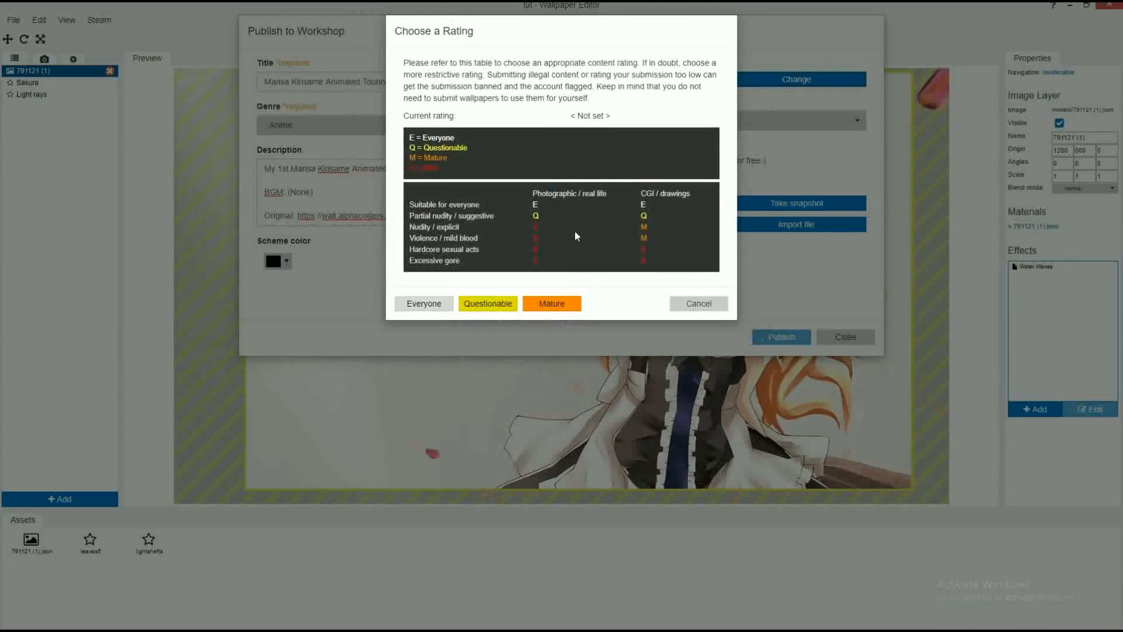
left_click(423, 303)
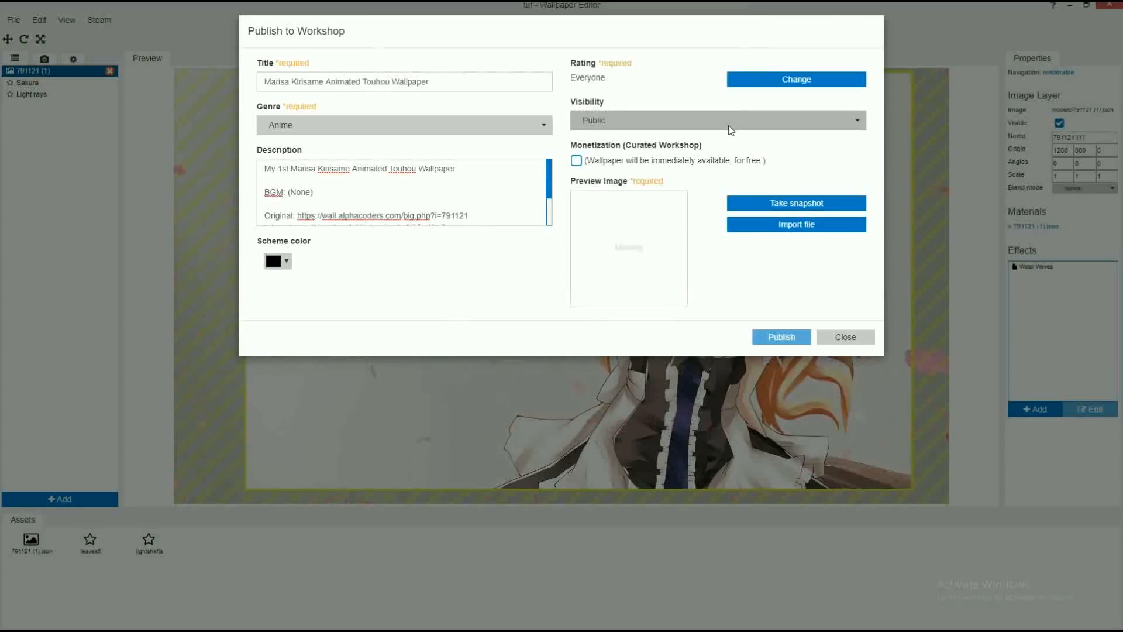
mouse_move(750, 111)
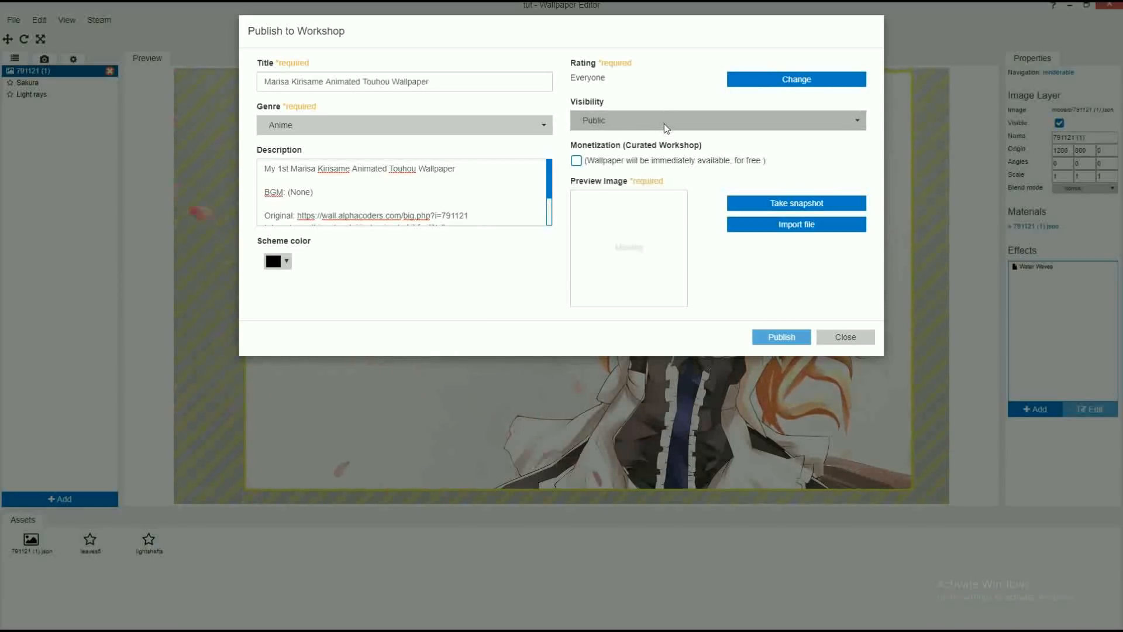
left_click(716, 119)
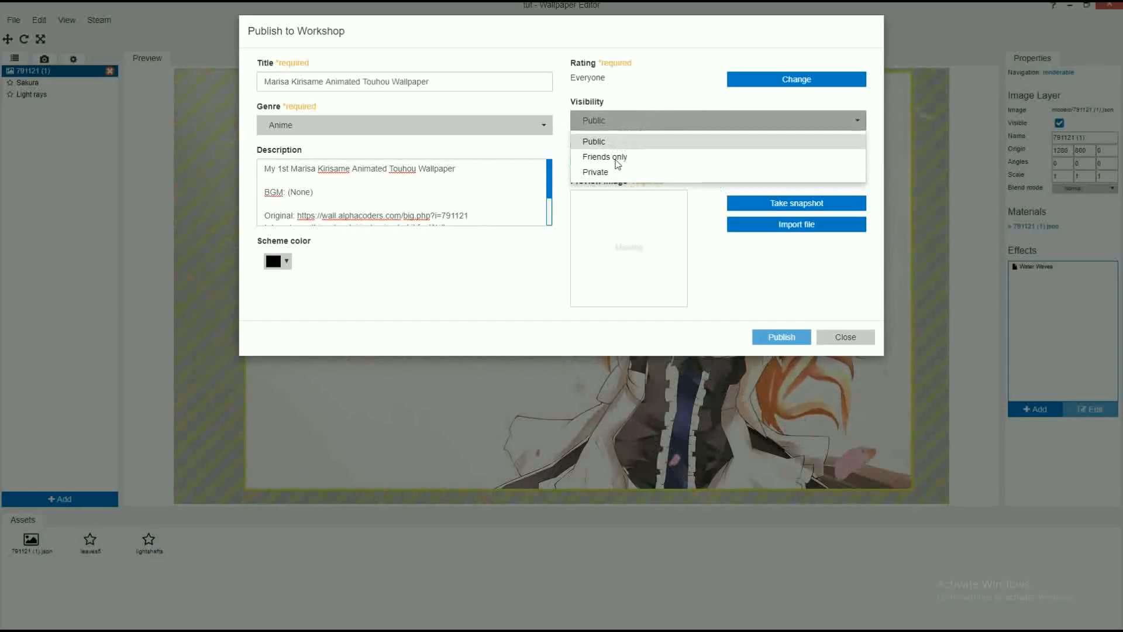
left_click(595, 172)
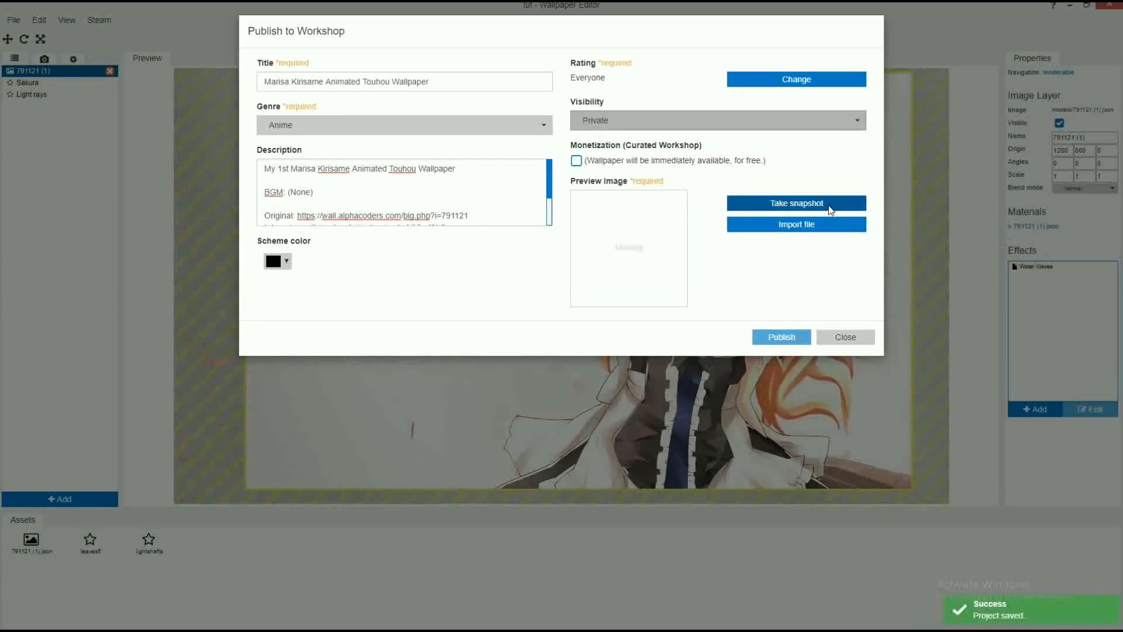
- Capture a snapshot of the Marisa scene region as the preview image
left_click(795, 203)
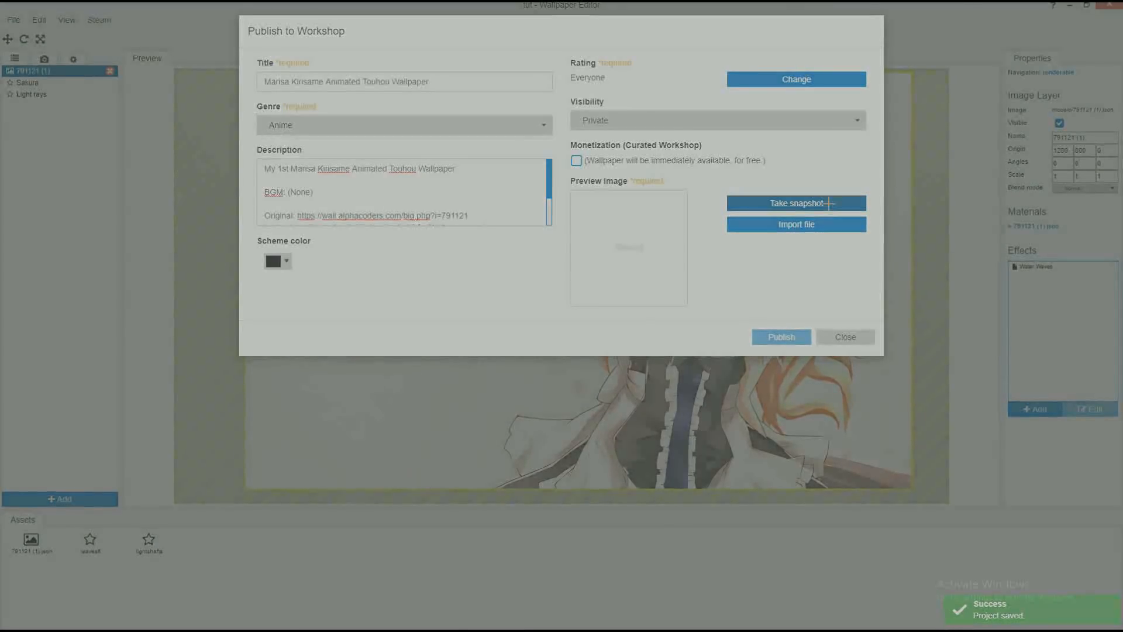
left_click(795, 203)
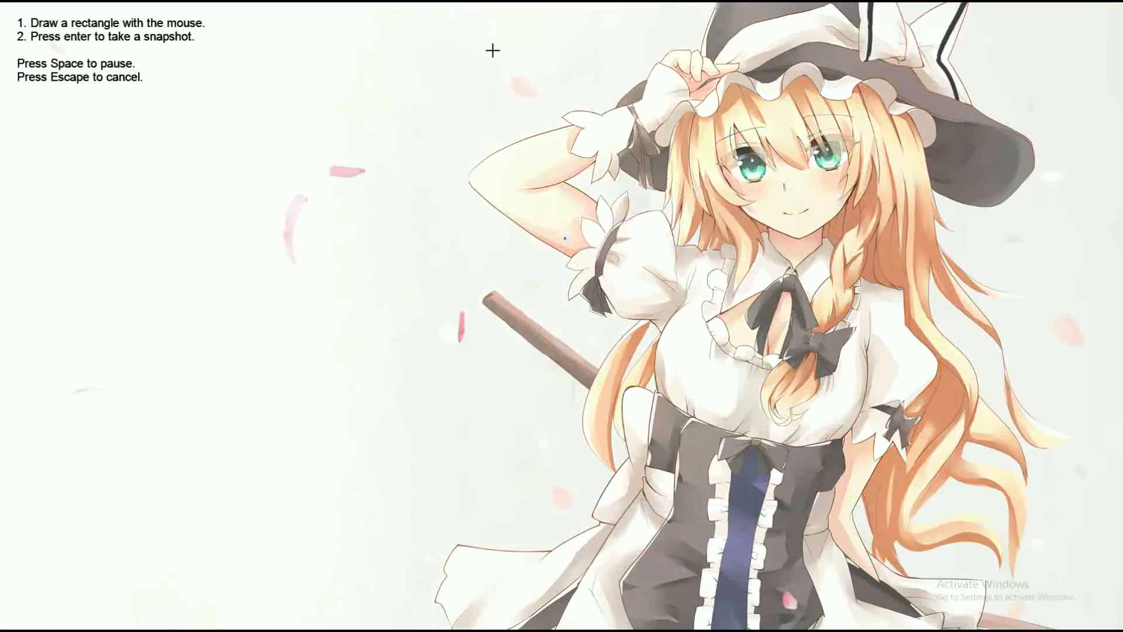
left_click_drag(492, 50, 979, 509)
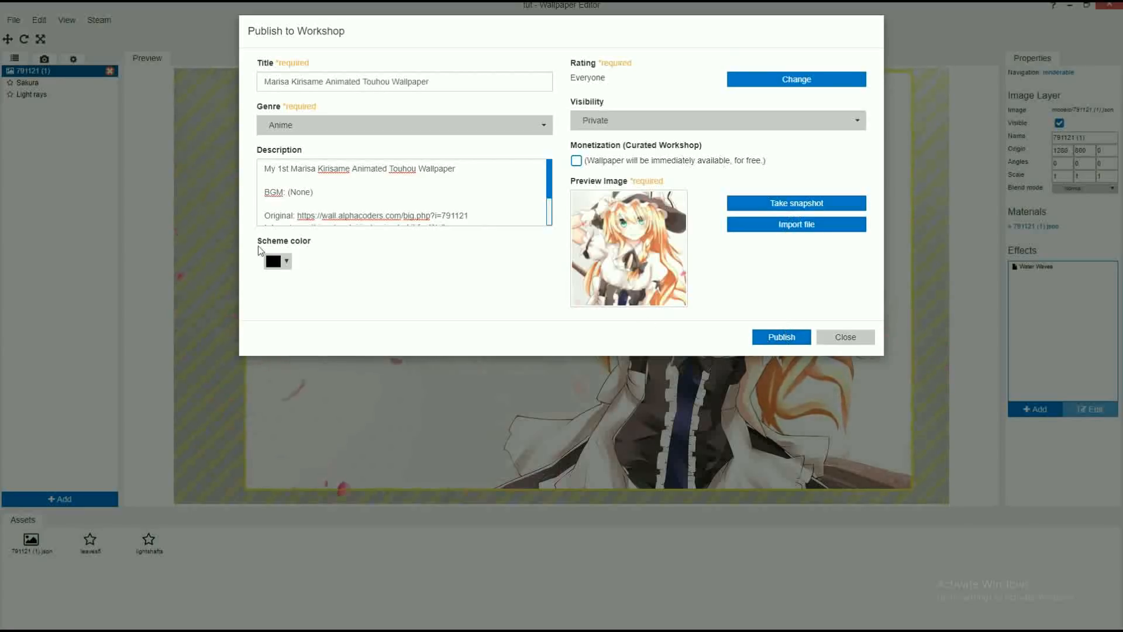
- Pick a light grey scheme colour, publish, and view the Workshop page
left_click(287, 260)
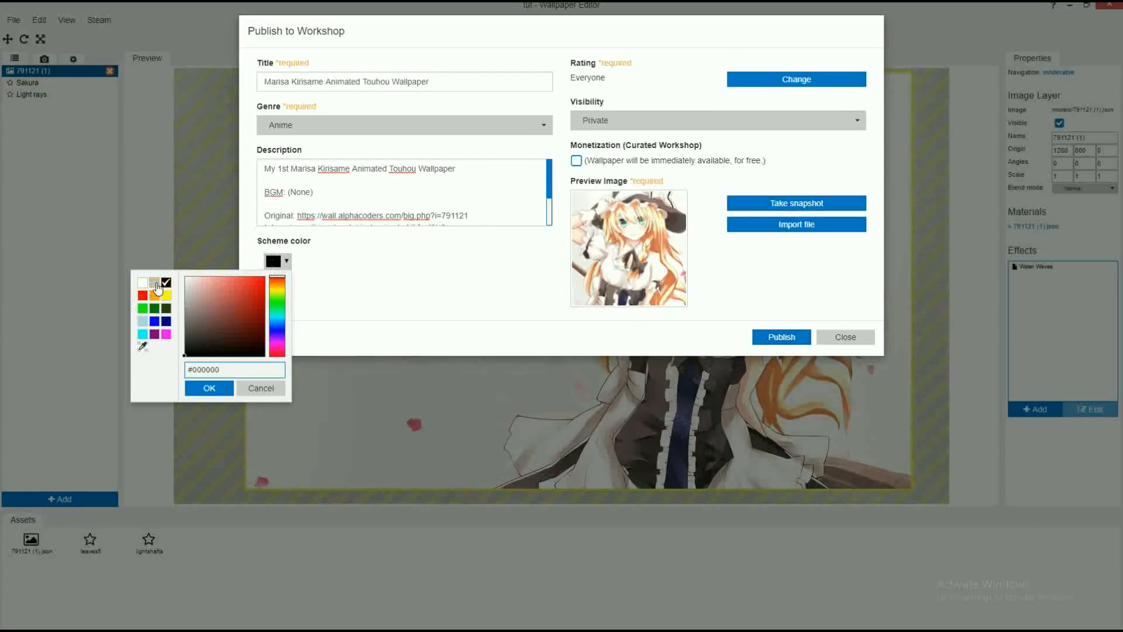
left_click(208, 387)
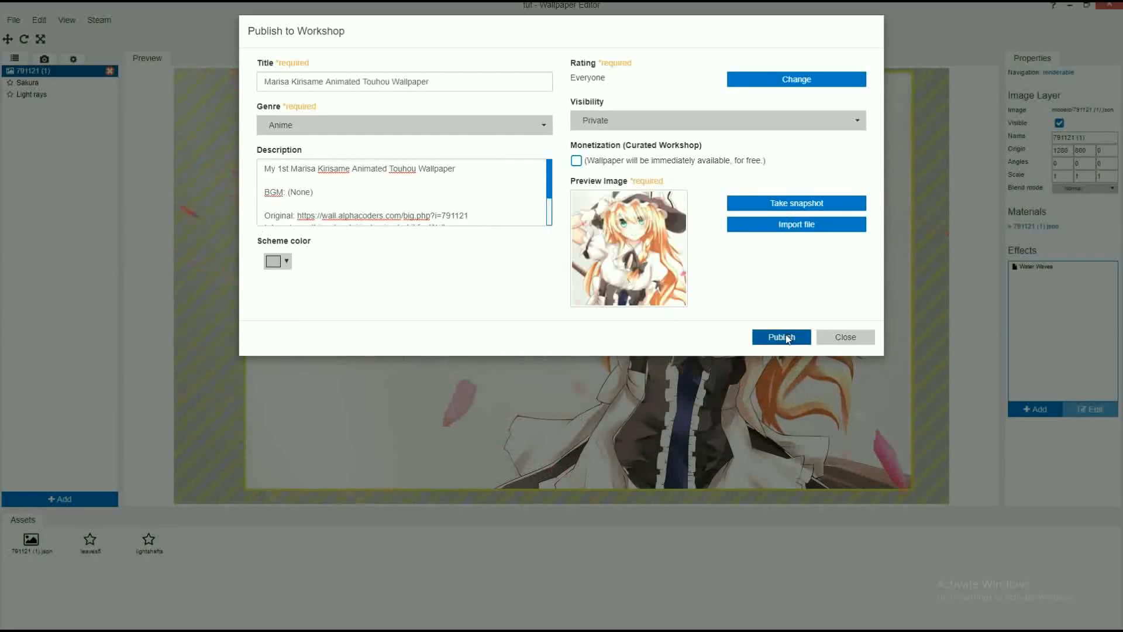
left_click(781, 336)
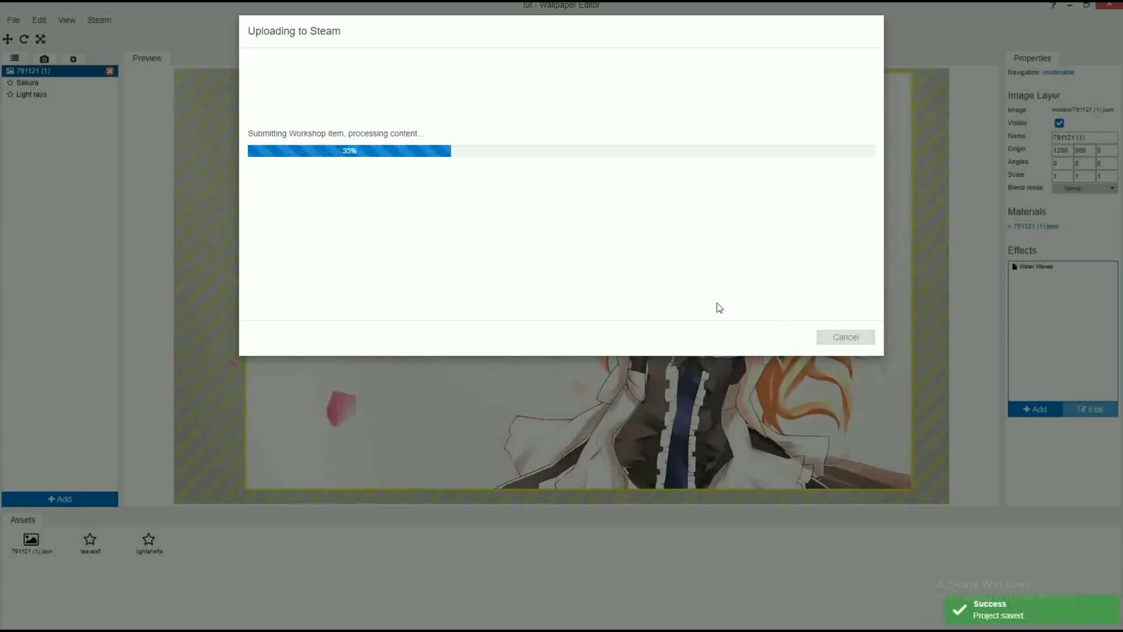
mouse_move(541, 275)
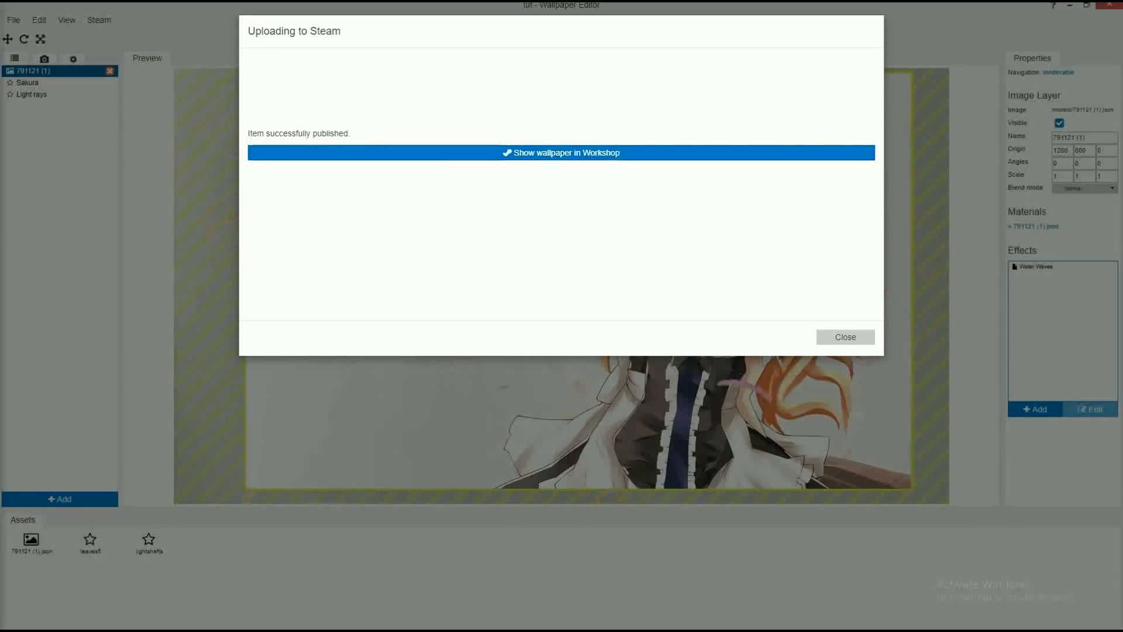
left_click(561, 153)
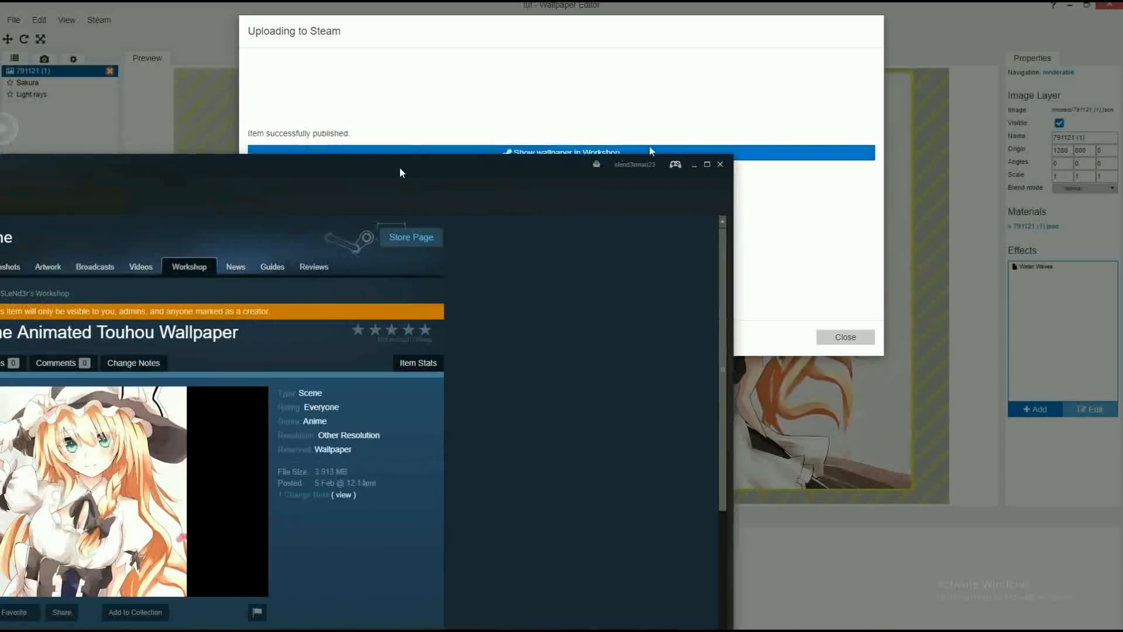
- Maximize the Marisa Workshop page and scroll through its details and description
left_click(561, 153)
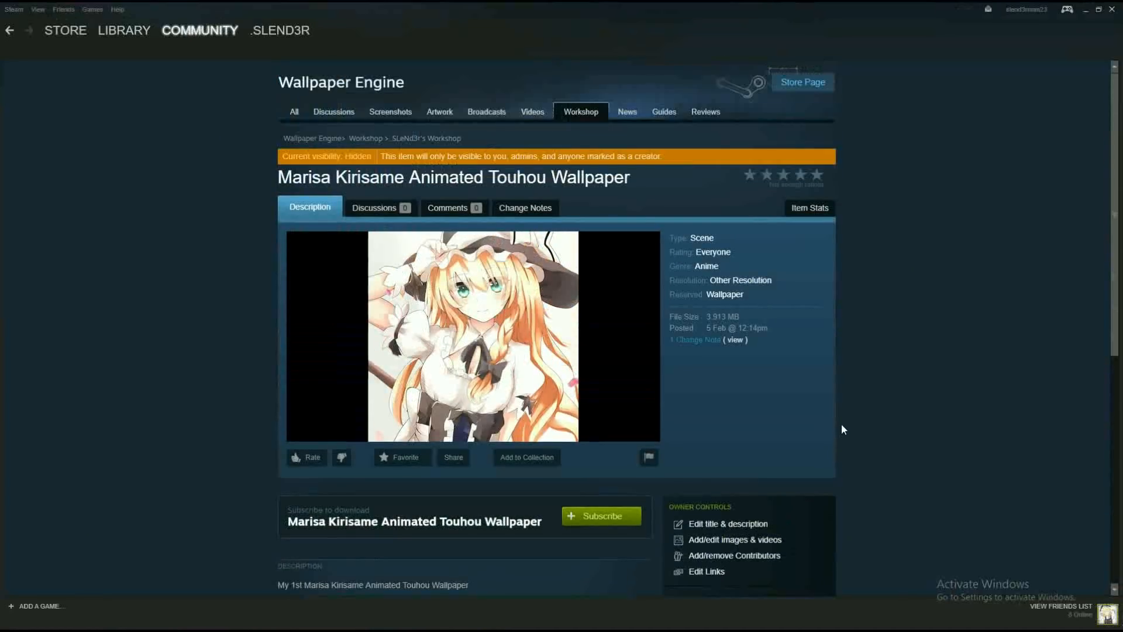
mouse_move(704, 222)
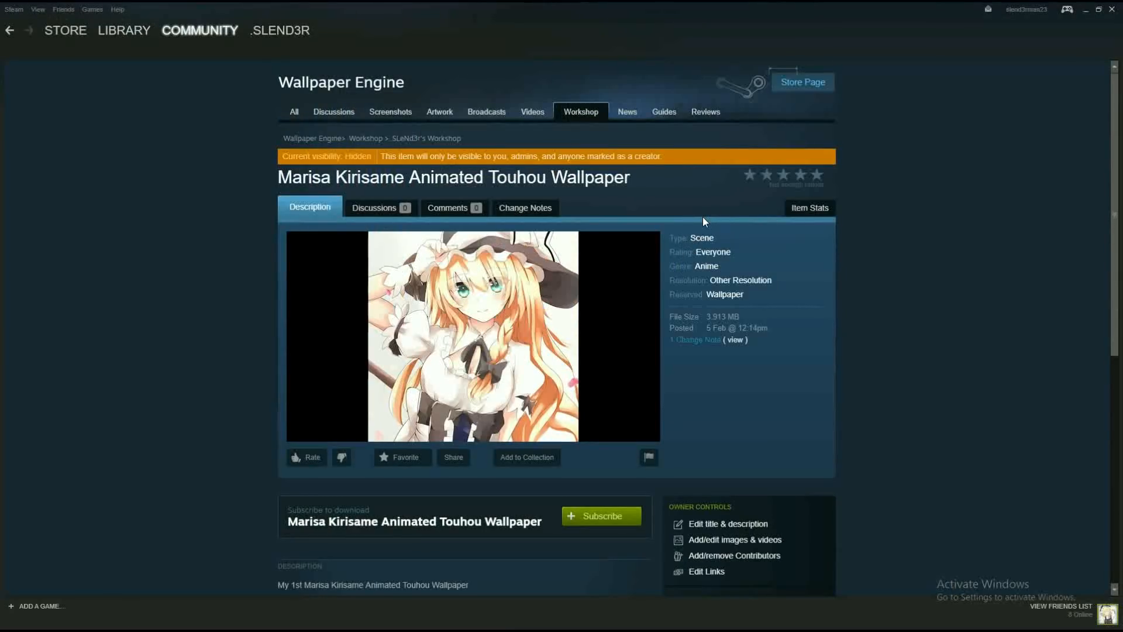
mouse_move(655, 229)
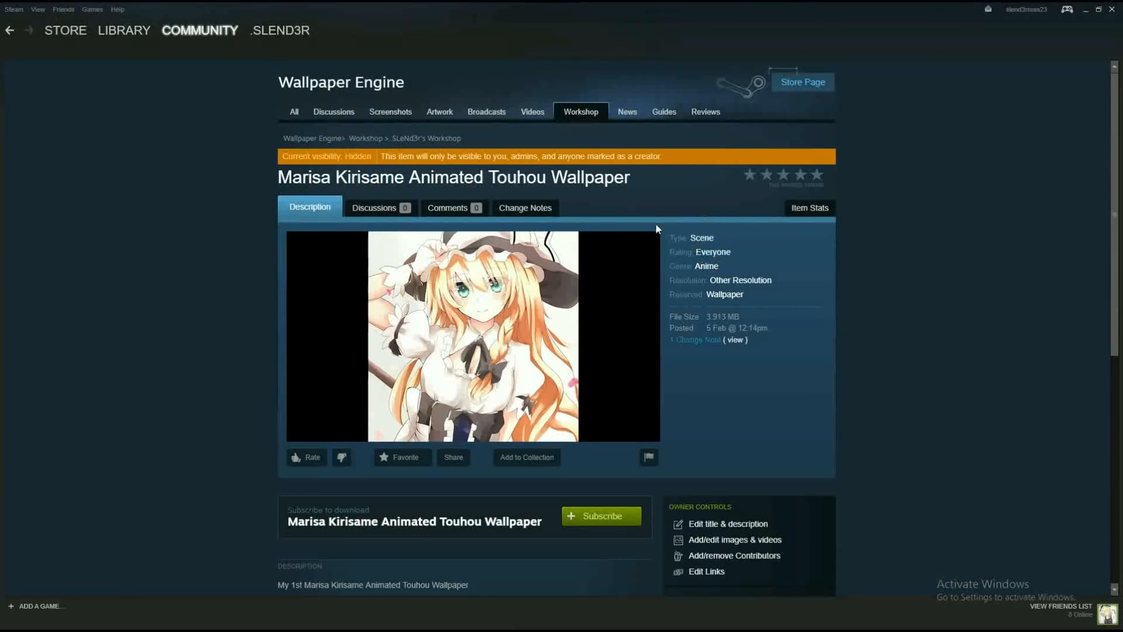
scroll("down", 3)
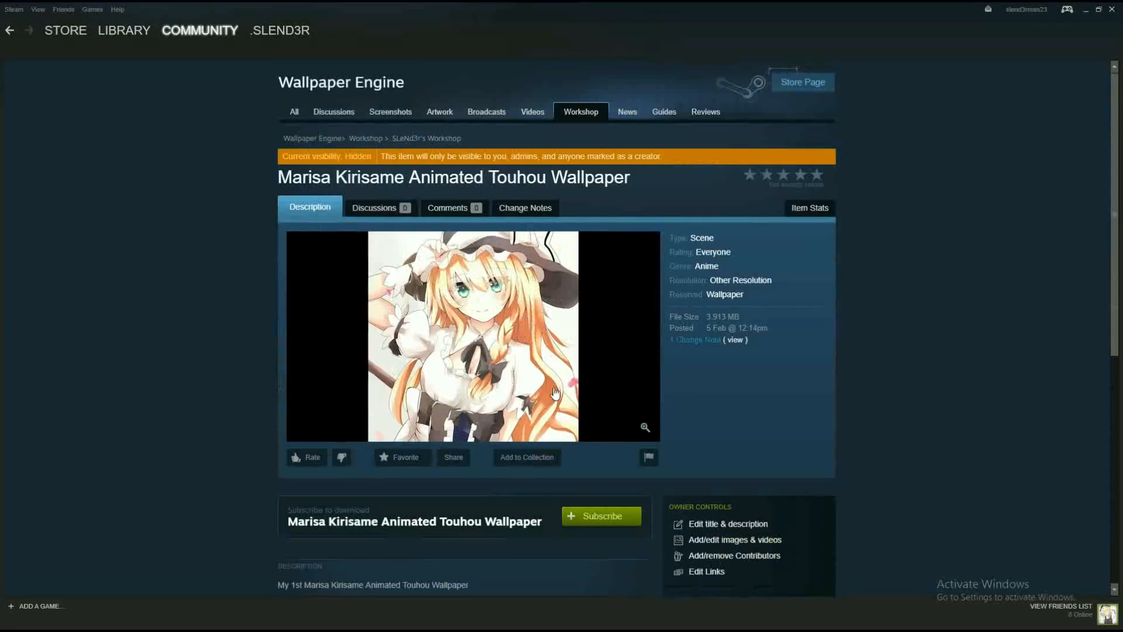
mouse_move(400, 262)
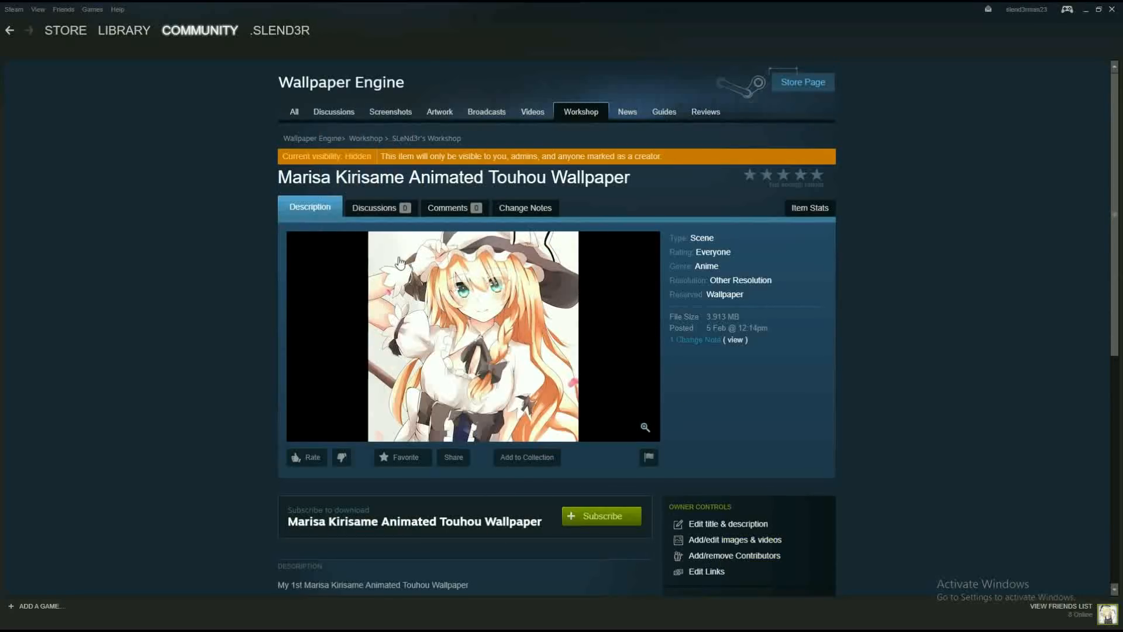
scroll("down", 3)
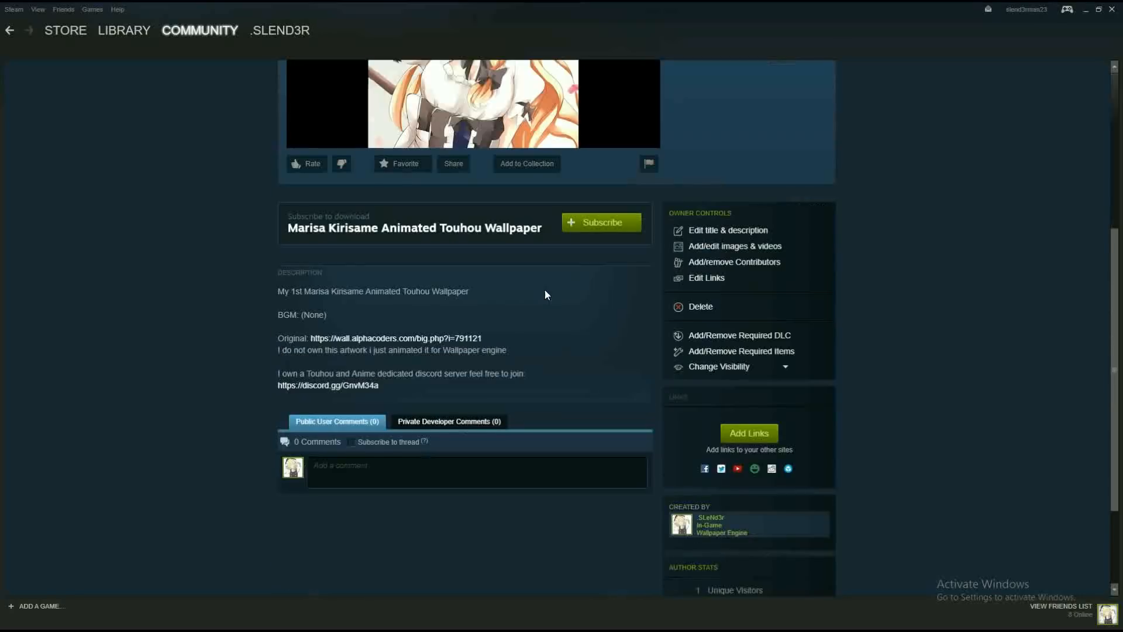
scroll("up", 3)
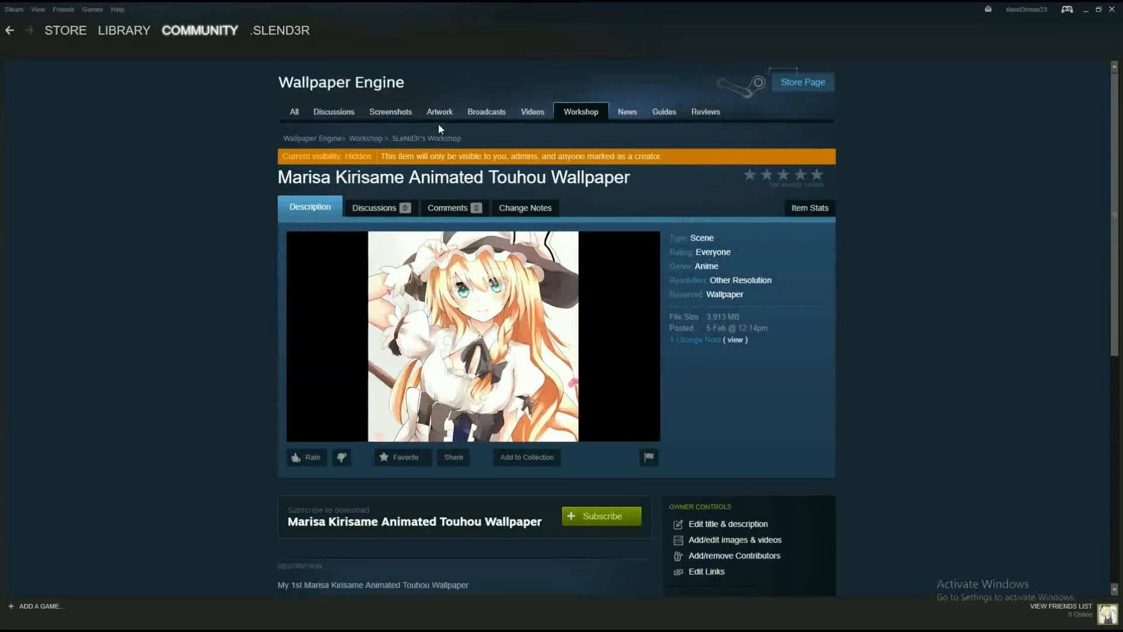
mouse_move(414, 140)
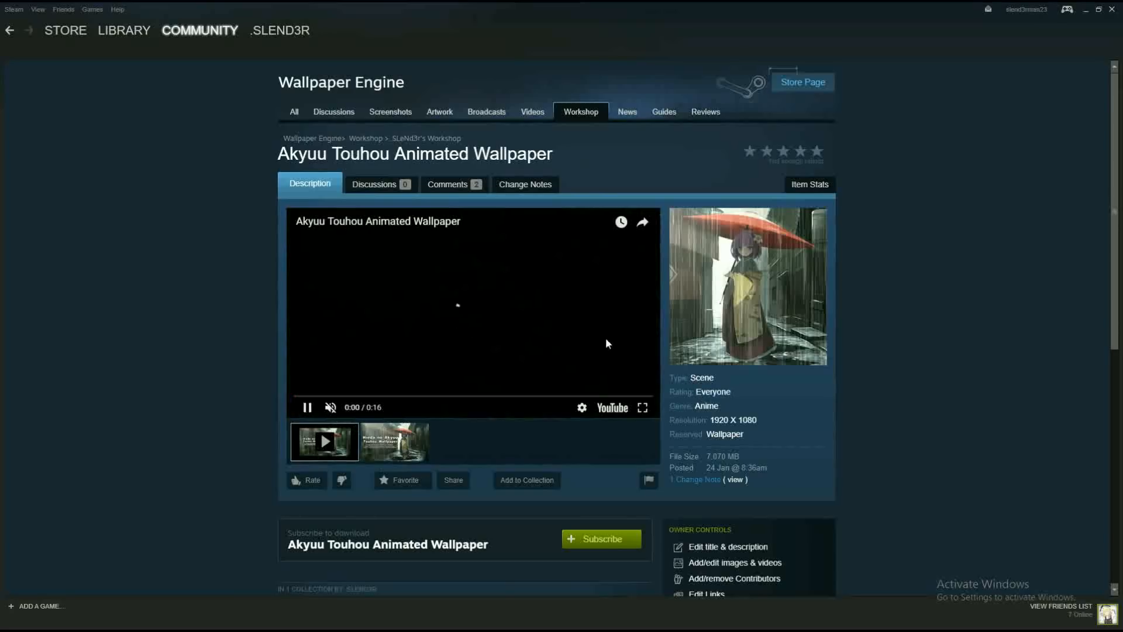
- Browse the Akyuu wallpaper page and its screenshot, then close the upload confirmation
scroll("down", 3)
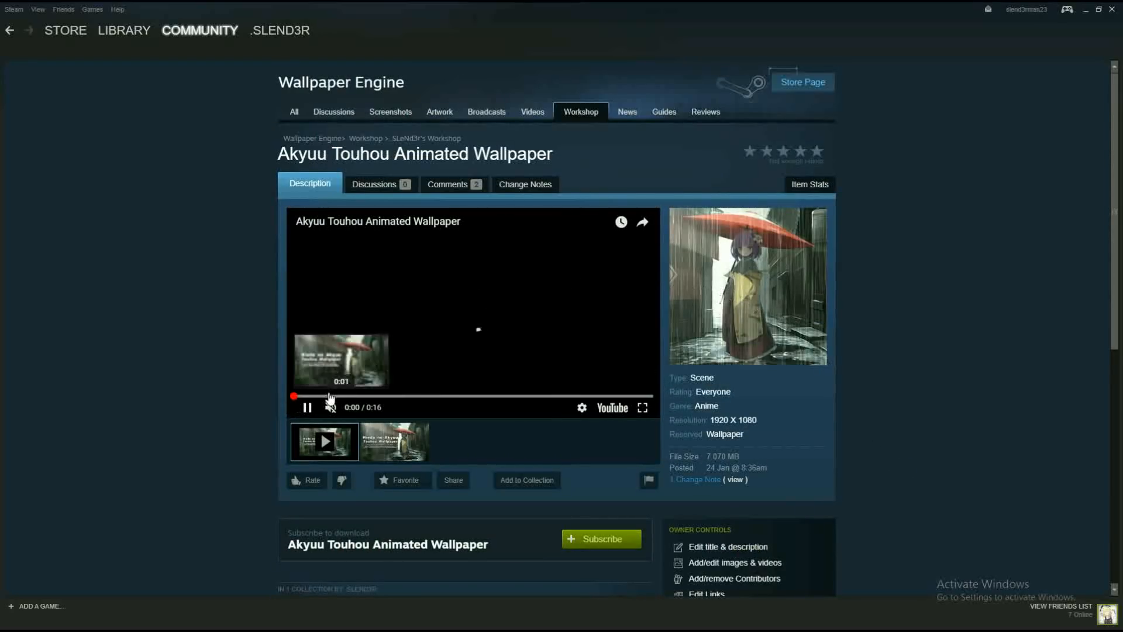
left_click(307, 407)
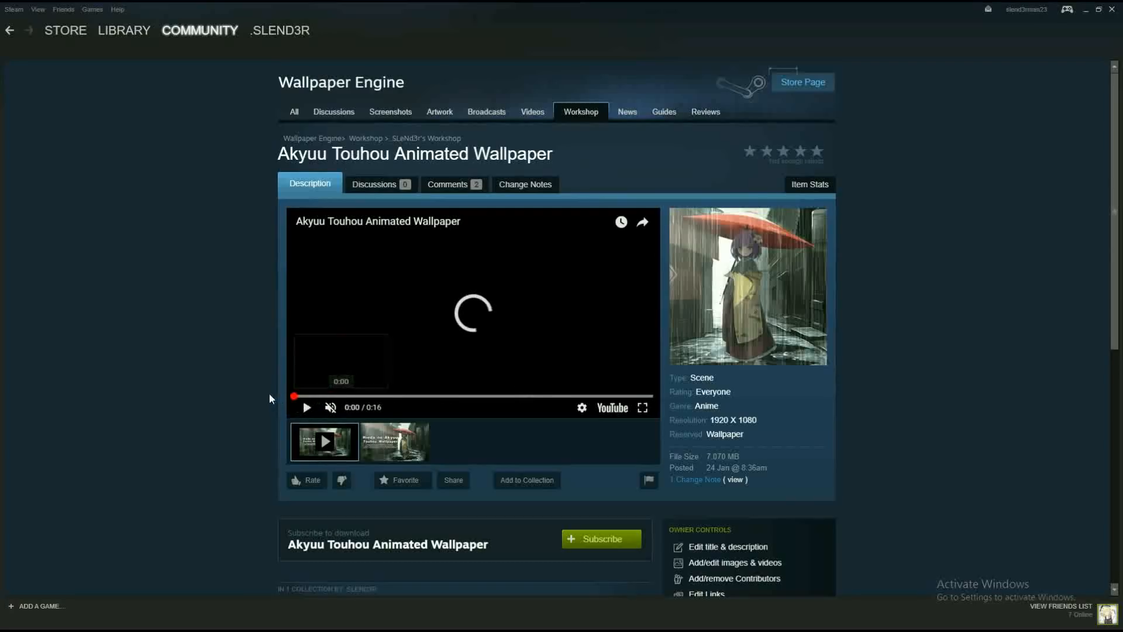
left_click(307, 407)
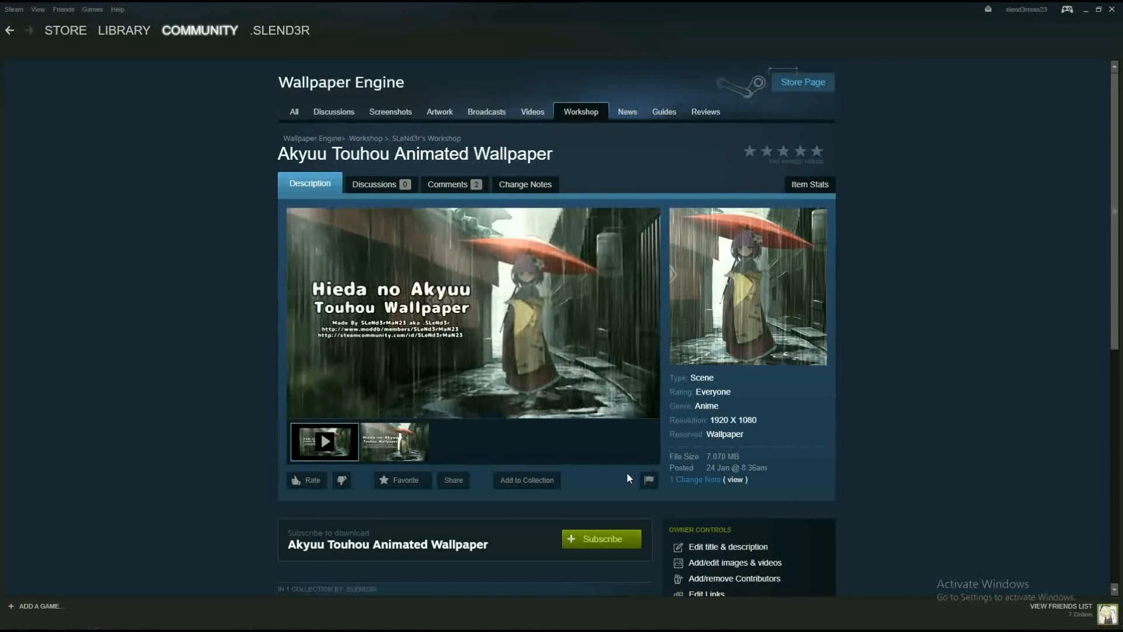
scroll("down", 3)
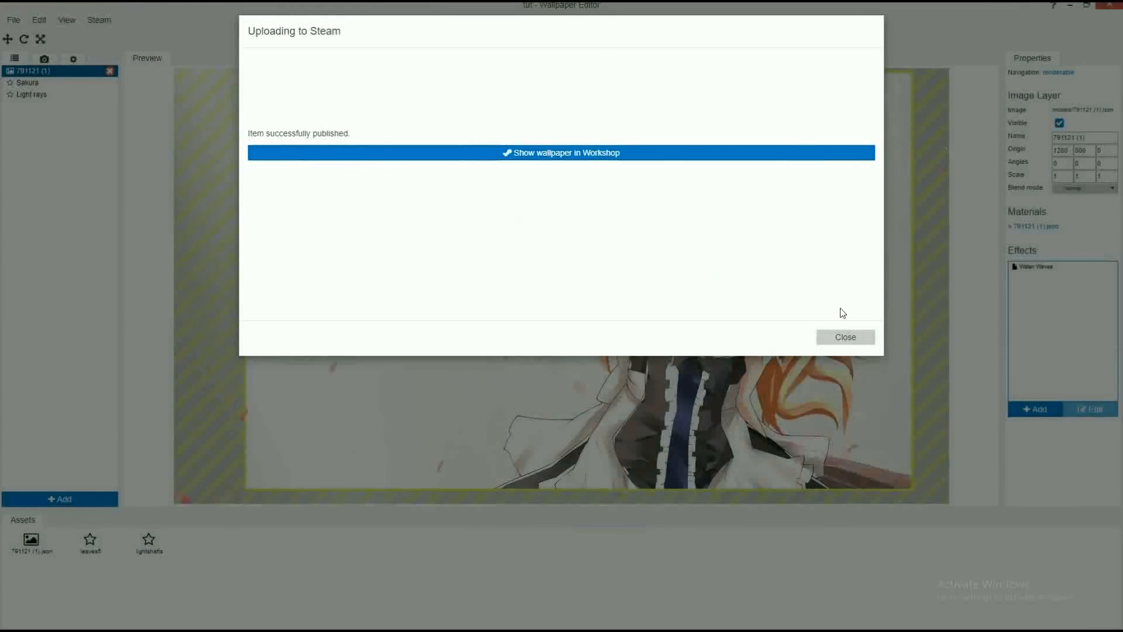
left_click(844, 337)
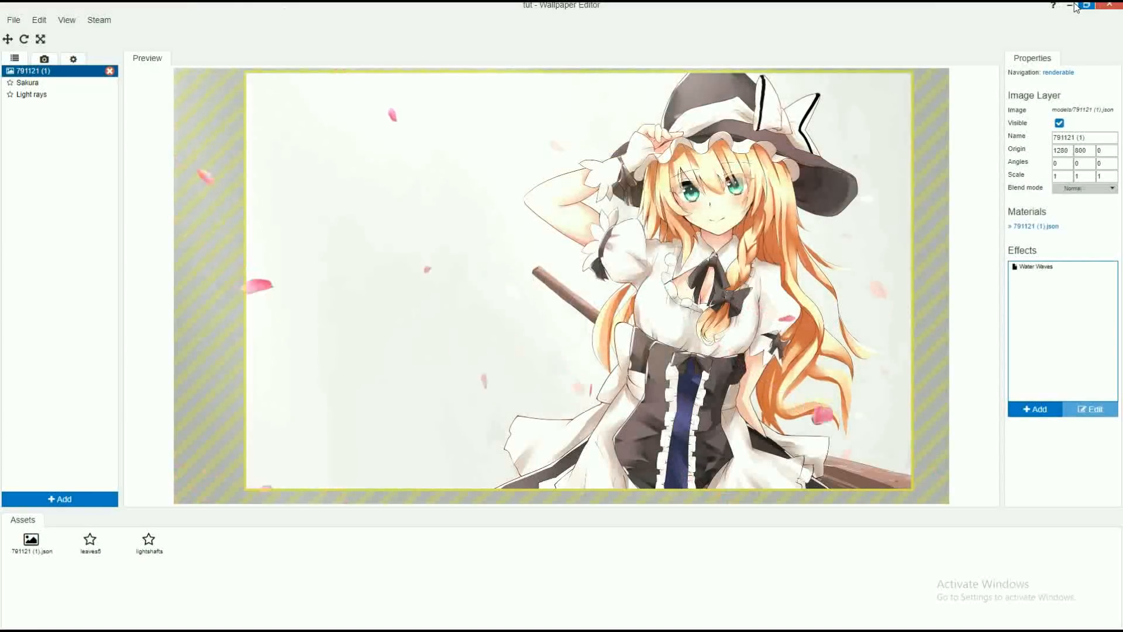